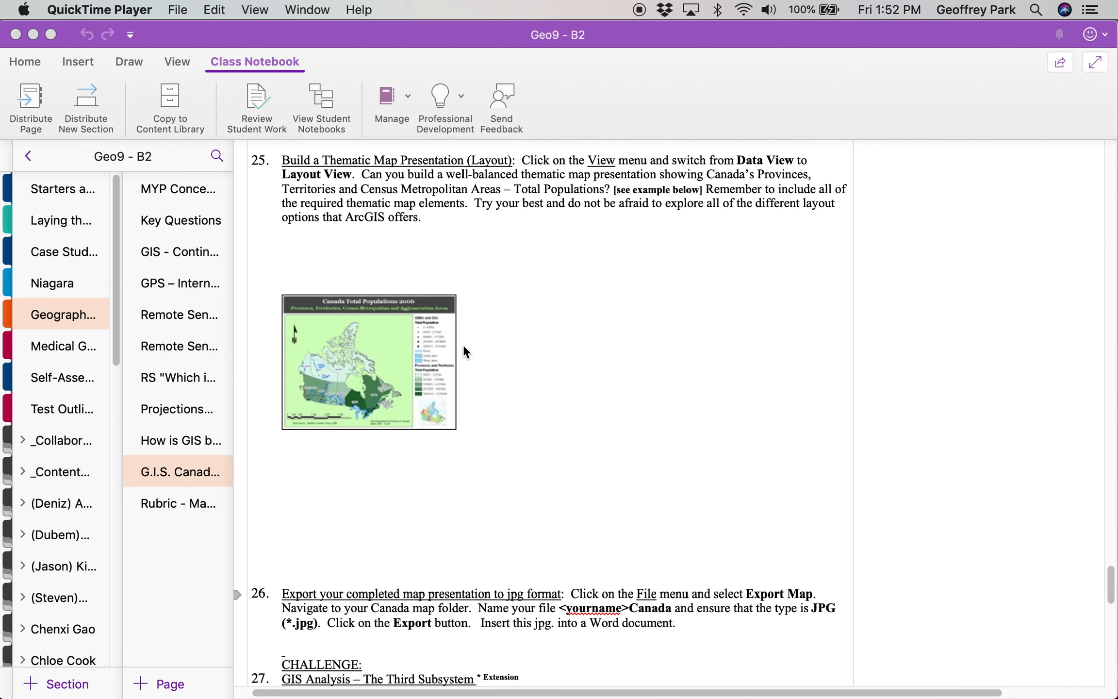
{"action": "mouse_move", "coordinate": [559, 338]}
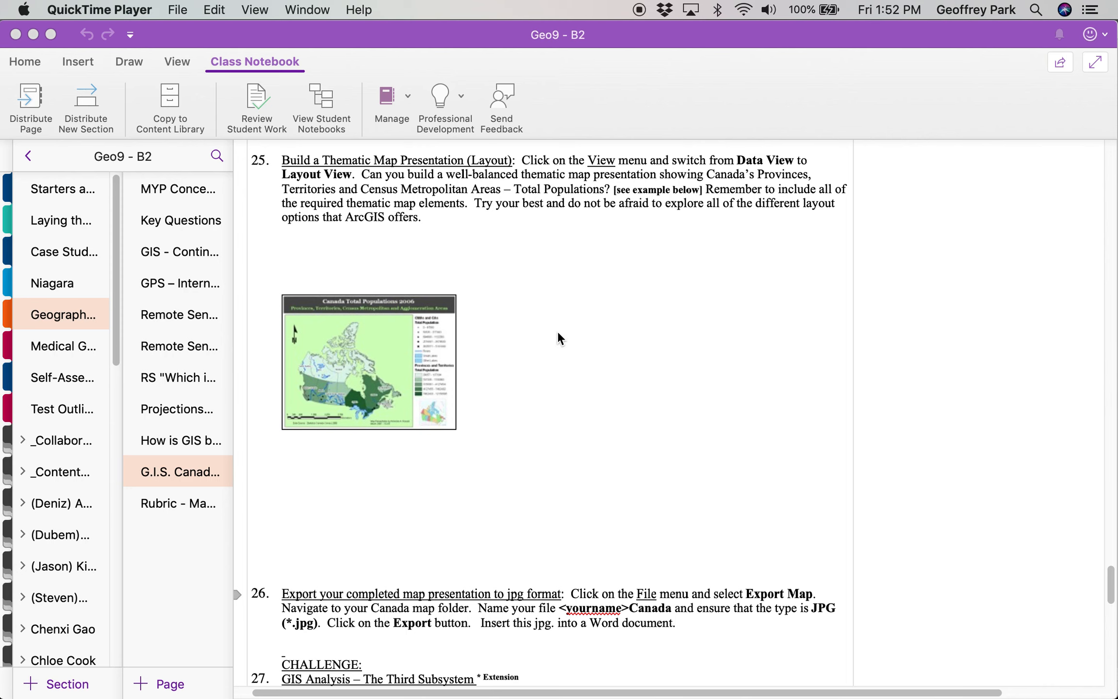
{"action": "mouse_move", "coordinate": [578, 273]}
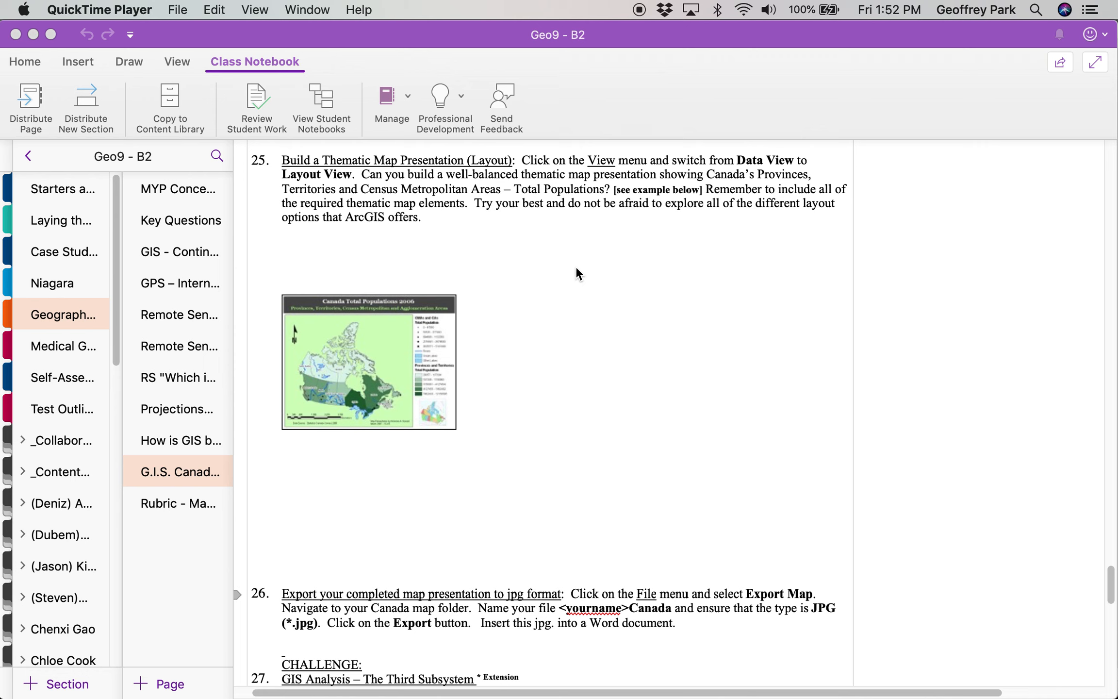
{"action": "mouse_move", "coordinate": [524, 450]}
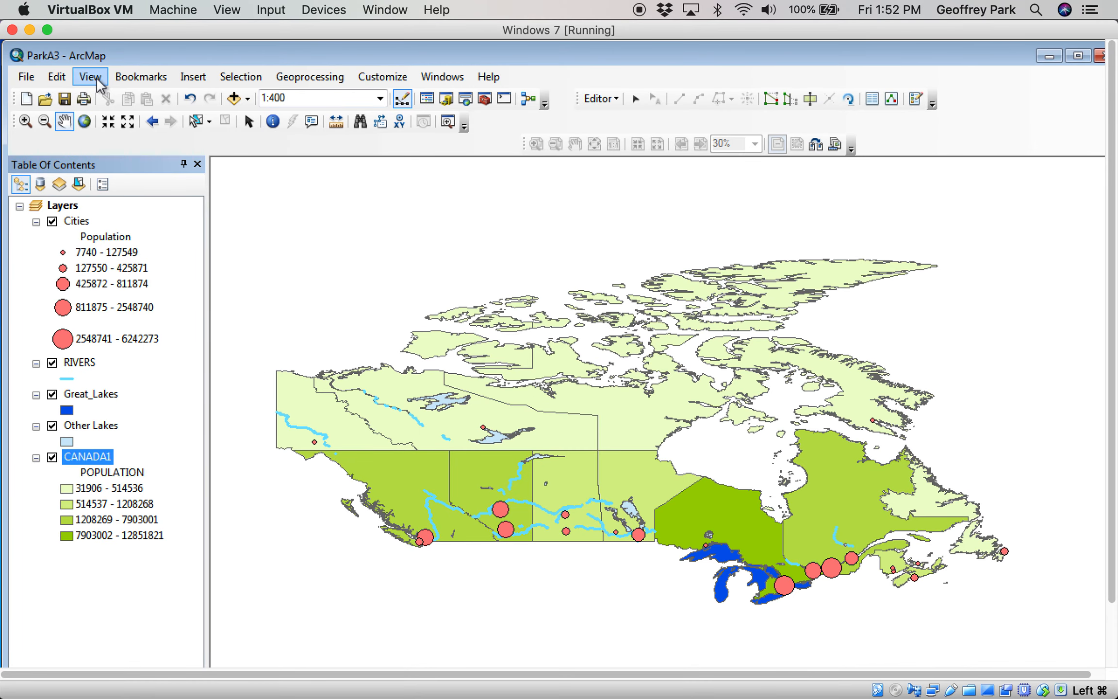
- Switch to Layout View and try a portrait page setup, zooming out to see the page
{"action": "left_click", "coordinate": [89, 76]}
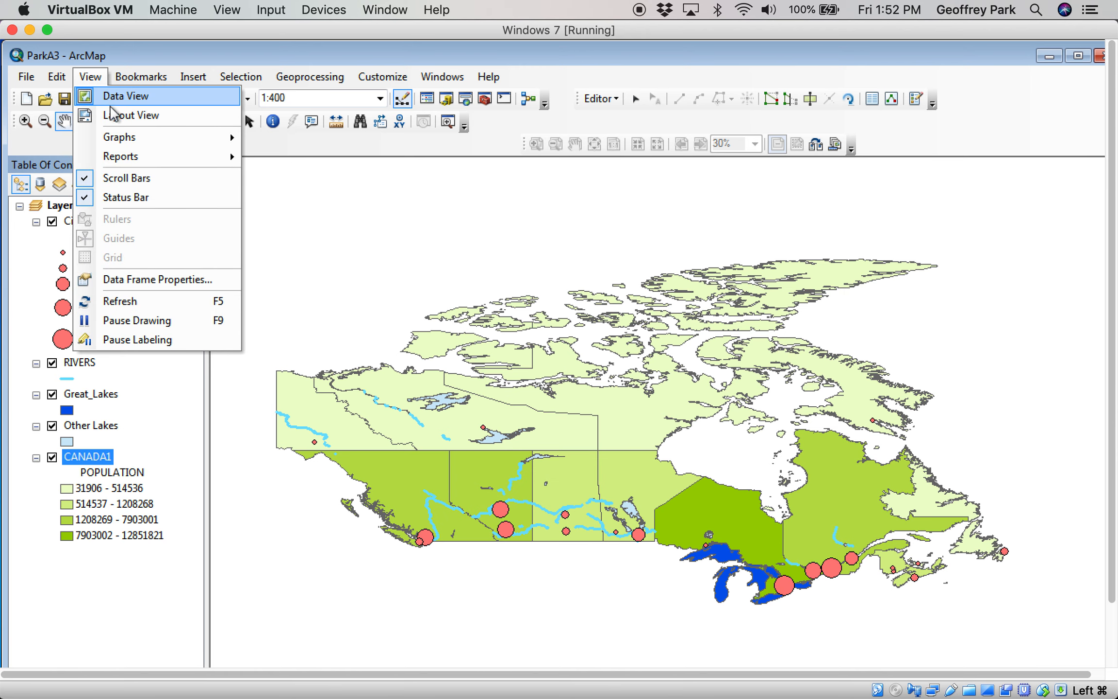
{"action": "left_click", "coordinate": [132, 115]}
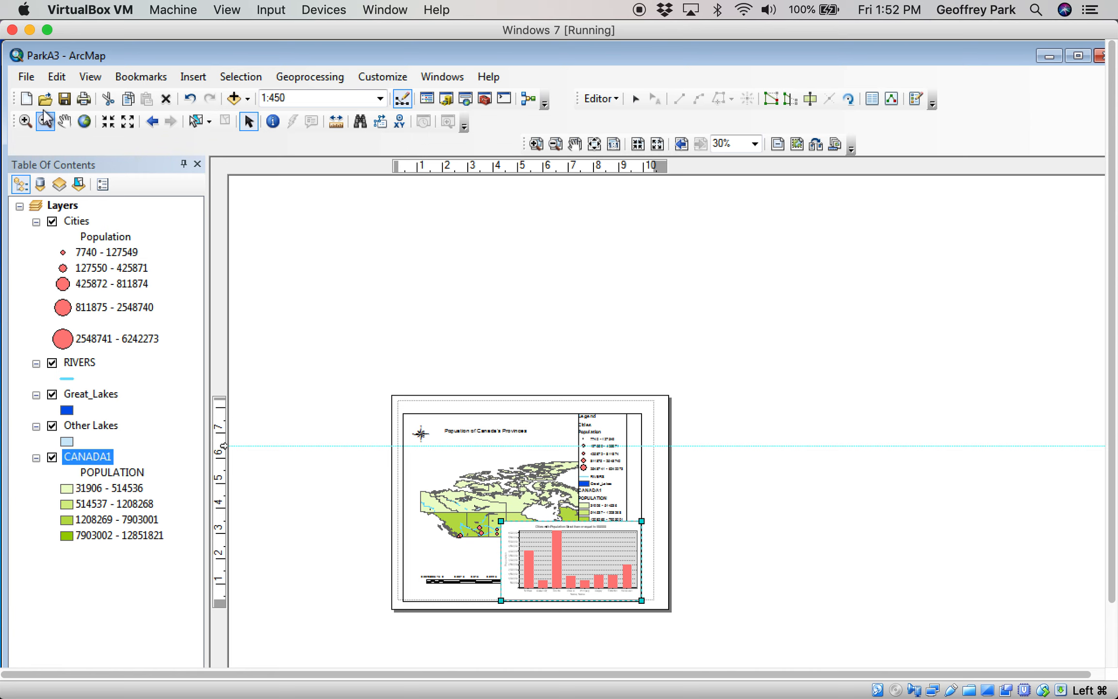
{"action": "left_click", "coordinate": [25, 77]}
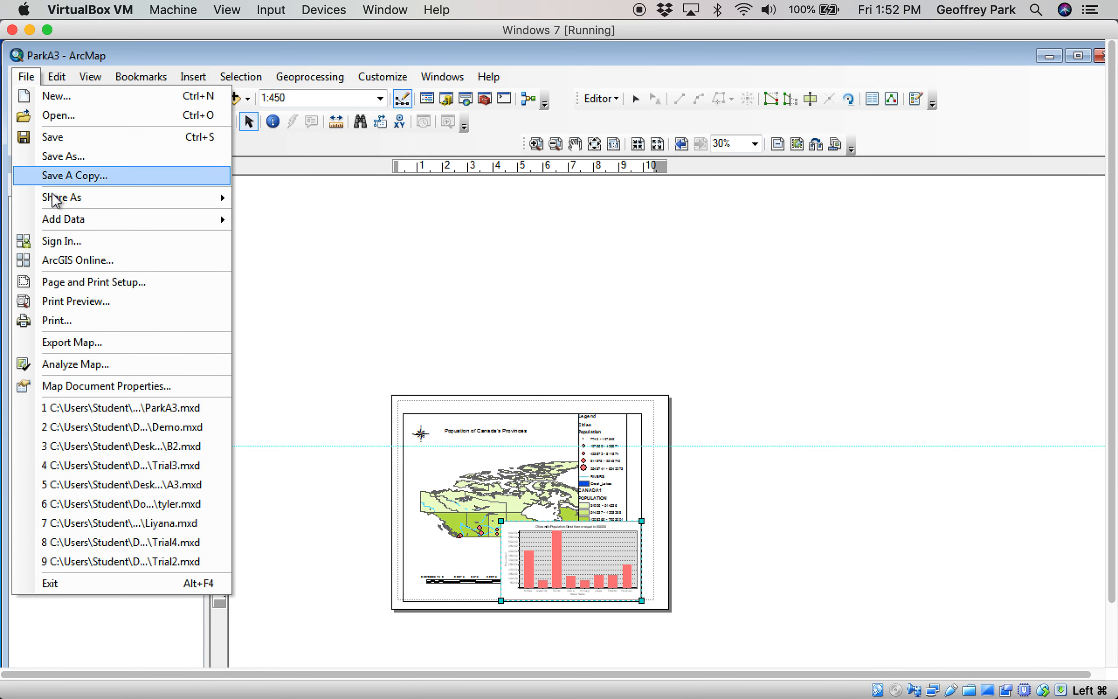
{"action": "left_click", "coordinate": [94, 281]}
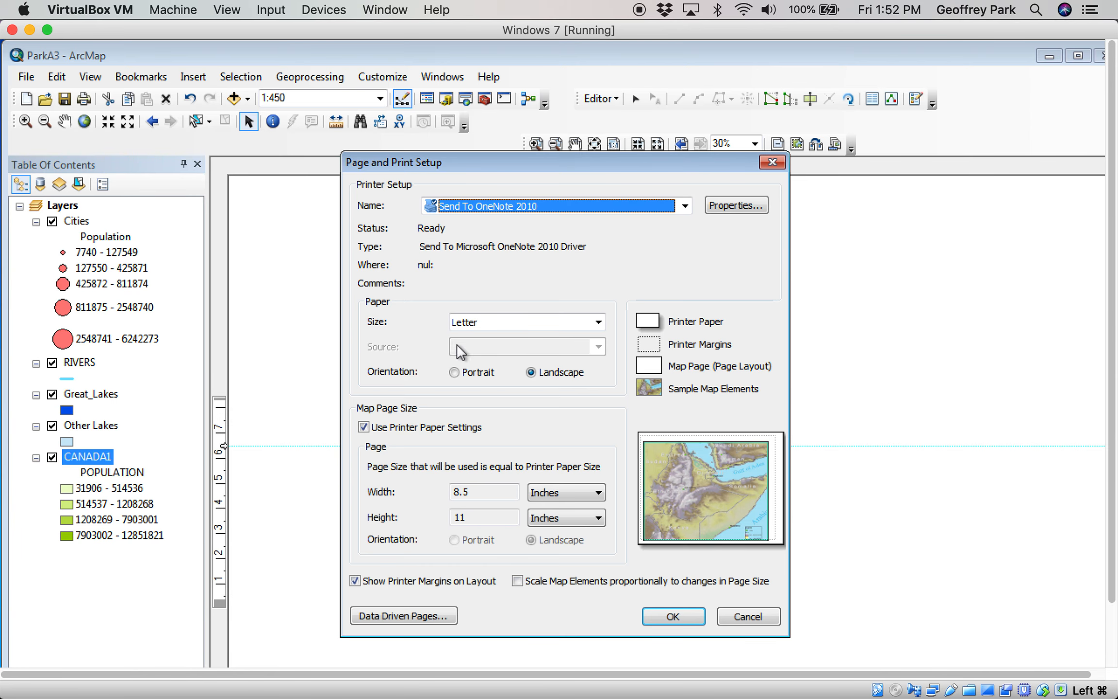
{"action": "left_click", "coordinate": [452, 373]}
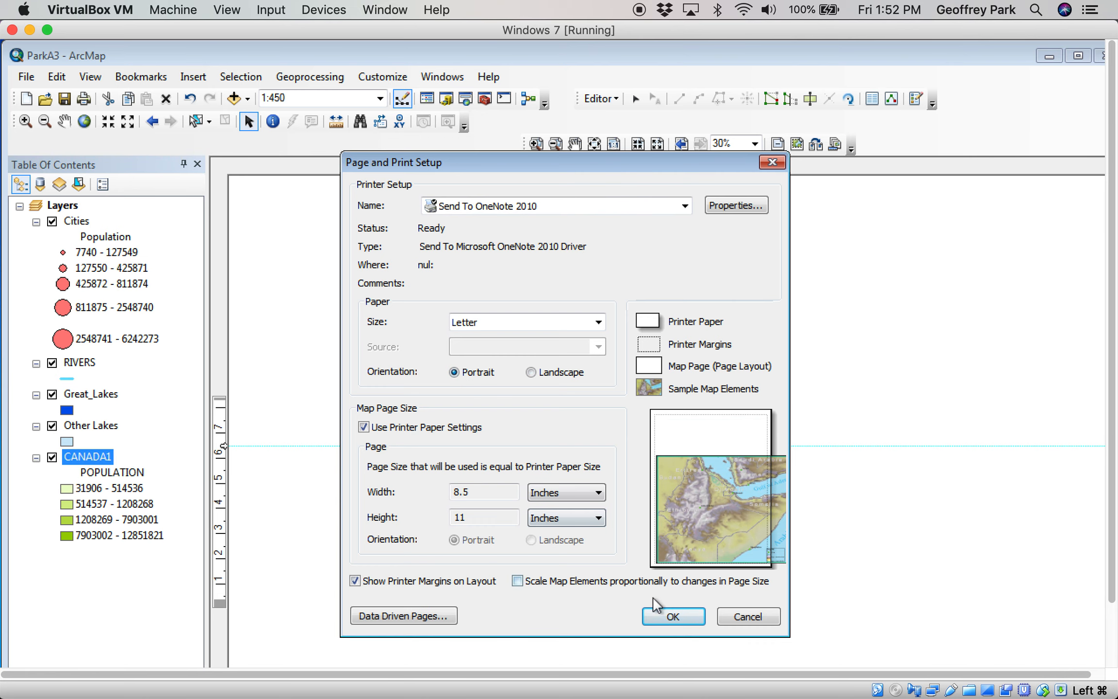
{"action": "left_click", "coordinate": [672, 616]}
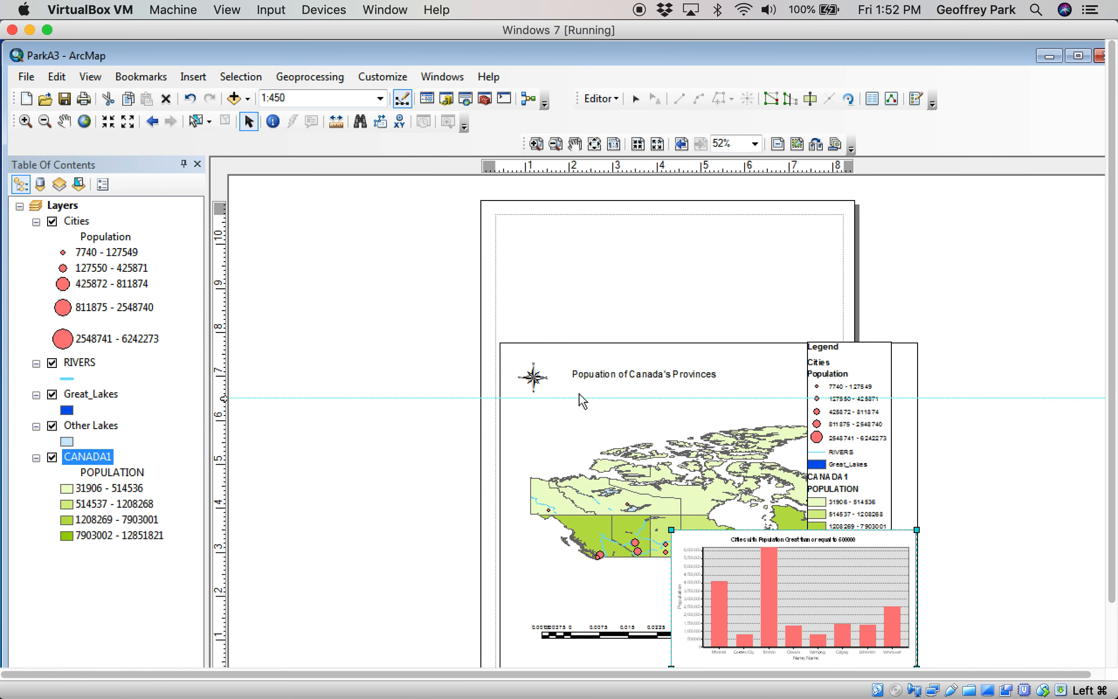
{"action": "left_click", "coordinate": [734, 144]}
{"action": "type", "text": "32"}
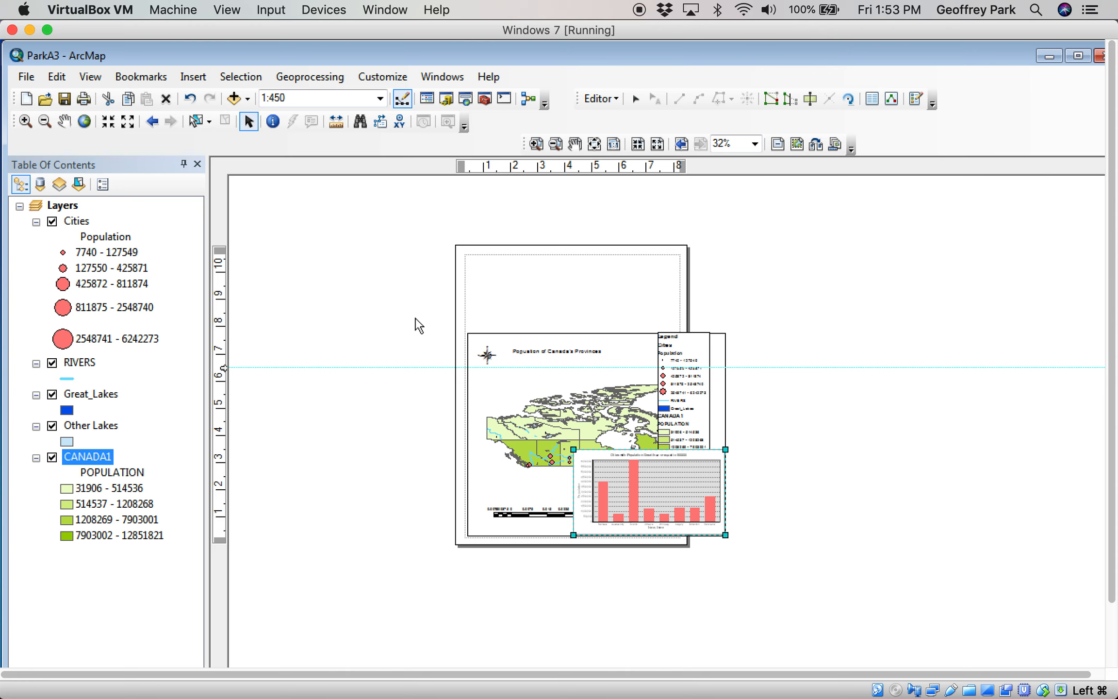
{"action": "mouse_move", "coordinate": [273, 246]}
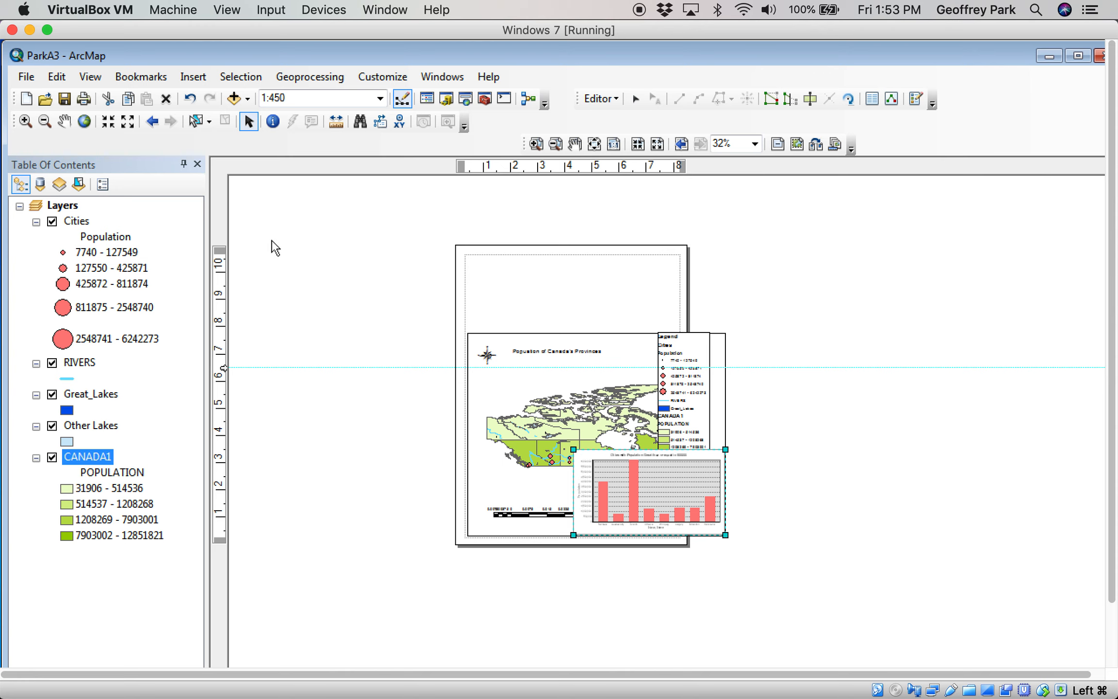
- Change the page orientation to Landscape in Page and Print Setup
{"action": "left_click", "coordinate": [26, 77]}
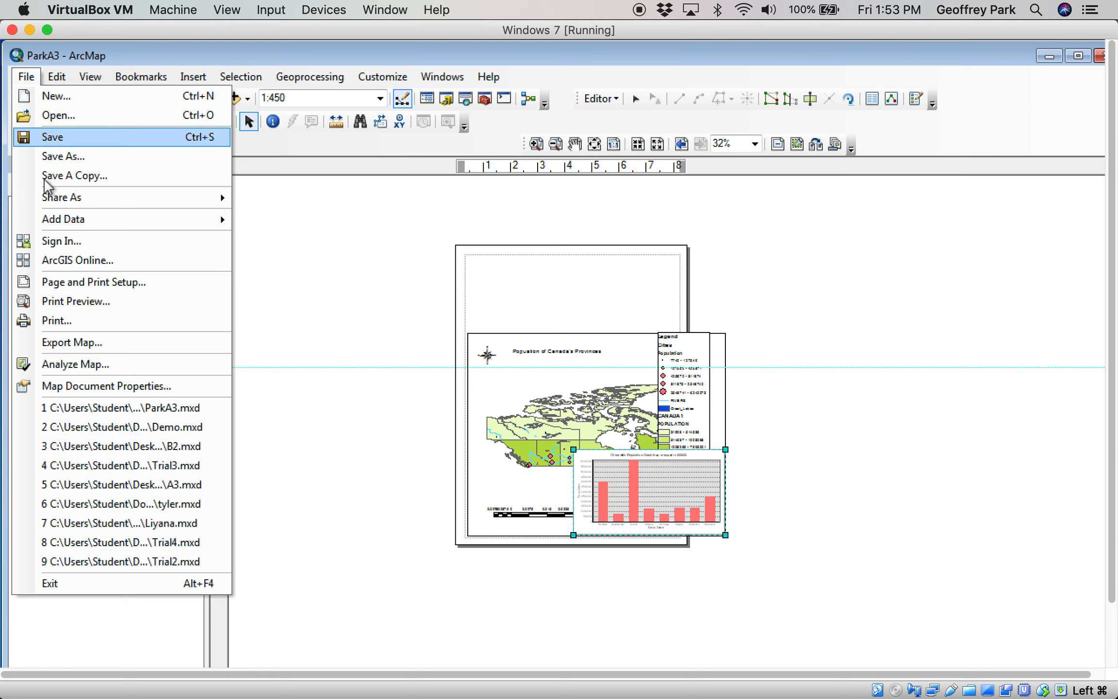
{"action": "left_click", "coordinate": [94, 281]}
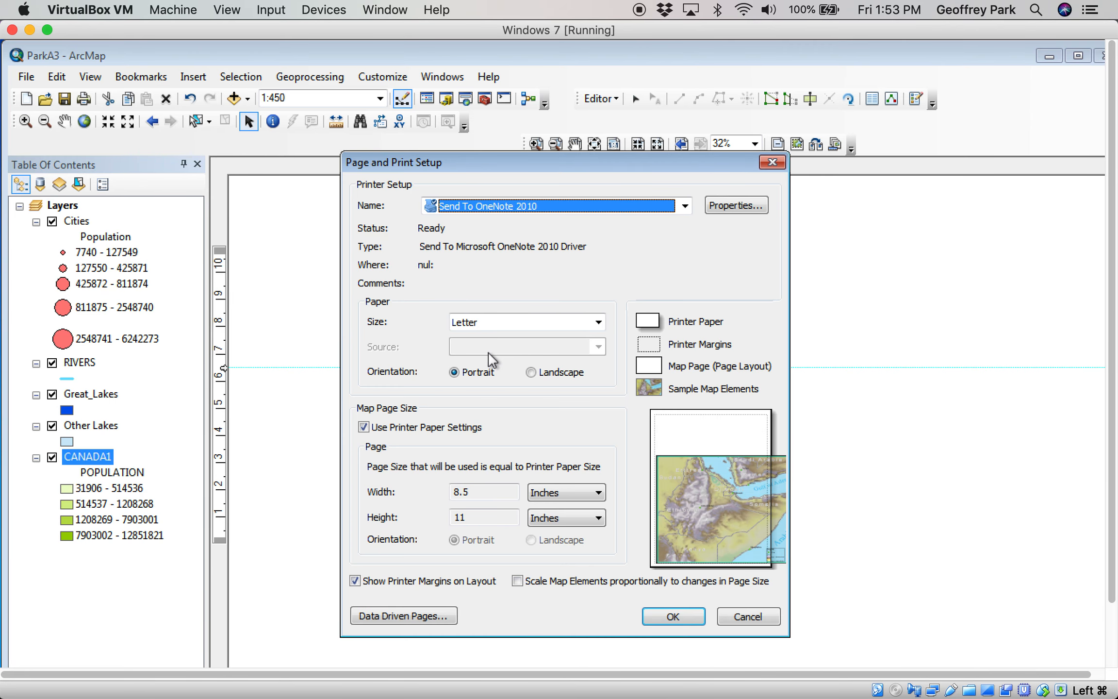
{"action": "left_click", "coordinate": [531, 373]}
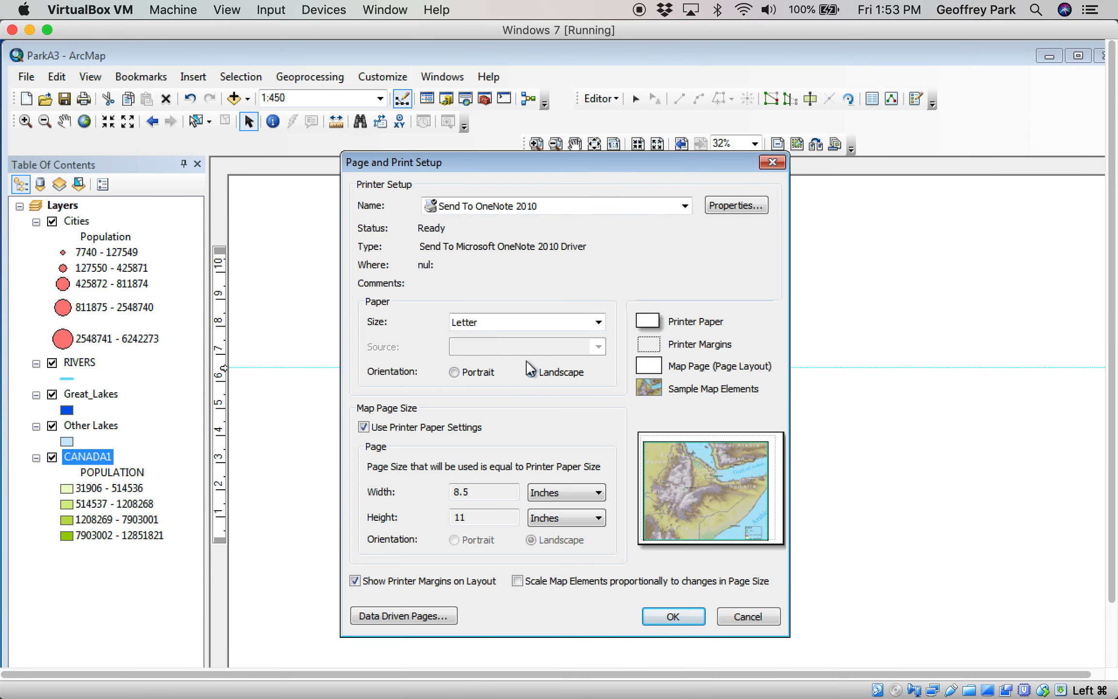
{"action": "left_click", "coordinate": [673, 616]}
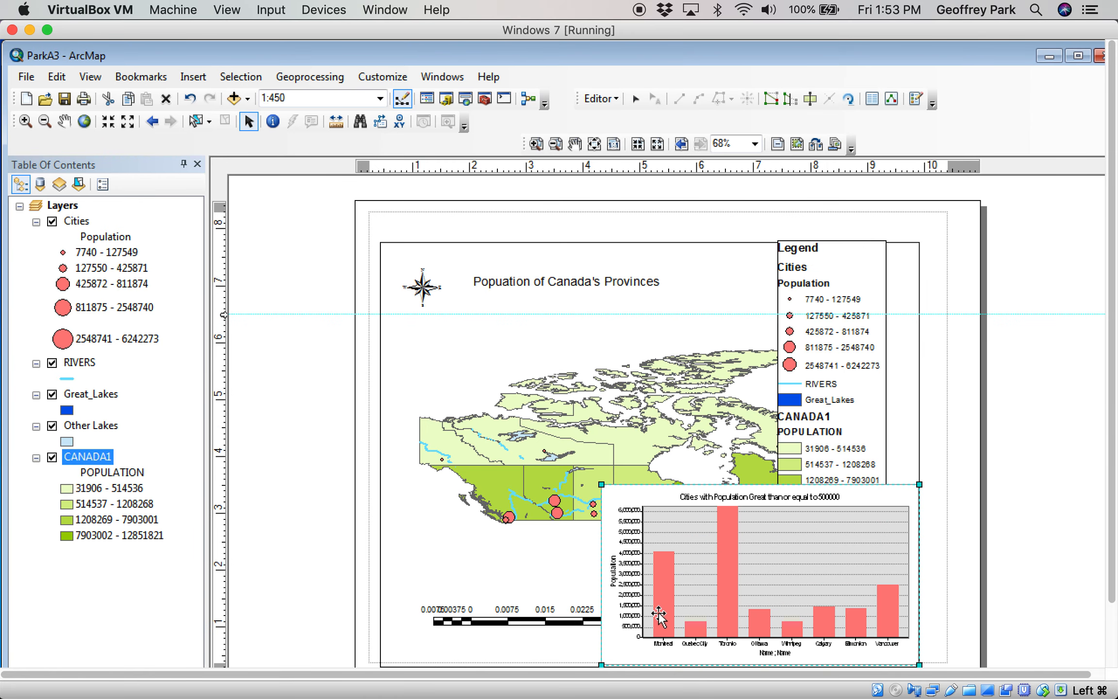
{"action": "mouse_move", "coordinate": [719, 472]}
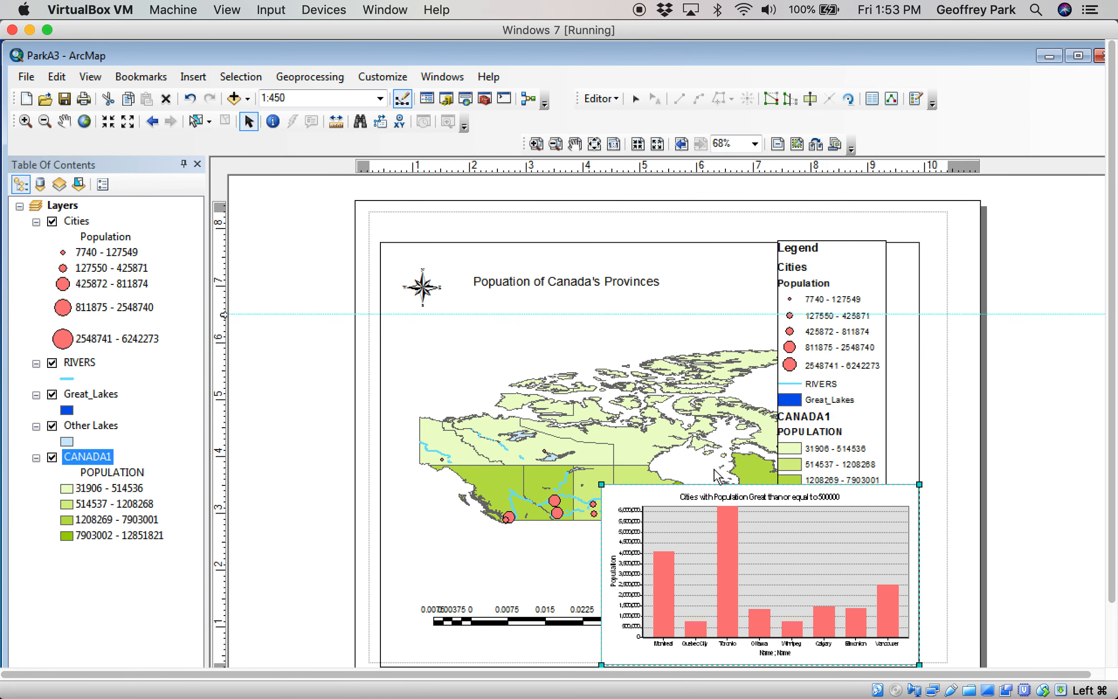
- Delete the title, legend, scale bar and north arrow from the layout
{"action": "left_click", "coordinate": [560, 281]}
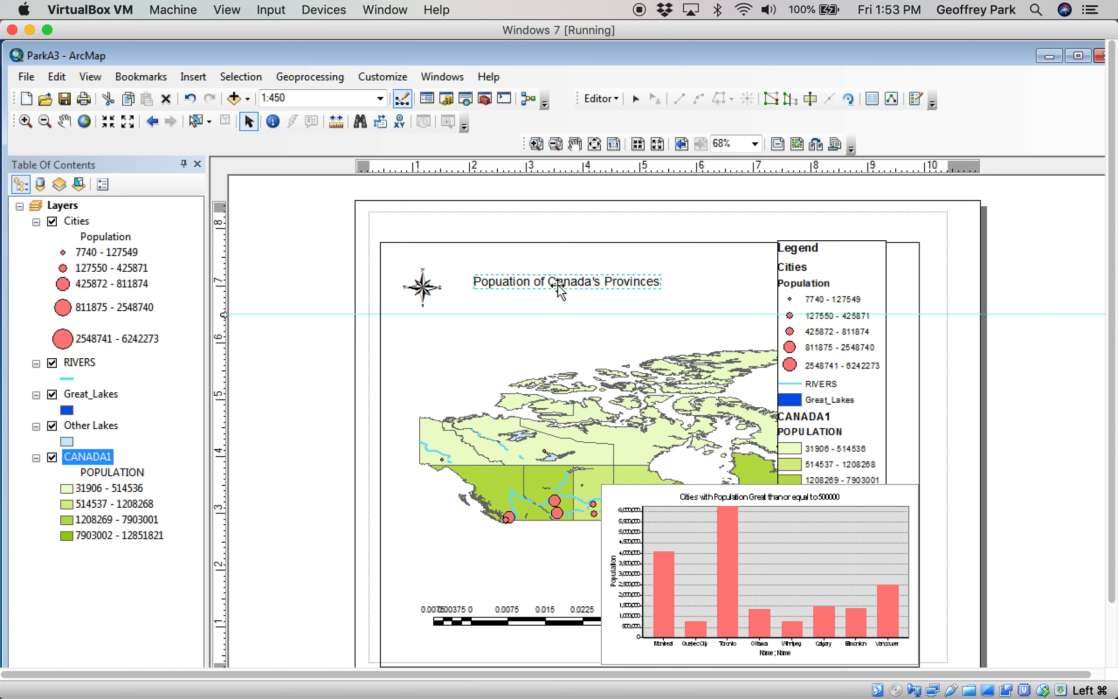
{"action": "mouse_move", "coordinate": [232, 122]}
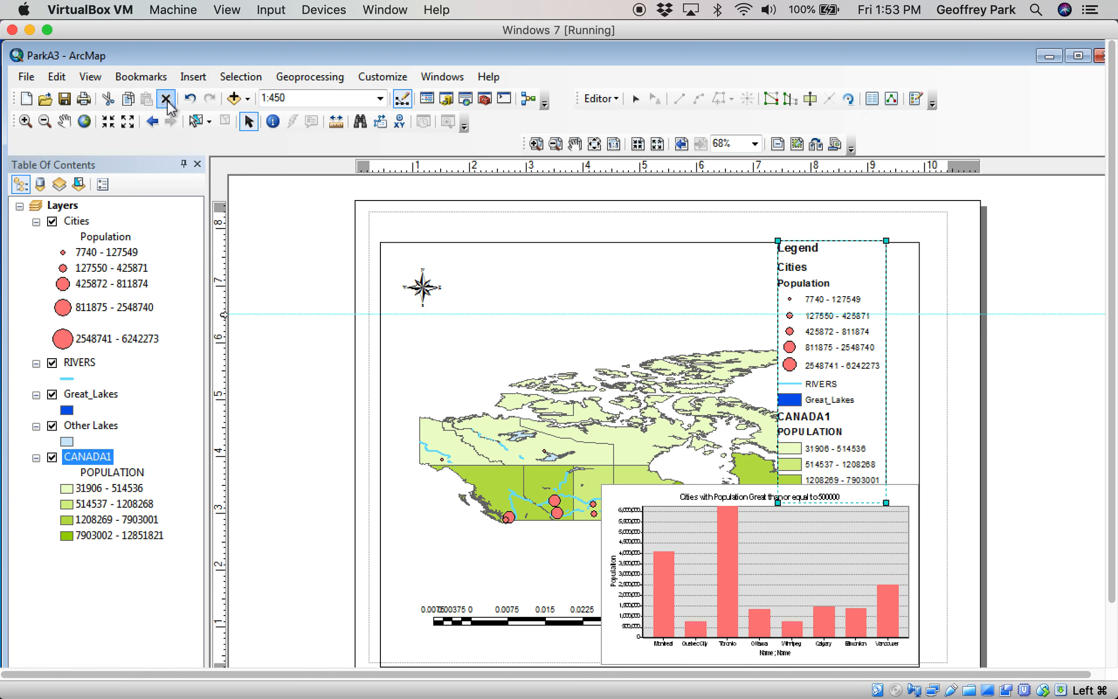
{"action": "left_click", "coordinate": [166, 99]}
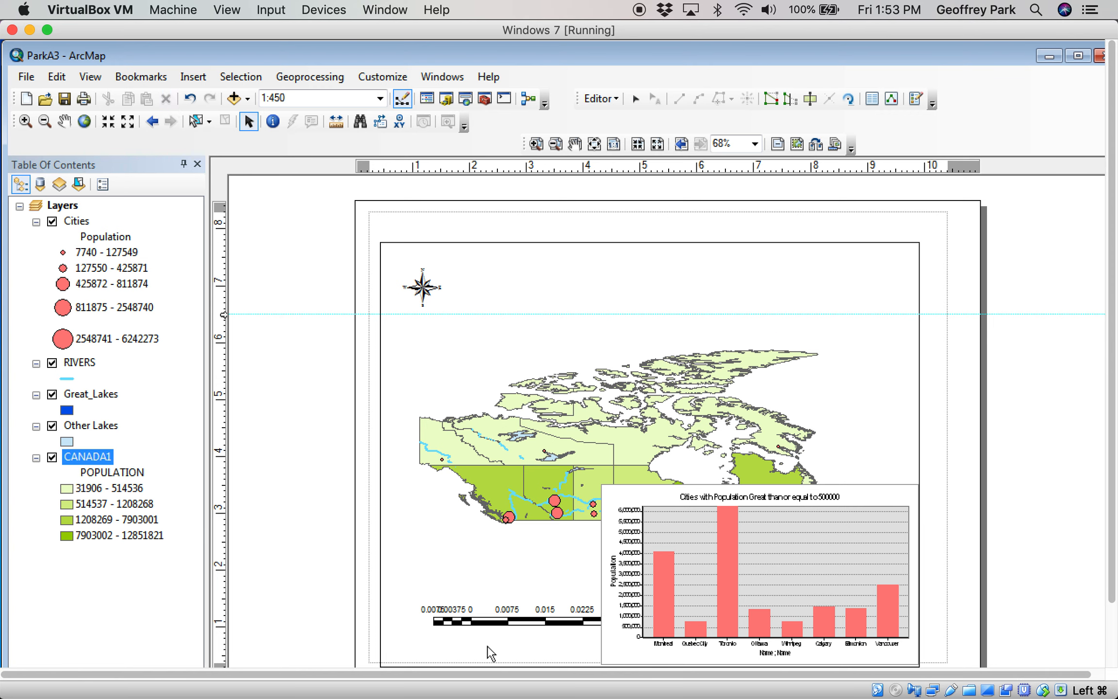
{"action": "left_click", "coordinate": [495, 623]}
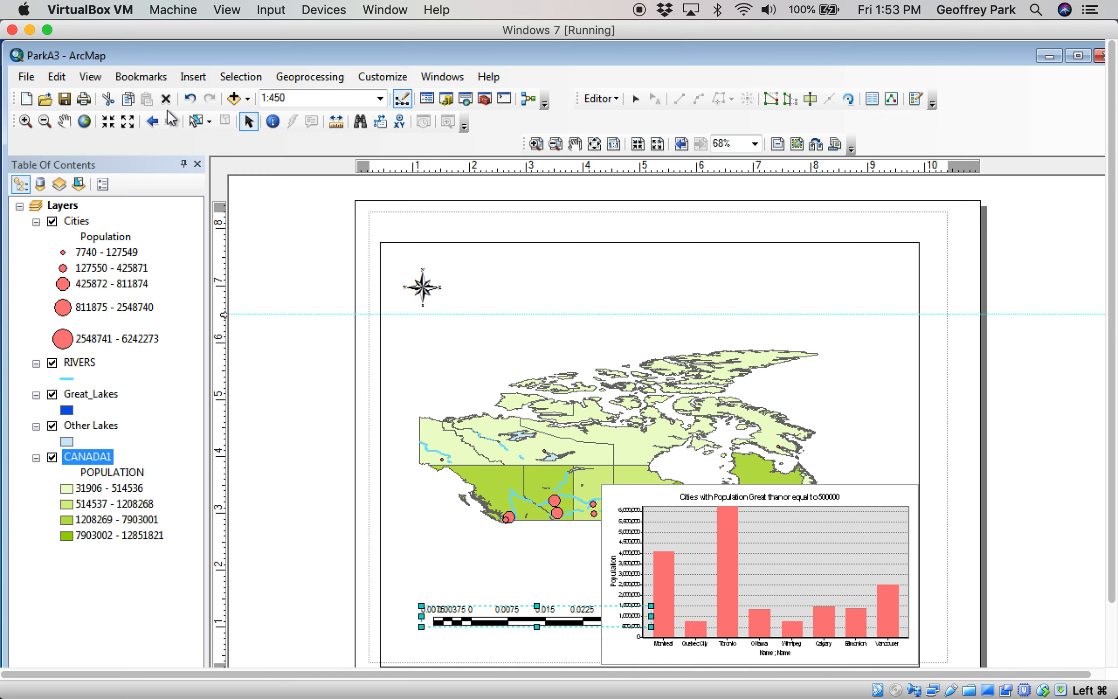
{"action": "left_click", "coordinate": [422, 286]}
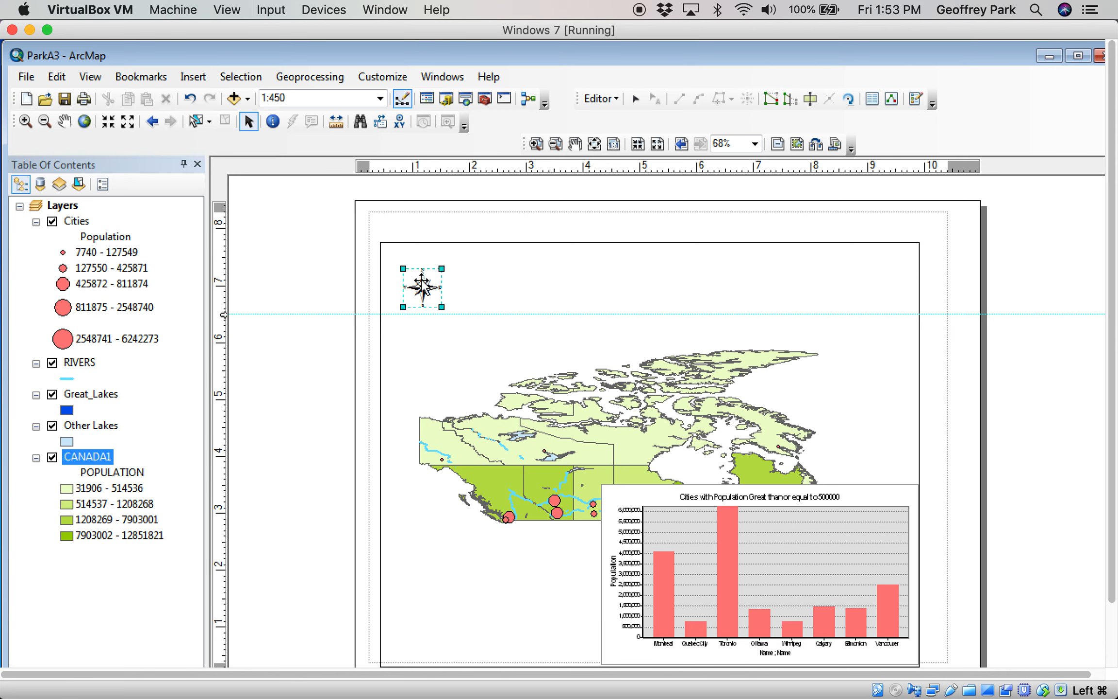
{"action": "left_click", "coordinate": [166, 98]}
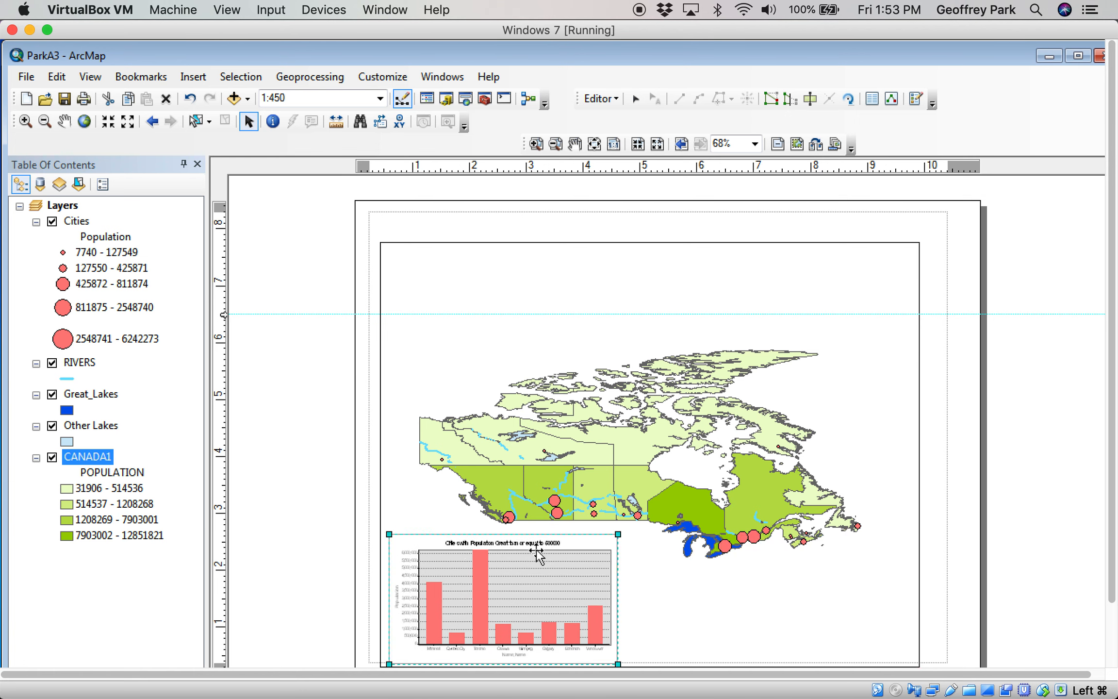
{"action": "mouse_move", "coordinate": [711, 474]}
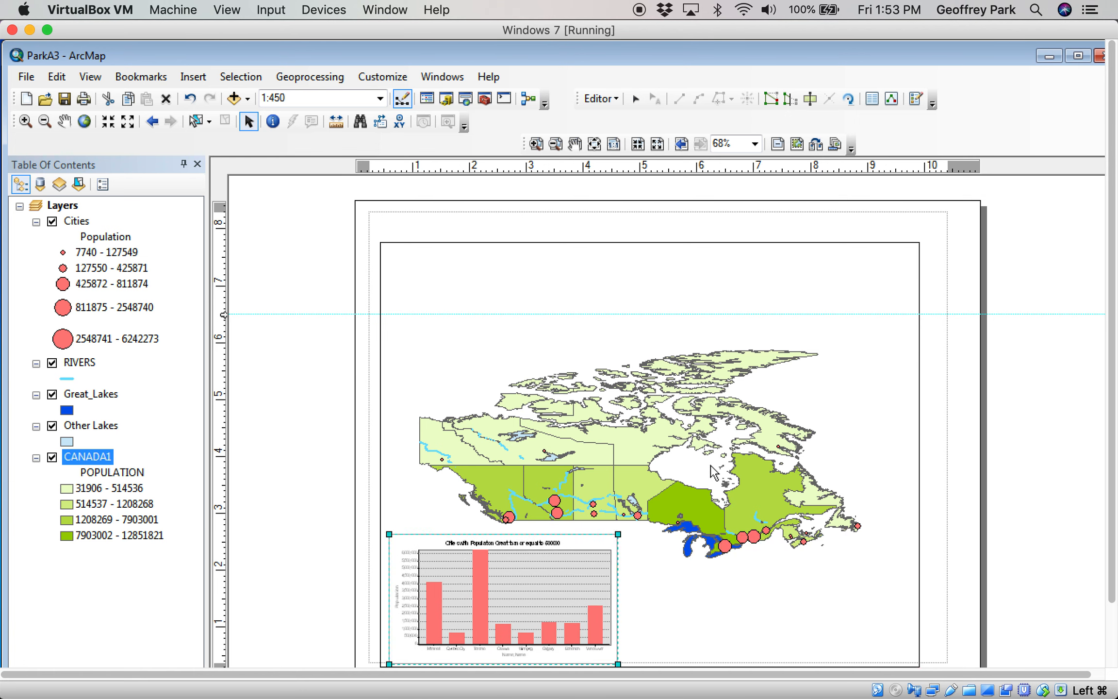
{"action": "mouse_move", "coordinate": [77, 141]}
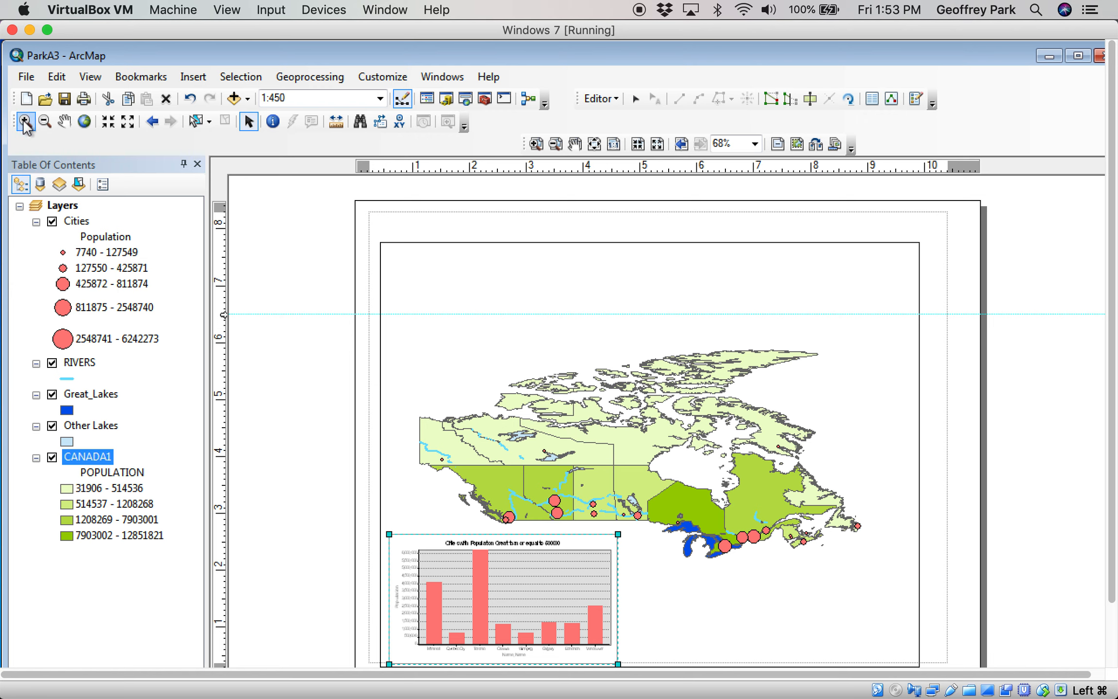
- Zoom the Canada map within the data frame toward a 1:400 scale
{"action": "left_click", "coordinate": [24, 123]}
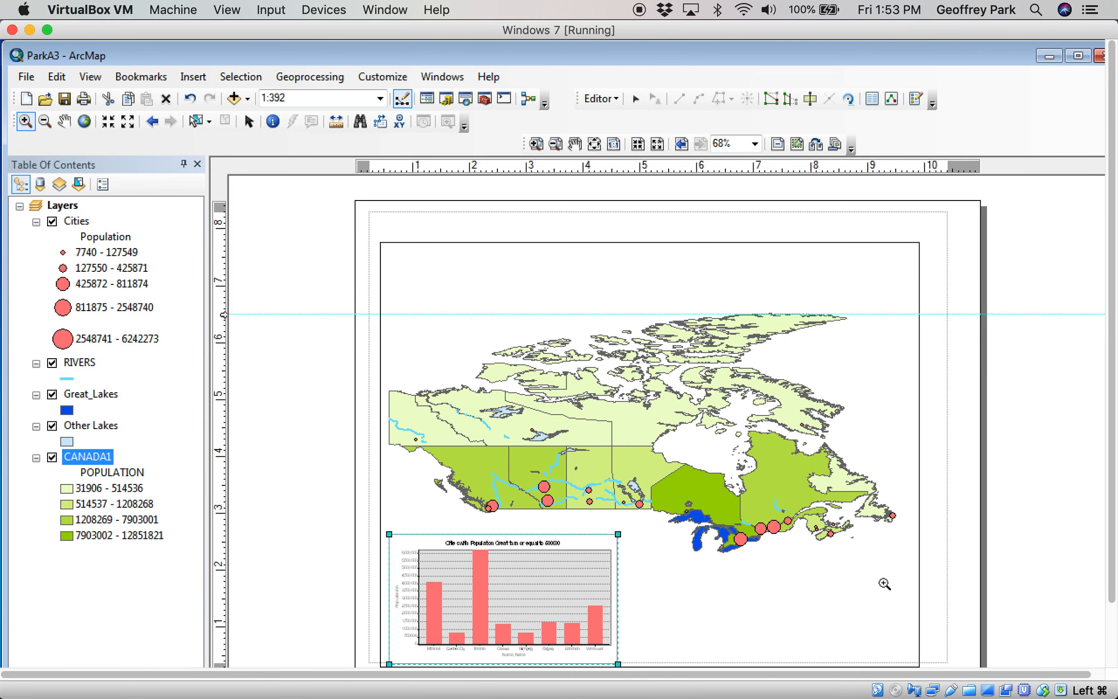
{"action": "mouse_move", "coordinate": [108, 121]}
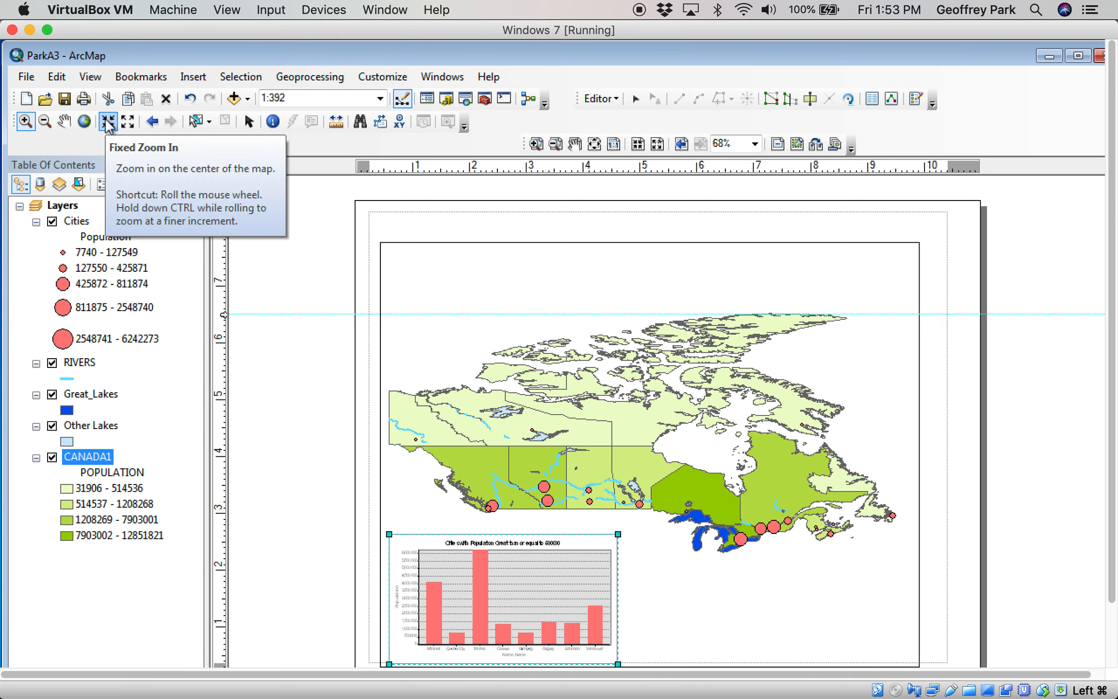
{"action": "left_click", "coordinate": [107, 122]}
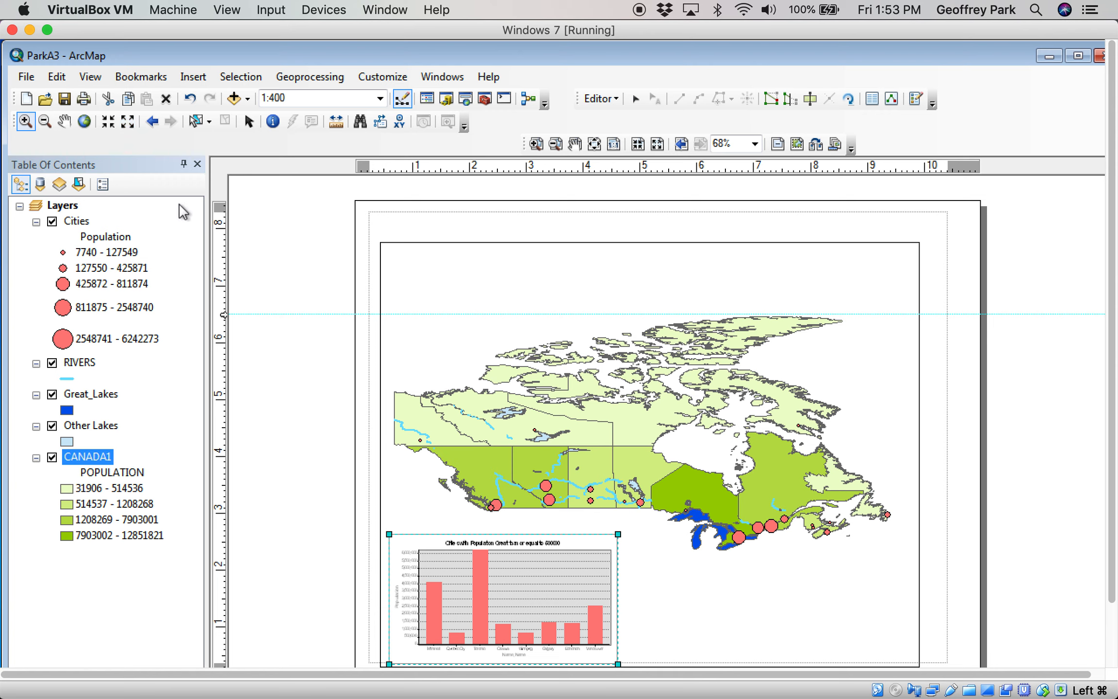
{"action": "mouse_move", "coordinate": [87, 156]}
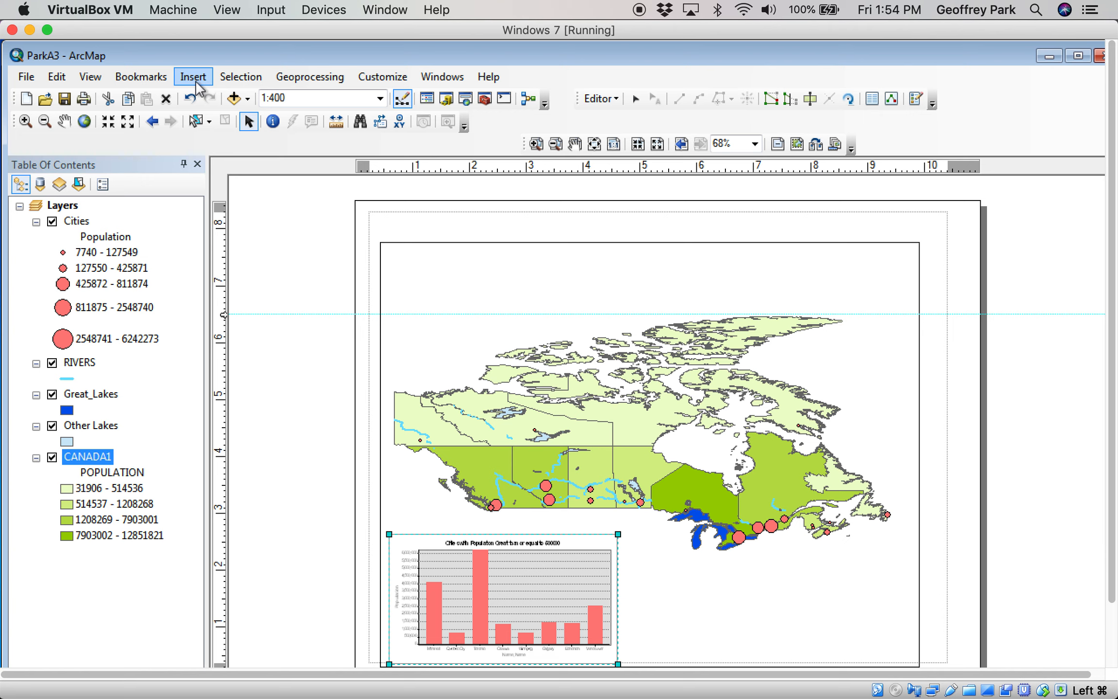
- Insert a layout title and set its text to 'Population By Province'
{"action": "left_click", "coordinate": [193, 76]}
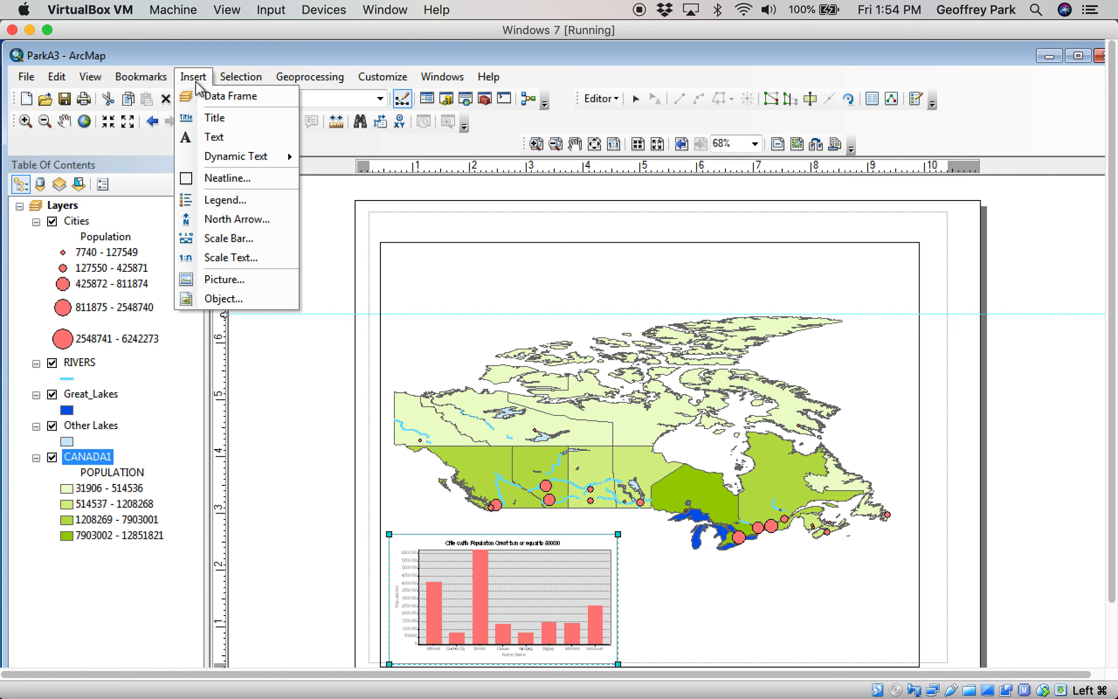
{"action": "mouse_move", "coordinate": [207, 99]}
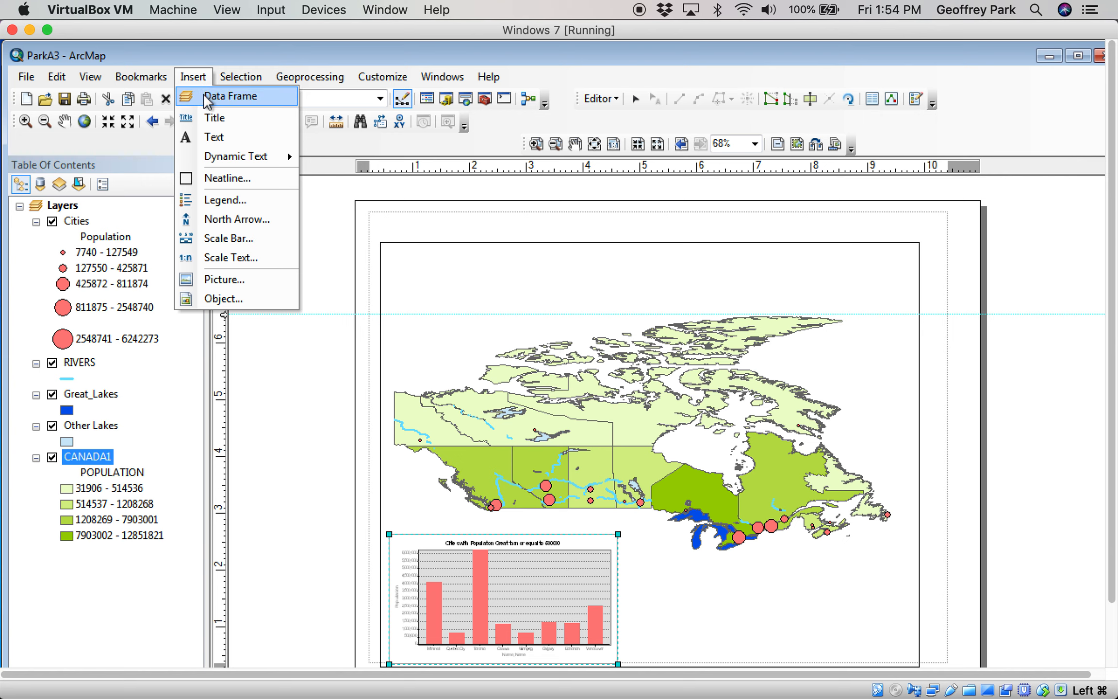
{"action": "mouse_move", "coordinate": [228, 137]}
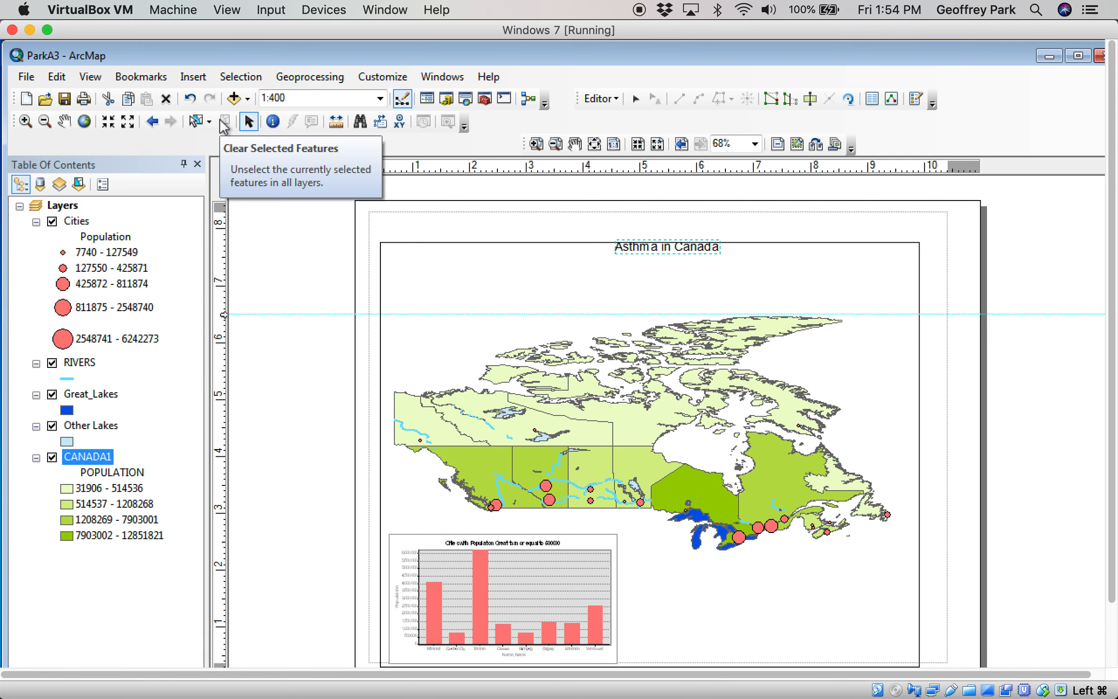
{"action": "mouse_move", "coordinate": [625, 267]}
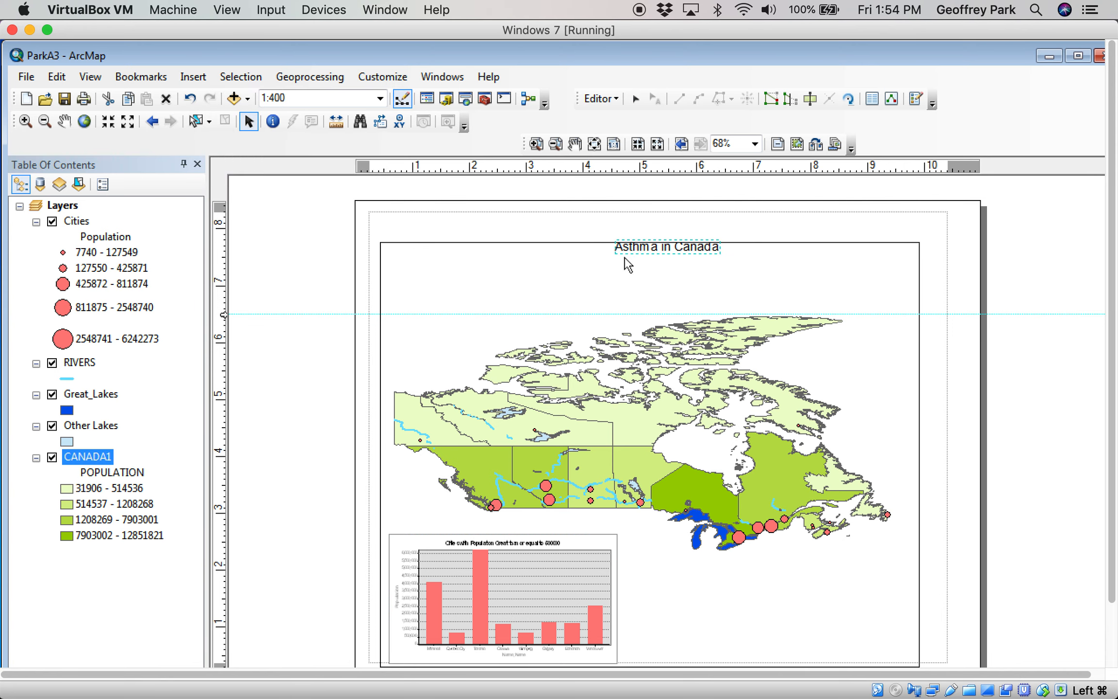
{"action": "double_click", "coordinate": [667, 246]}
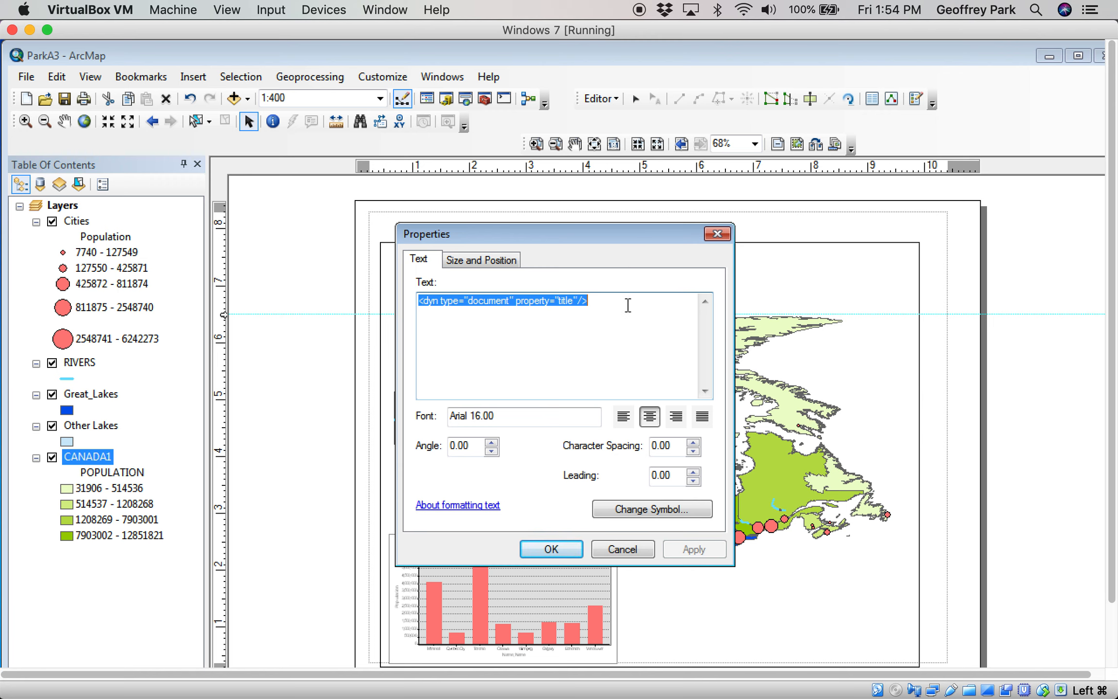
{"action": "type", "text": "Population By Provi"}
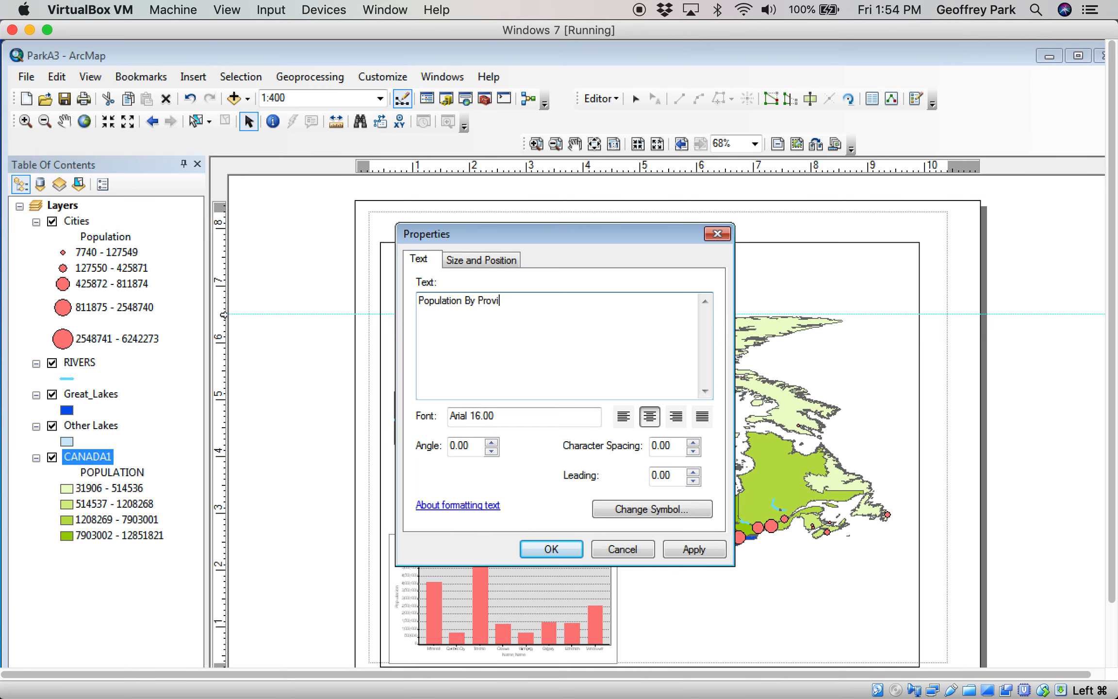
{"action": "type", "text": "nce"}
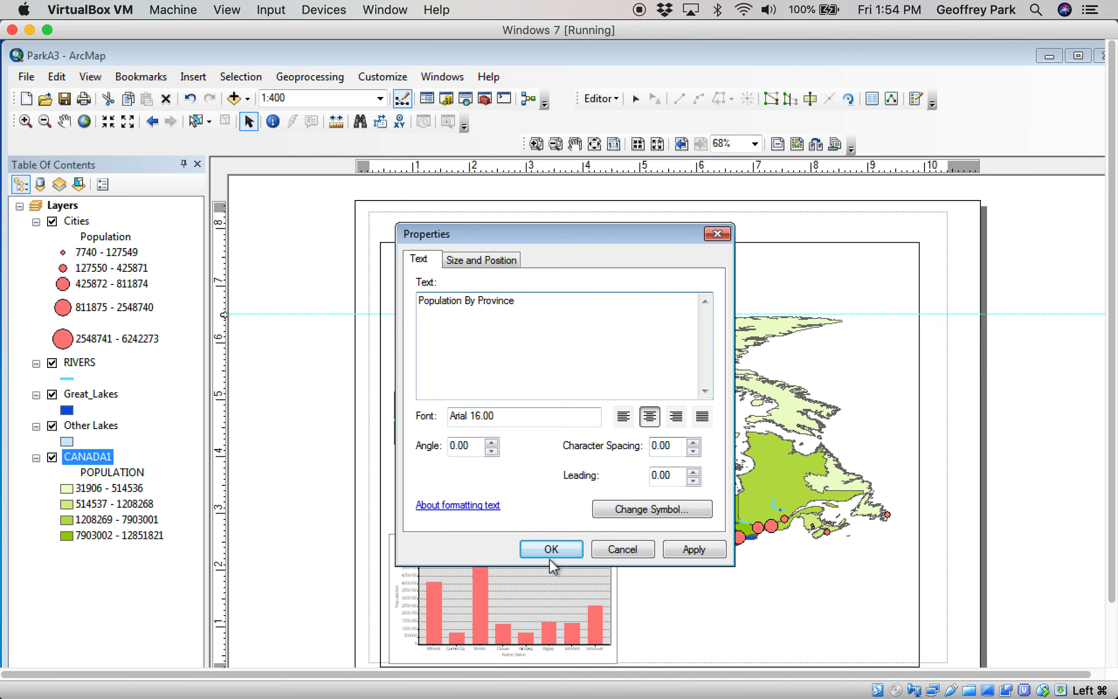
{"action": "left_click", "coordinate": [550, 549]}
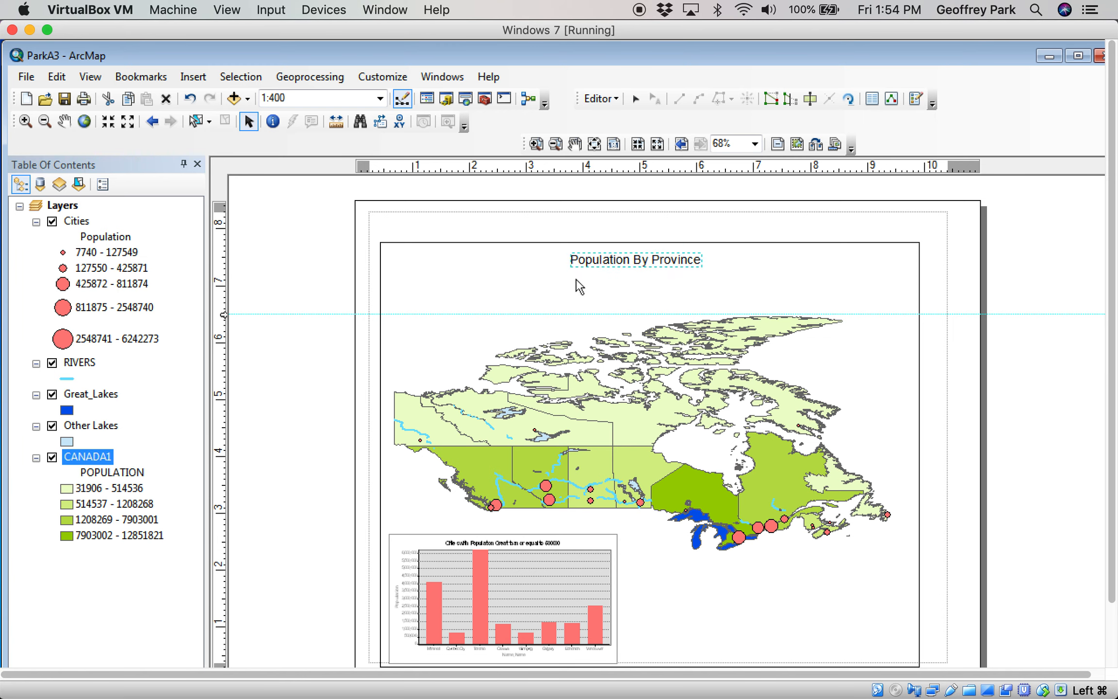
{"action": "left_click", "coordinate": [193, 77]}
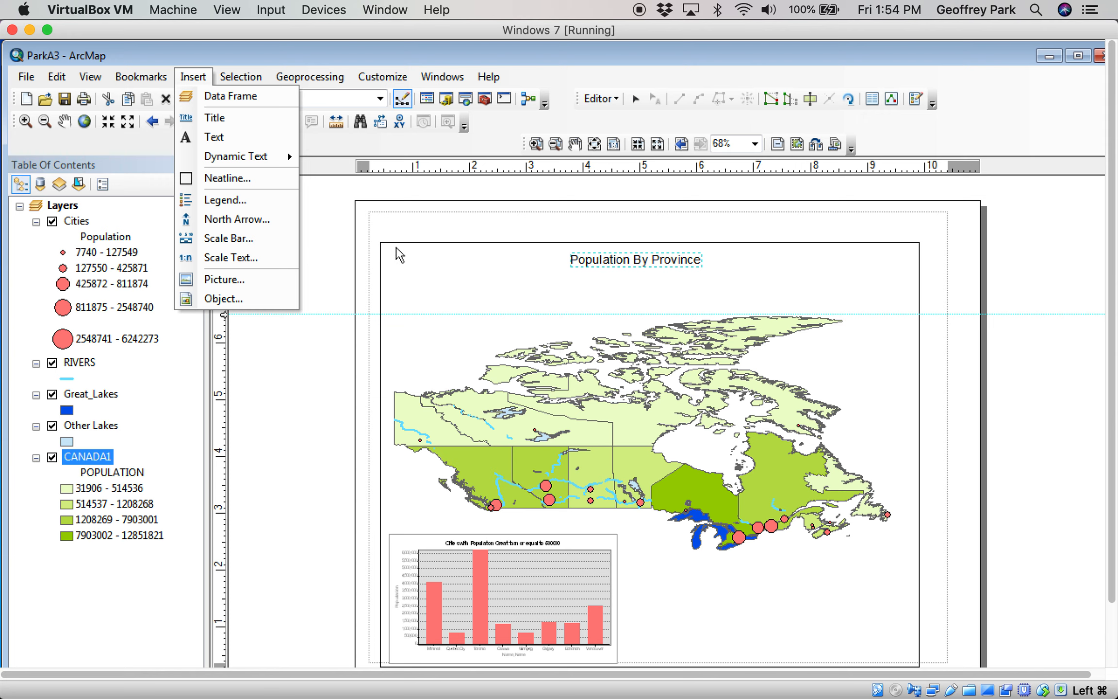
{"action": "mouse_move", "coordinate": [178, 57]}
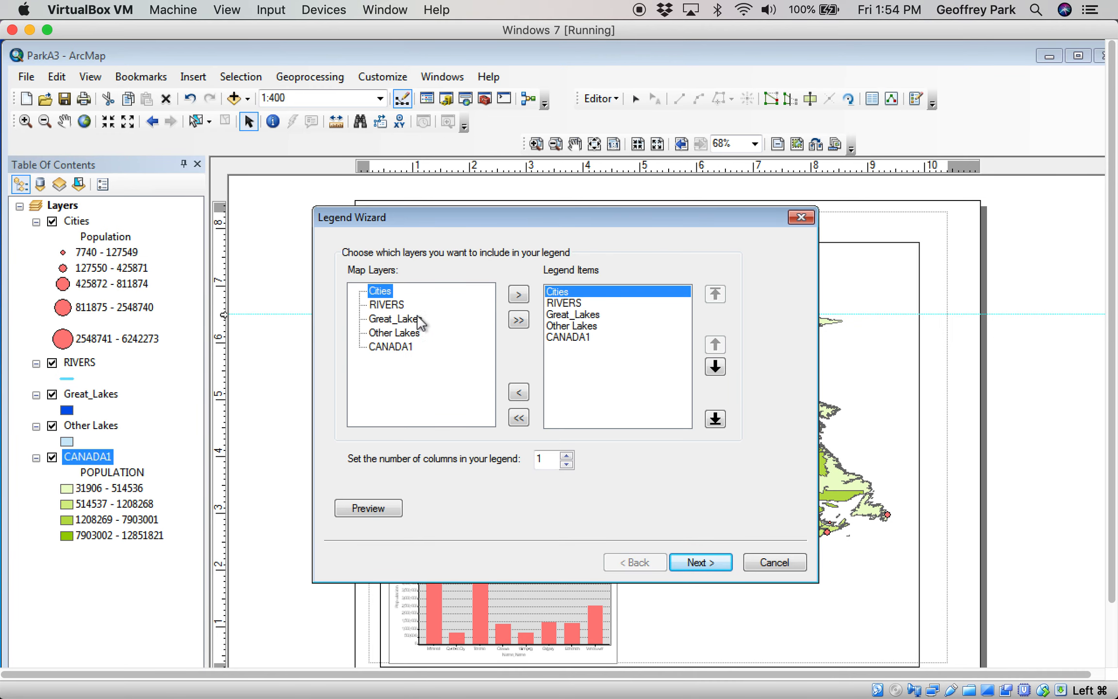
{"action": "mouse_move", "coordinate": [384, 303]}
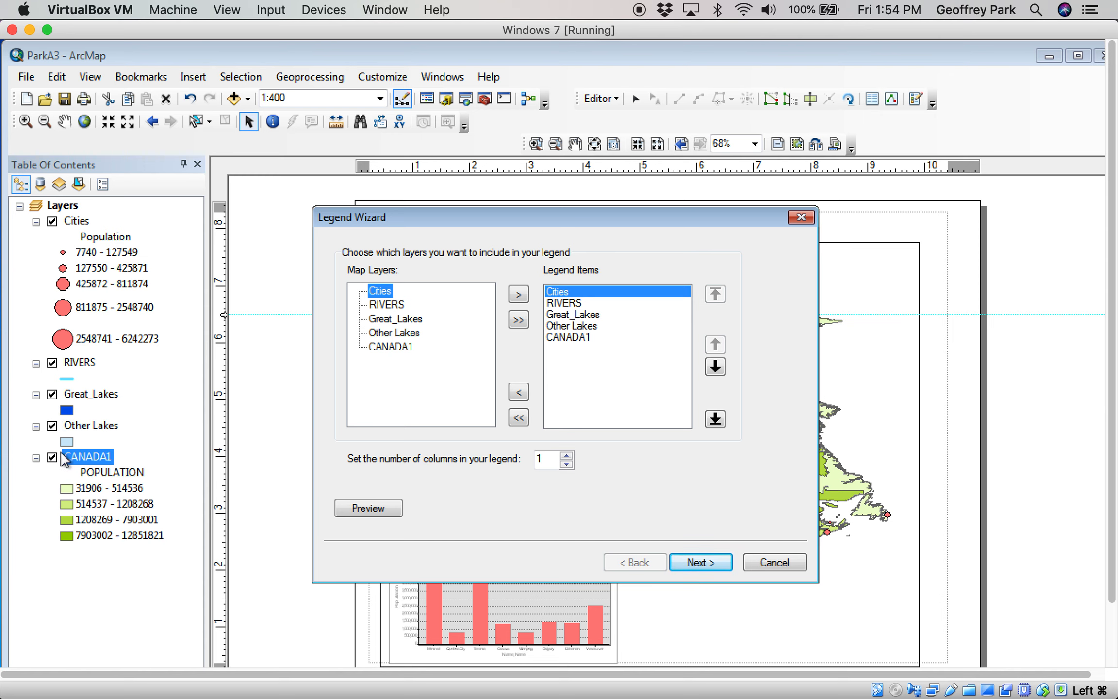
{"action": "mouse_move", "coordinate": [586, 341]}
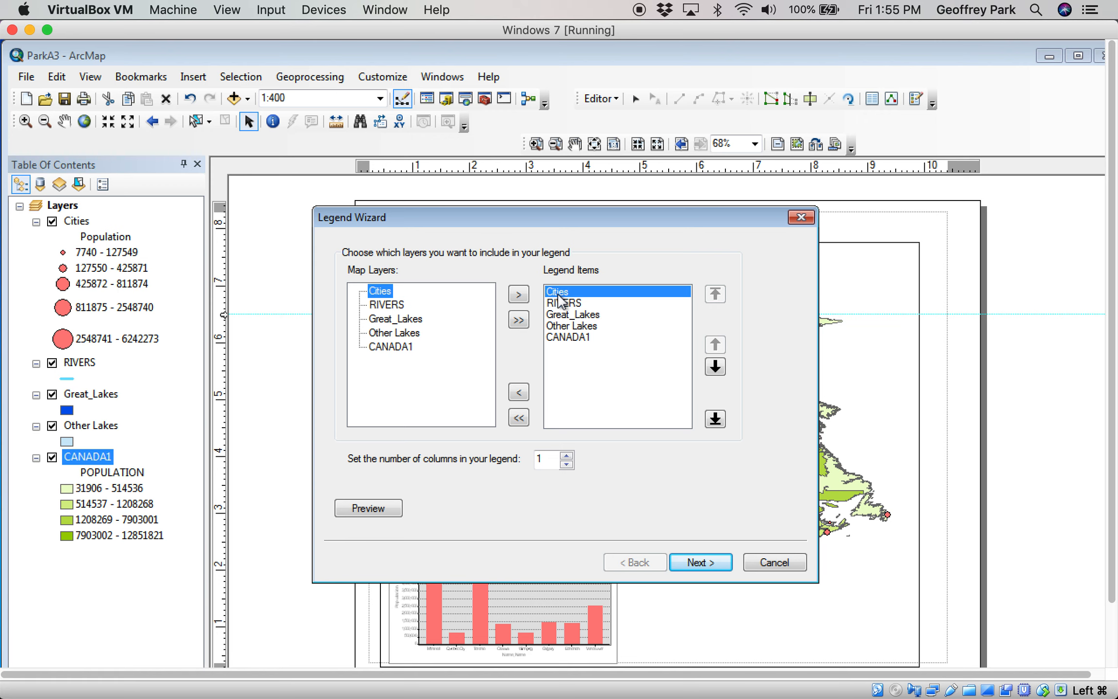
{"action": "mouse_move", "coordinate": [567, 343]}
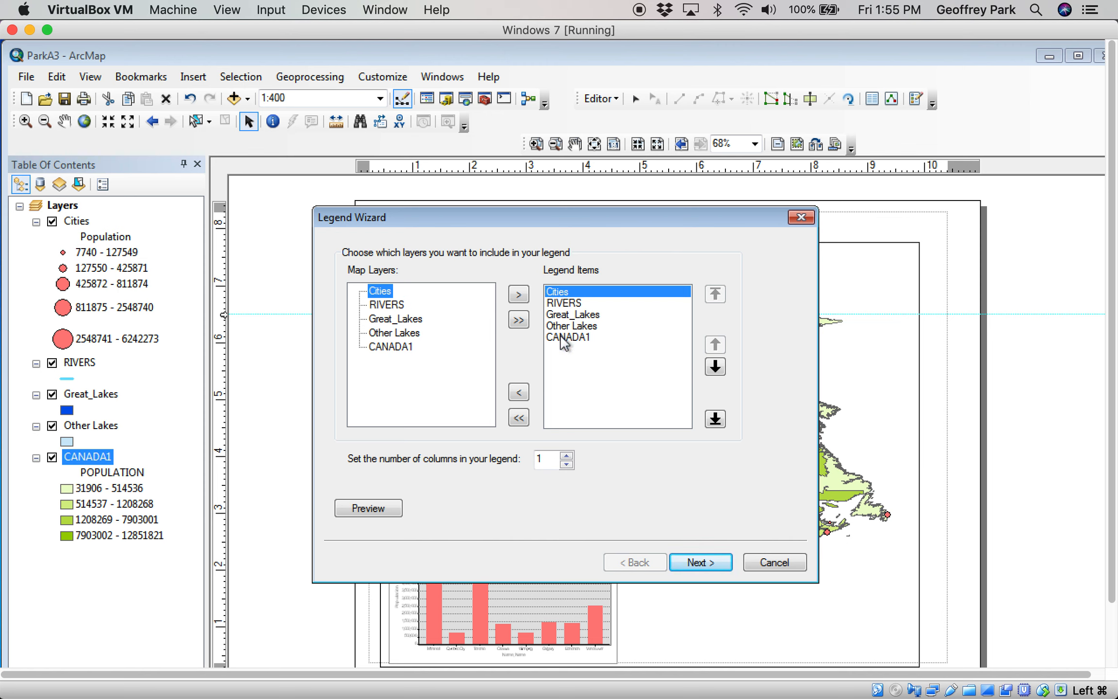
- Remove RIVERS, Great_Lakes and Other Lakes from the legend items, keeping Cities and CANADA1
{"action": "left_click", "coordinate": [563, 302]}
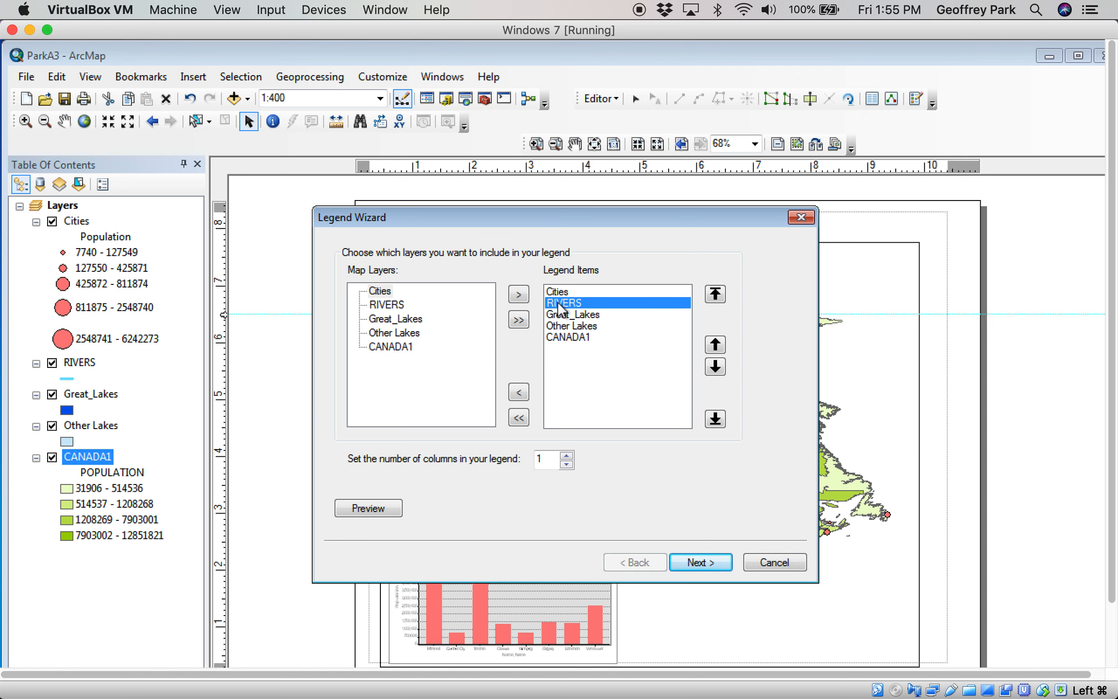
{"action": "left_click", "coordinate": [518, 391]}
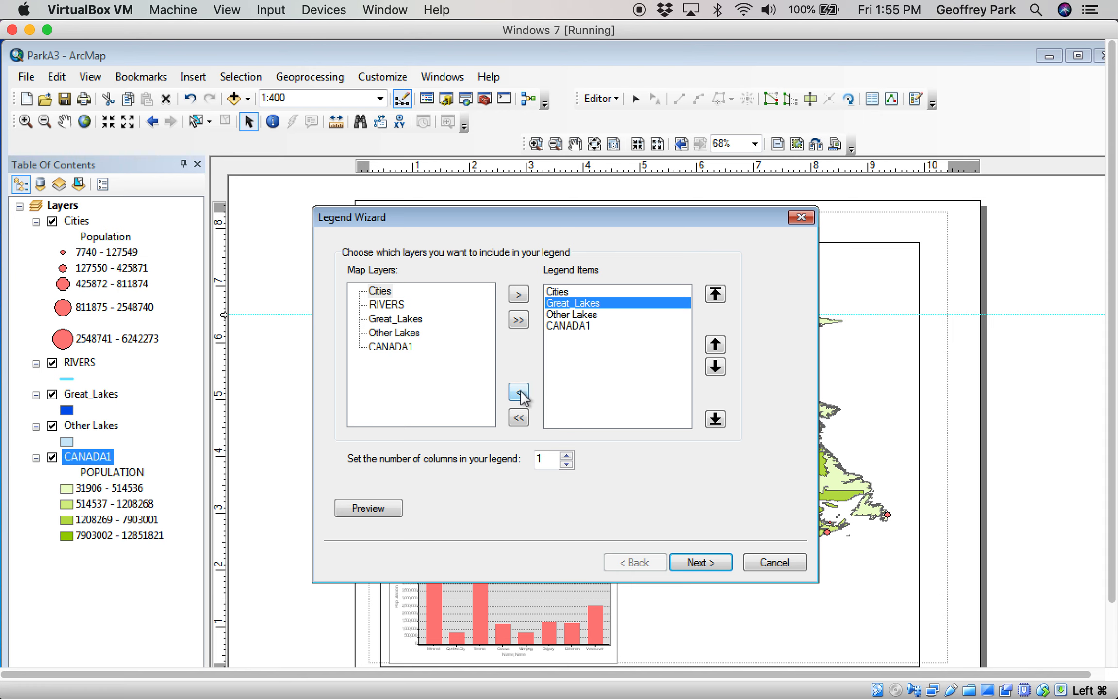
{"action": "left_click", "coordinate": [518, 392]}
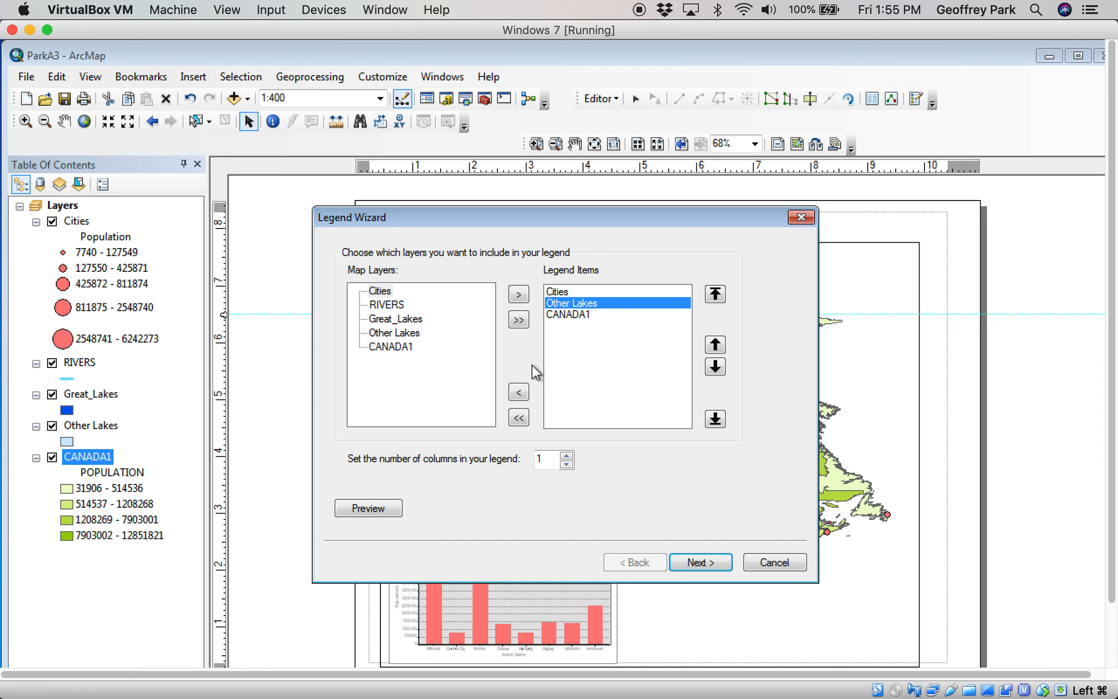
{"action": "left_click", "coordinate": [518, 391]}
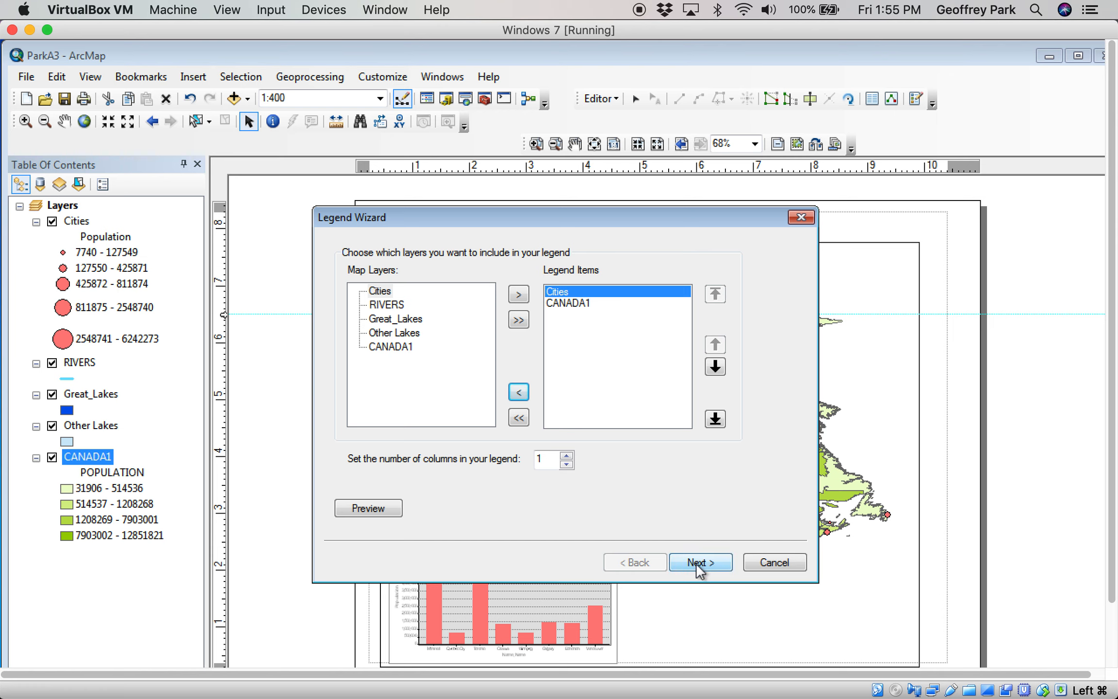
{"action": "left_click", "coordinate": [701, 562]}
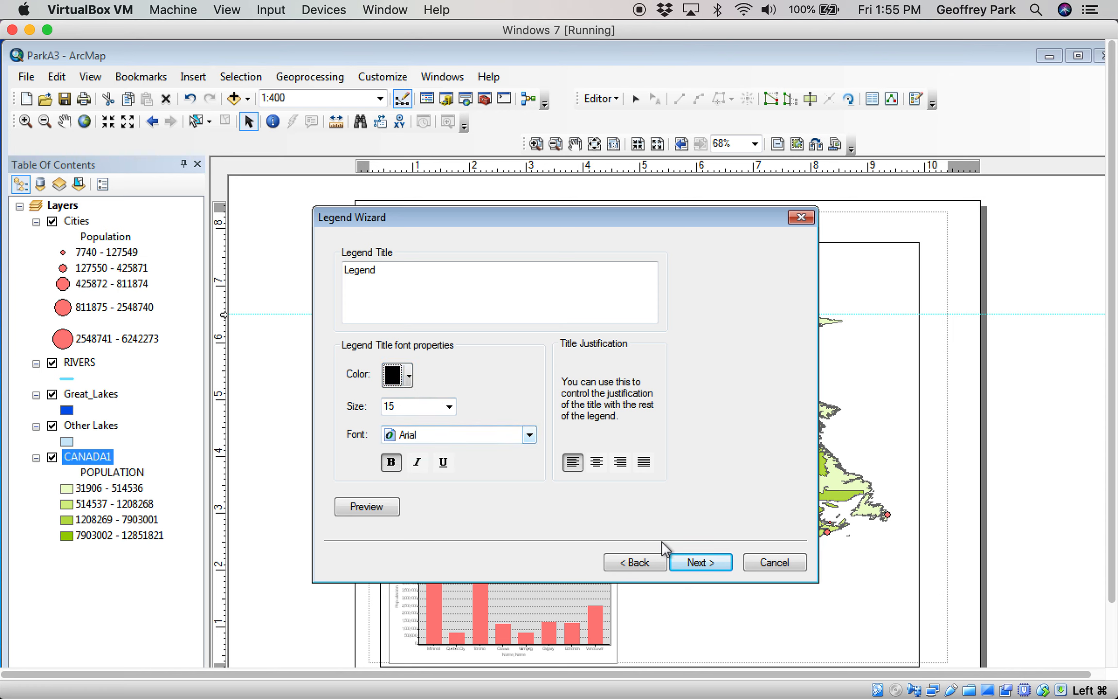
- Give the legend frame no background fill and a grey drop shadow
{"action": "left_click", "coordinate": [700, 561]}
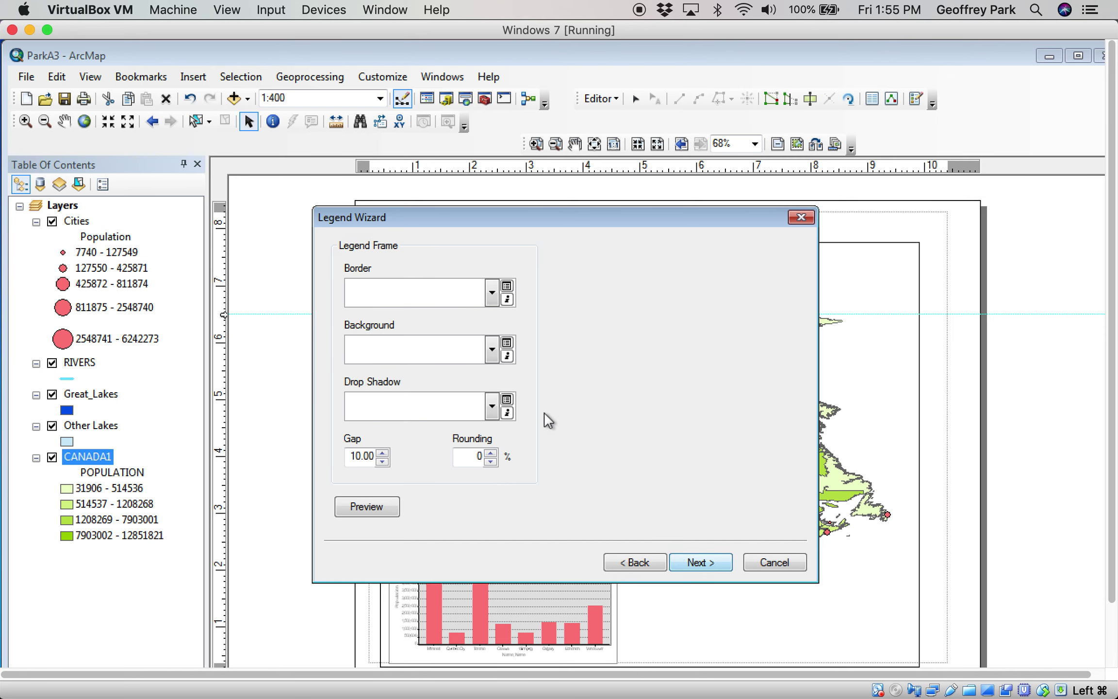
{"action": "left_click", "coordinate": [491, 292]}
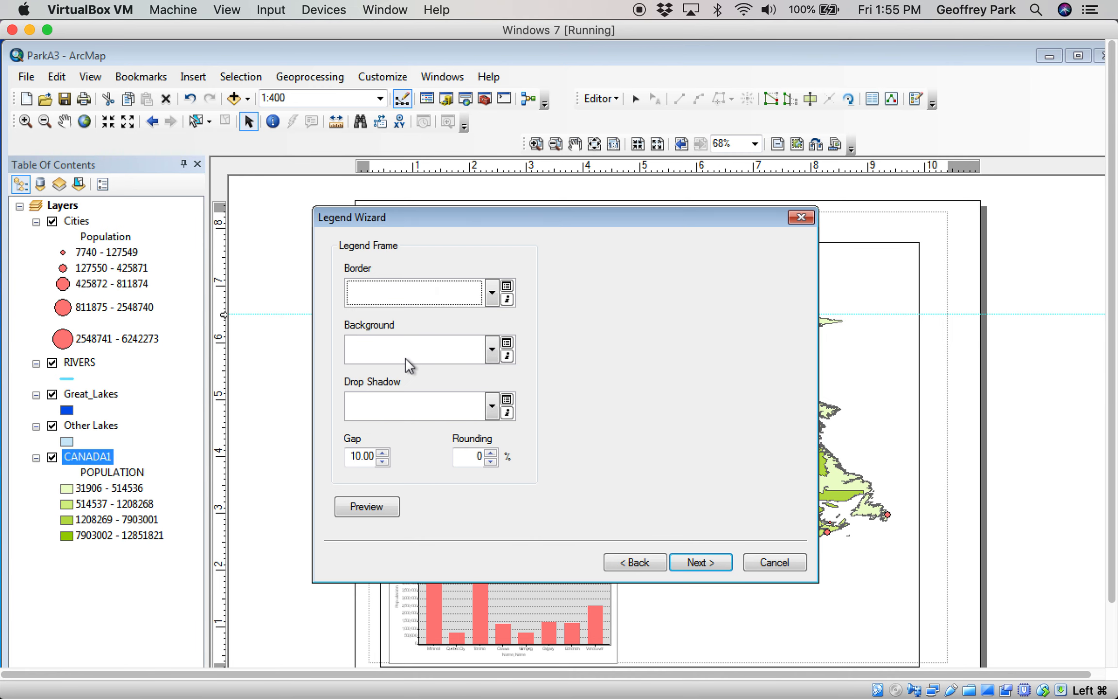
{"action": "left_click", "coordinate": [489, 349]}
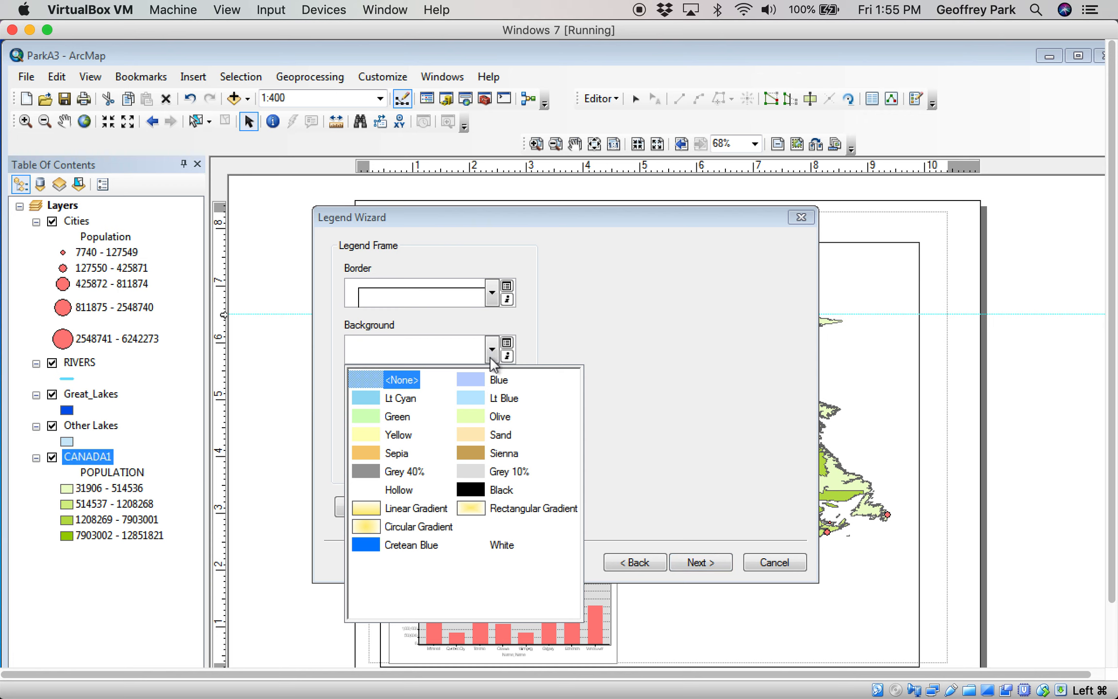
{"action": "mouse_move", "coordinate": [507, 374]}
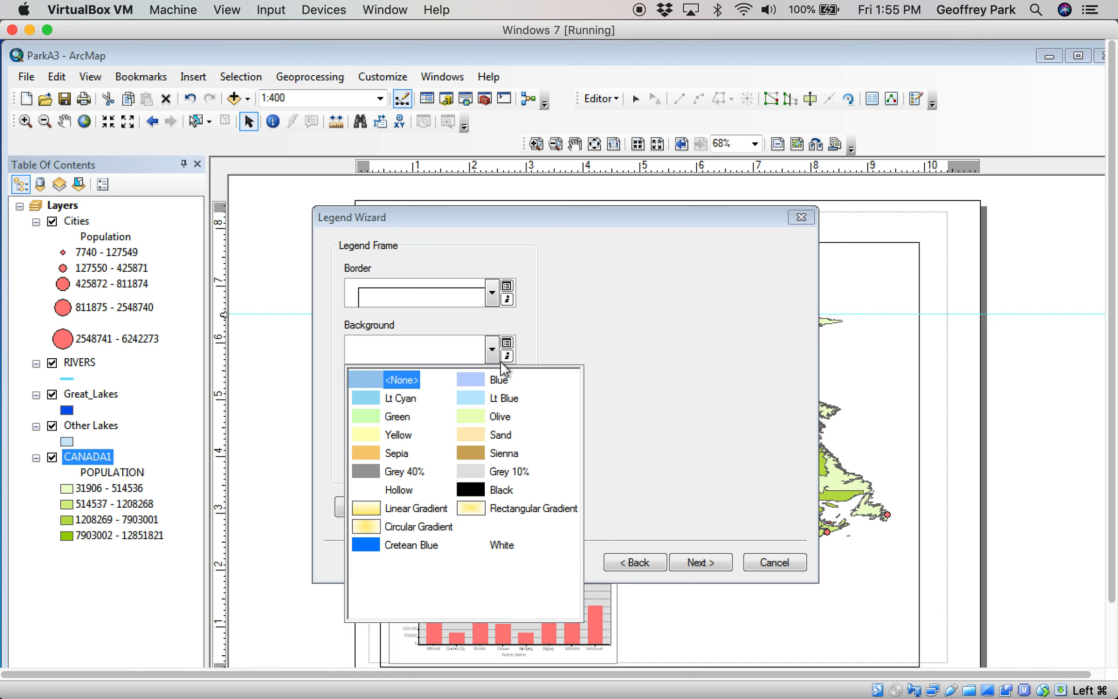
{"action": "left_click", "coordinate": [402, 379]}
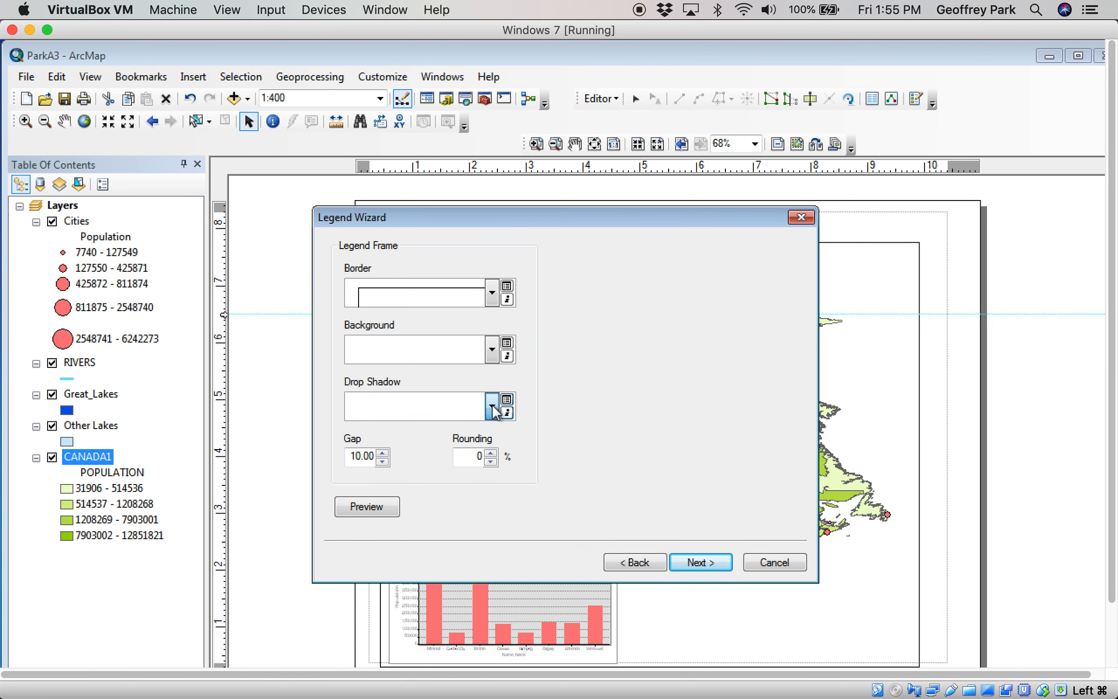
{"action": "left_click", "coordinate": [491, 406]}
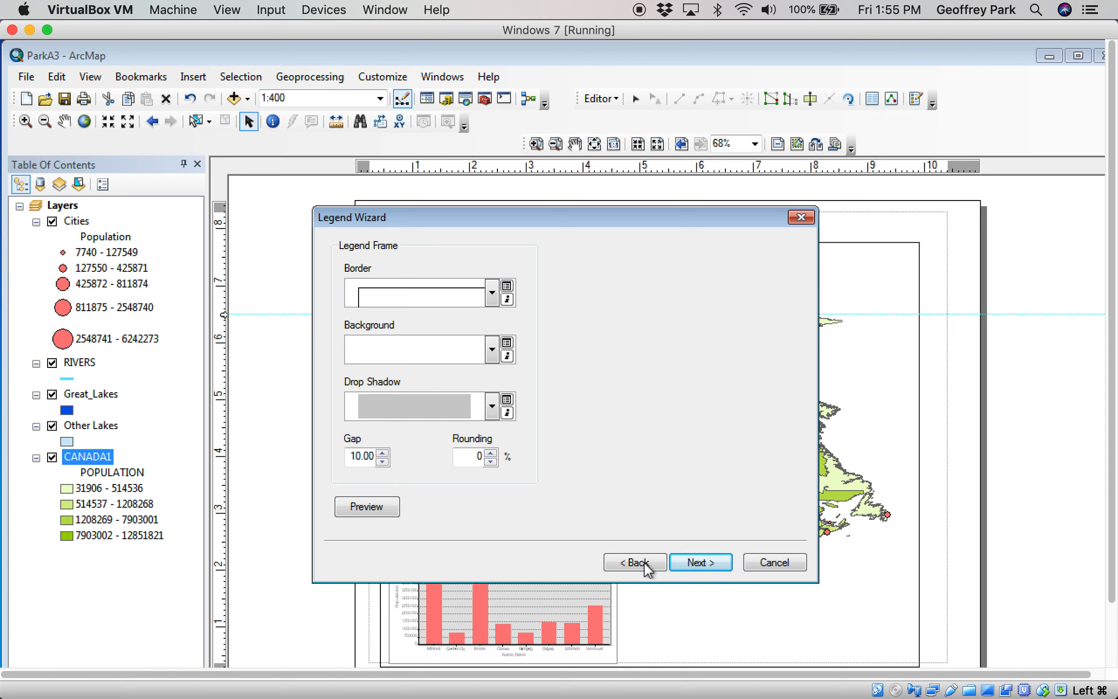
- Accept the patch and spacing defaults and finish placing the legend on the layout
{"action": "left_click", "coordinate": [700, 562]}
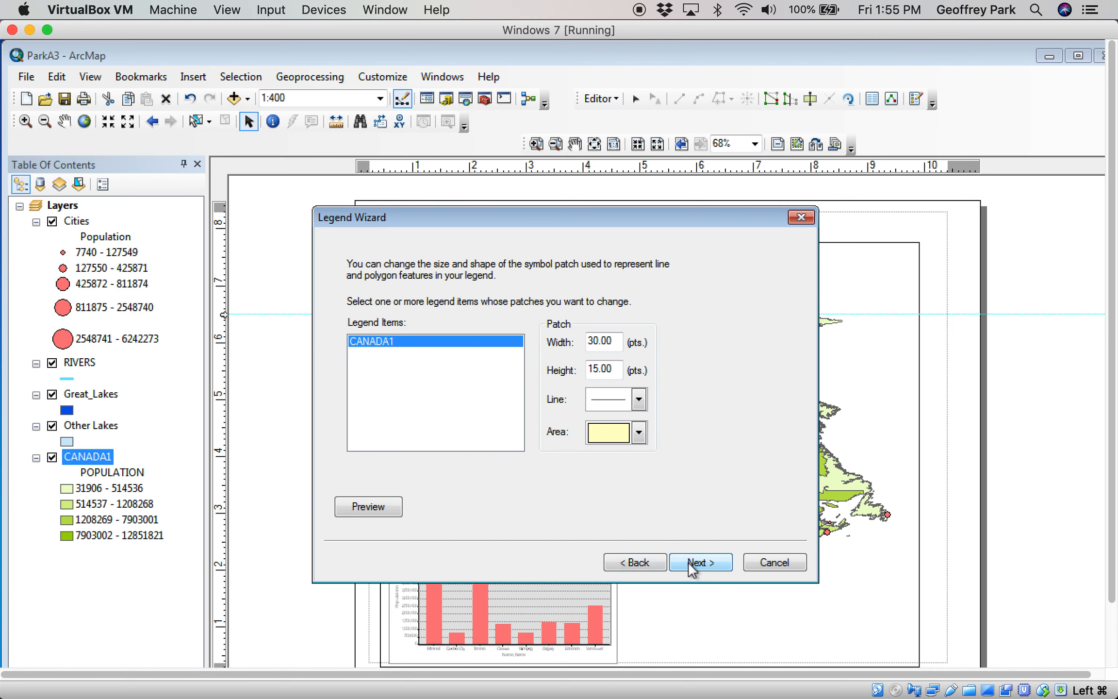
{"action": "left_click", "coordinate": [700, 562]}
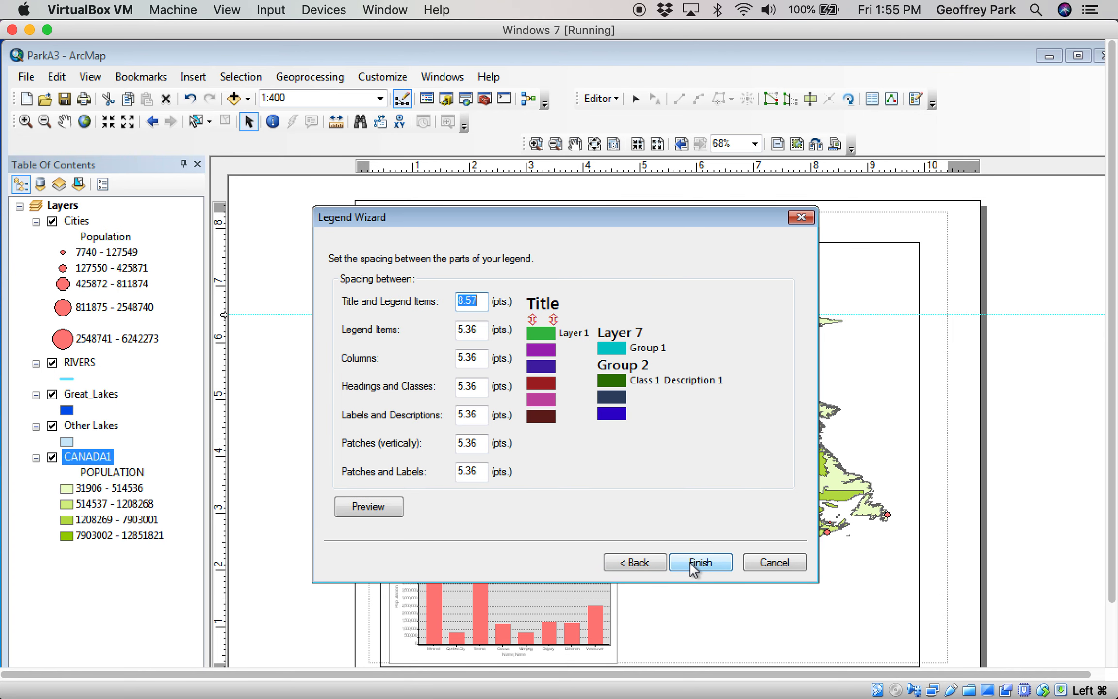
{"action": "left_click", "coordinate": [700, 562]}
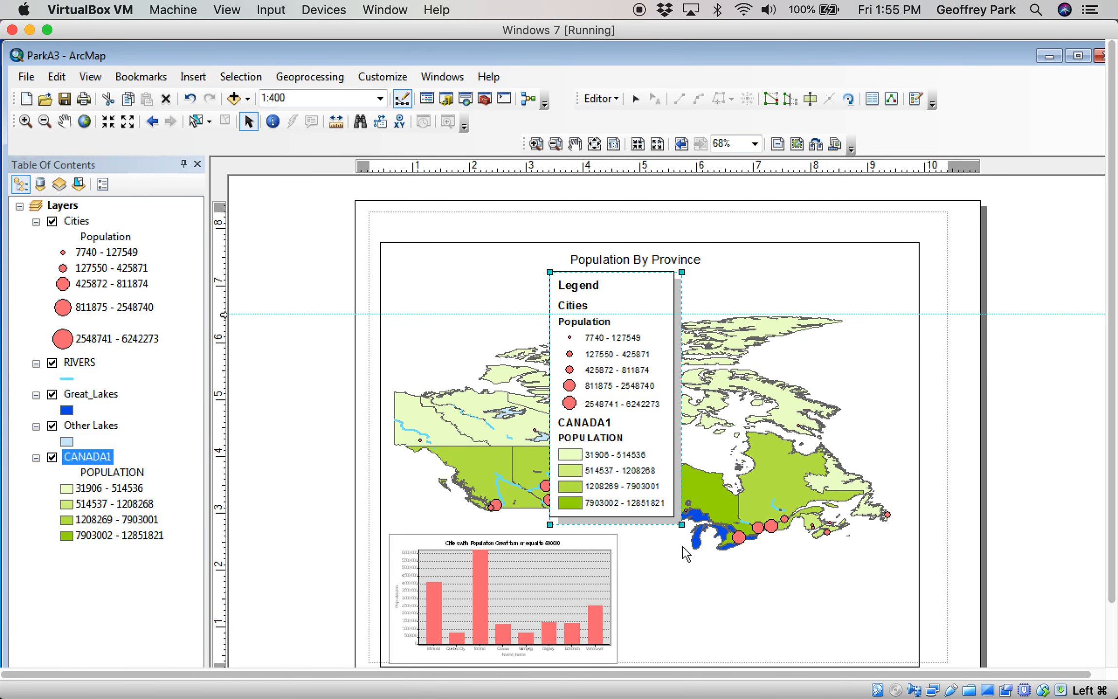
{"action": "mouse_move", "coordinate": [639, 411]}
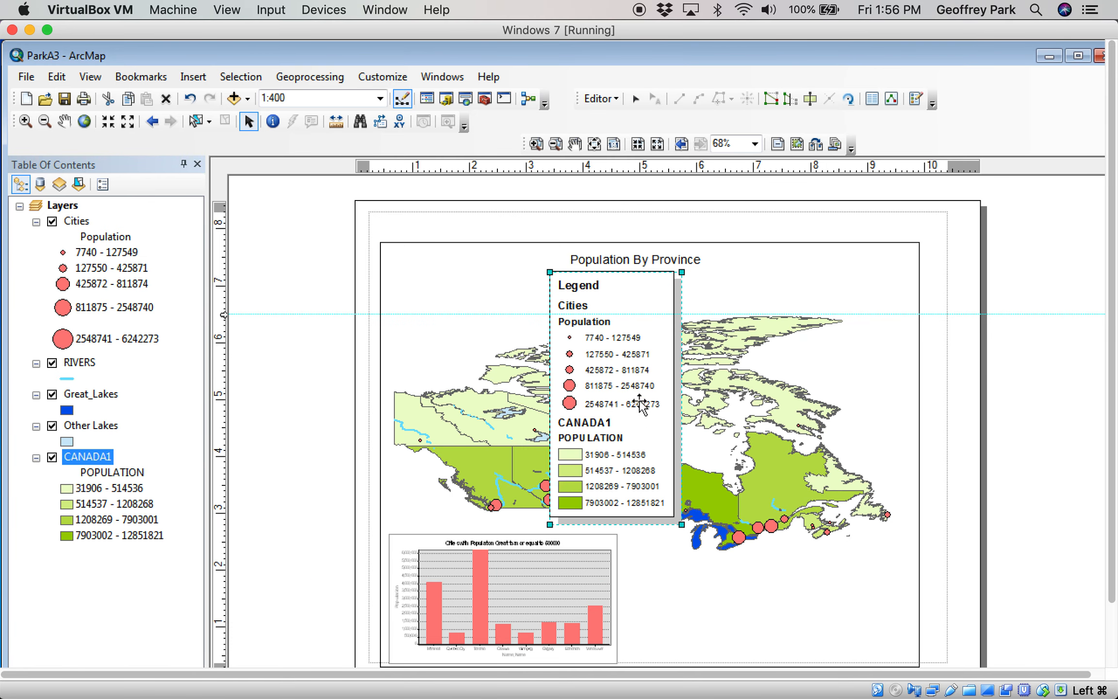
{"action": "mouse_move", "coordinate": [604, 297]}
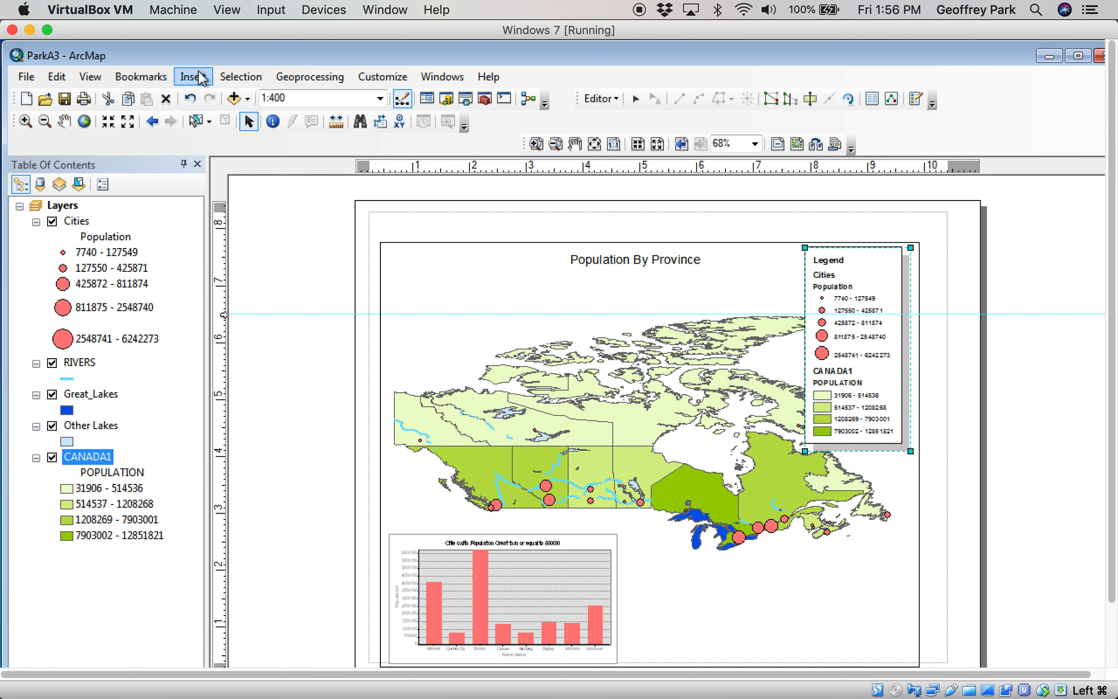
- Insert an ESRI North 17 north arrow onto the layout
{"action": "left_click", "coordinate": [192, 77]}
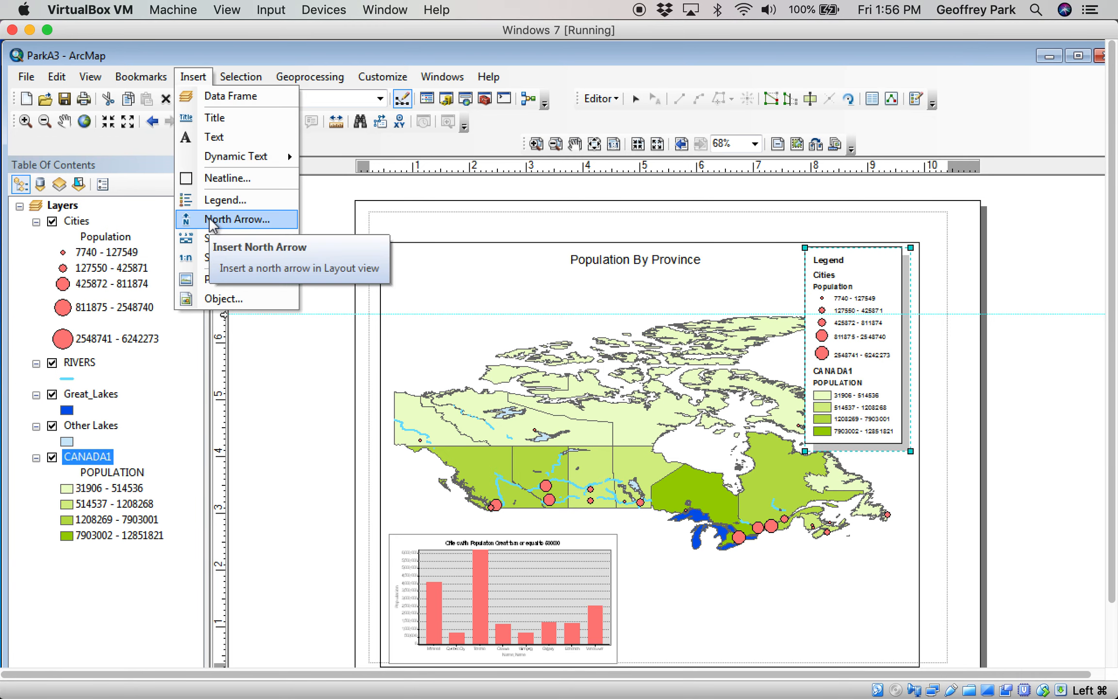
{"action": "left_click", "coordinate": [231, 219]}
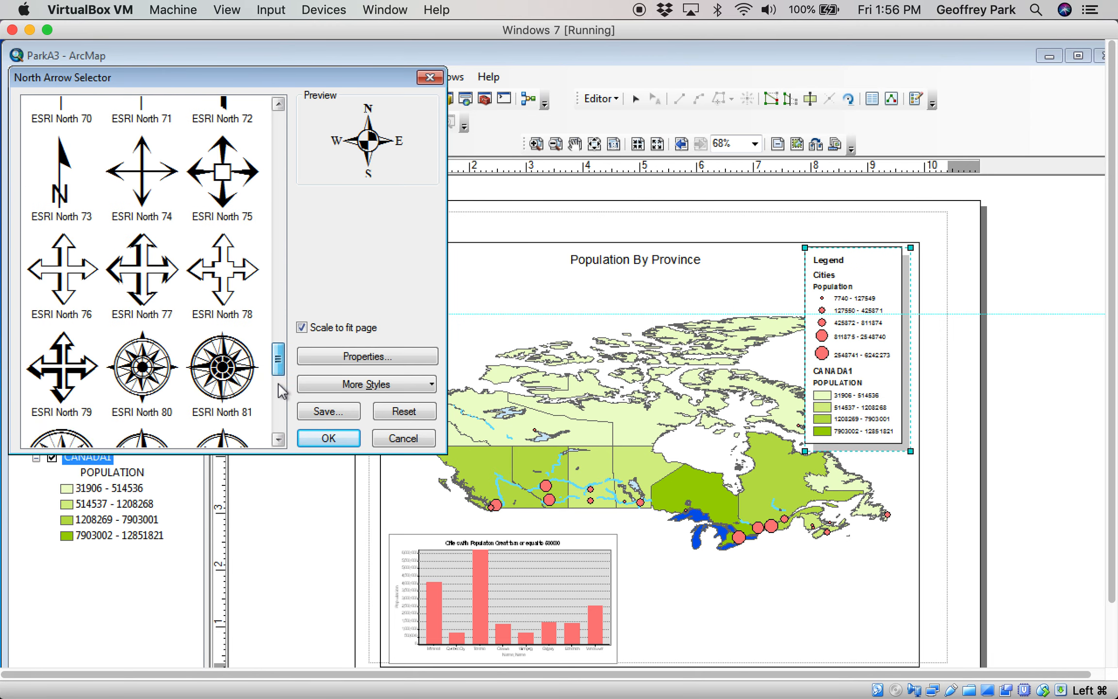
{"action": "scroll", "scroll_direction": "down", "scroll_amount": 3}
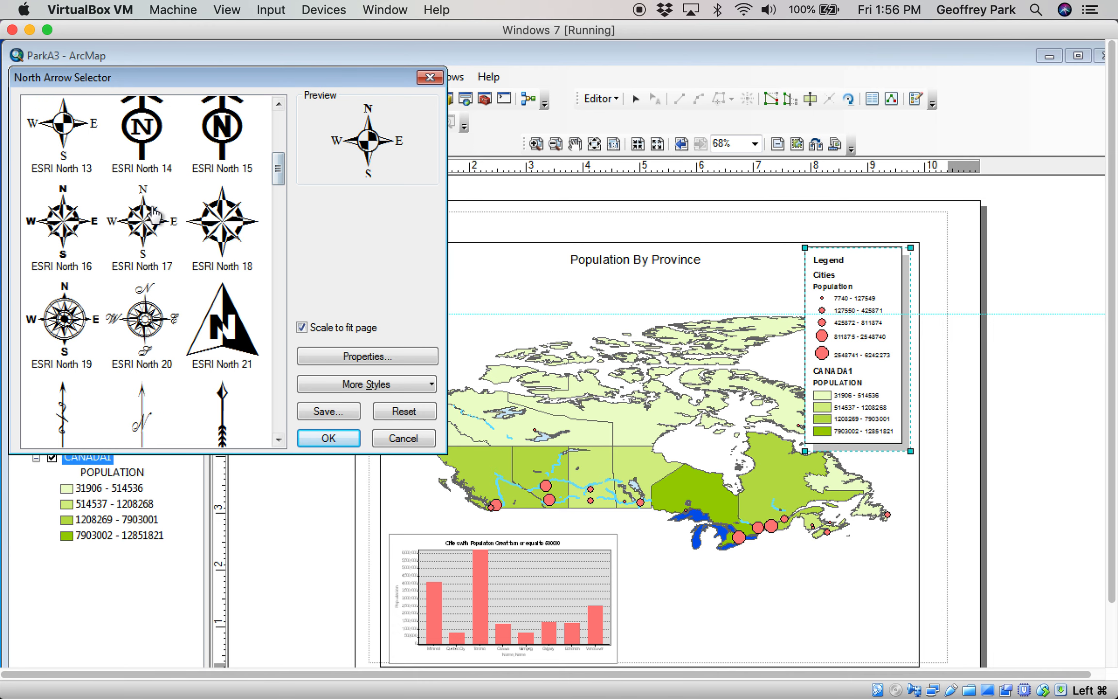
{"action": "left_click", "coordinate": [142, 222]}
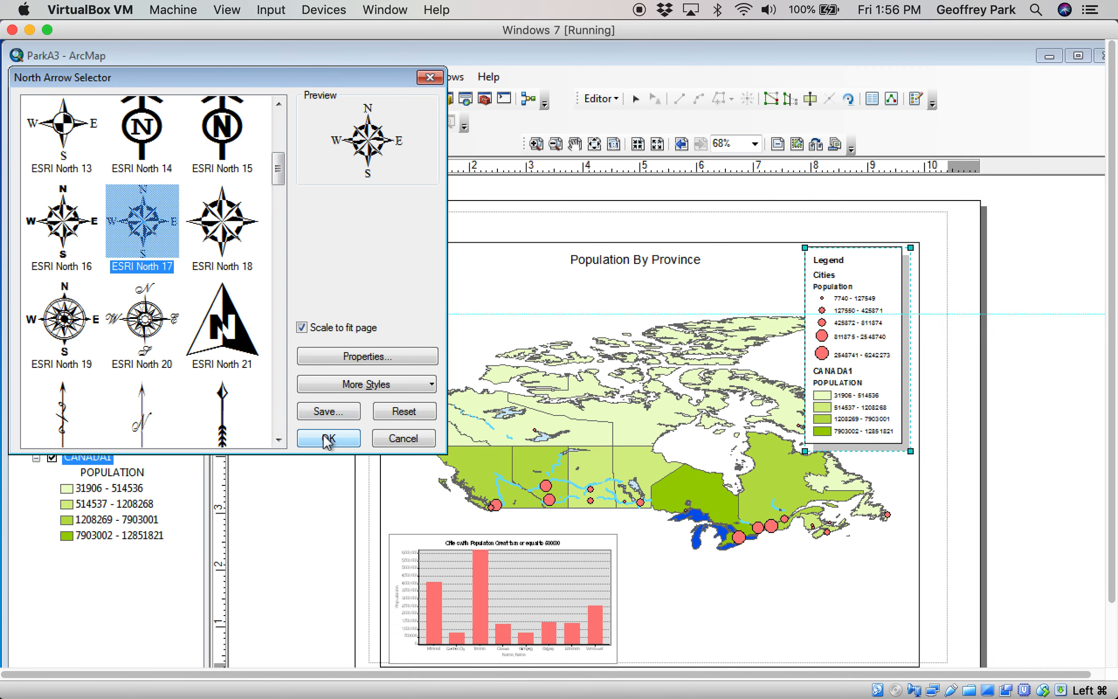
{"action": "left_click", "coordinate": [326, 438]}
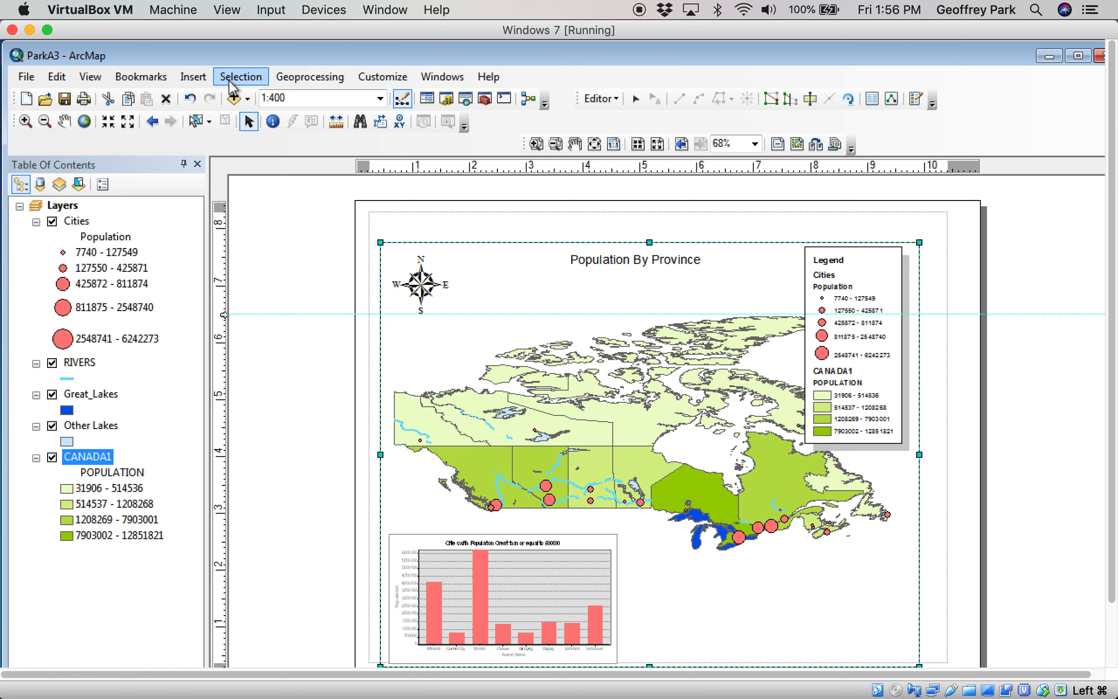
- Insert an Alternating Scale Bar 1 with division units set to Kilometers
{"action": "left_click", "coordinate": [192, 77]}
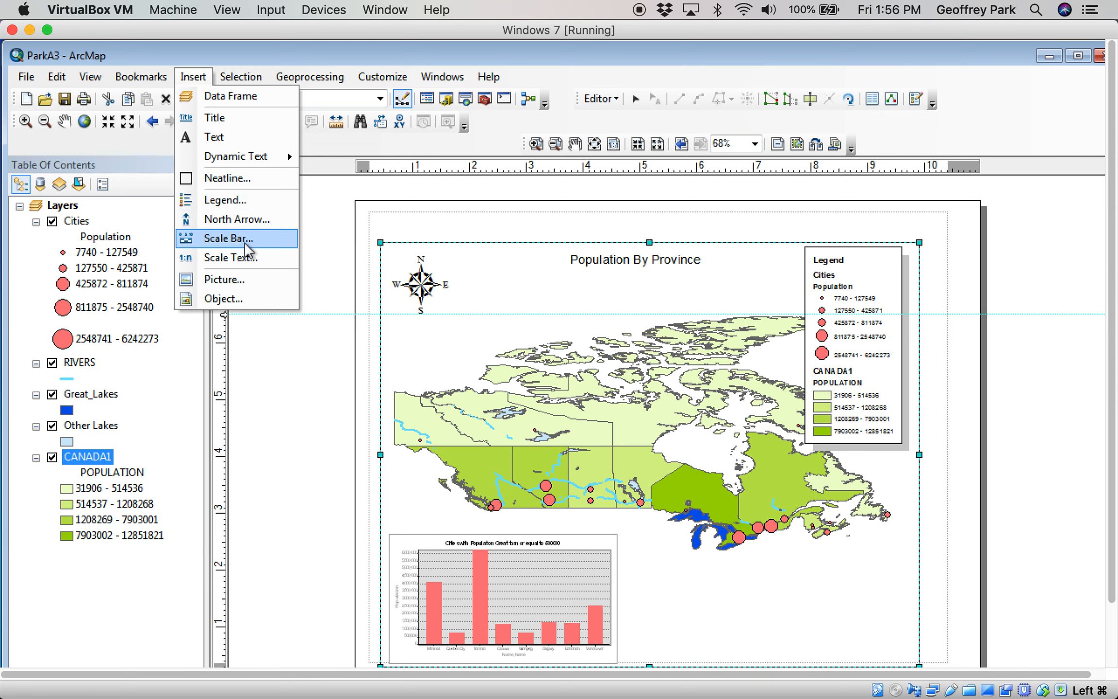
{"action": "left_click", "coordinate": [227, 238]}
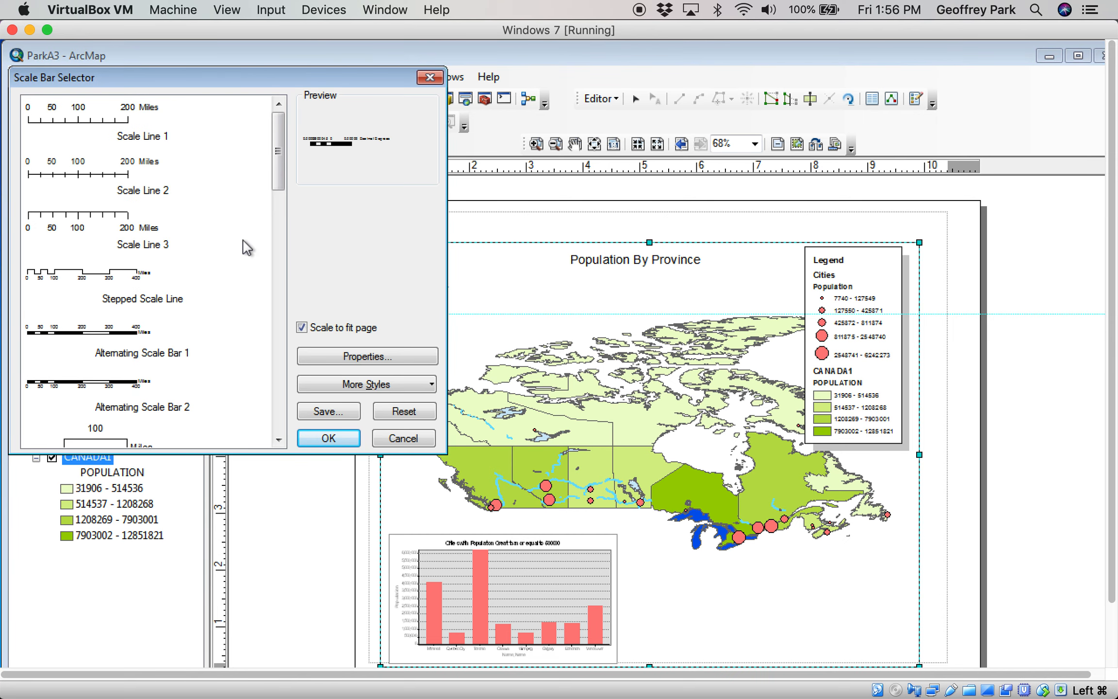
{"action": "scroll", "scroll_direction": "down", "scroll_amount": 3}
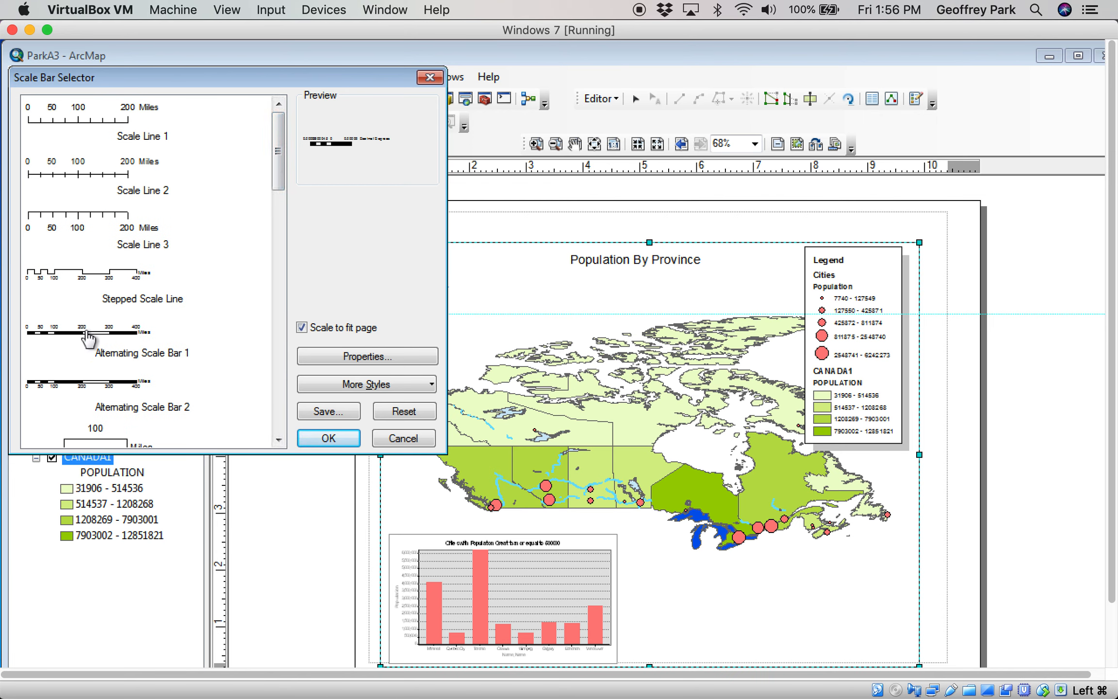
{"action": "left_click", "coordinate": [87, 335]}
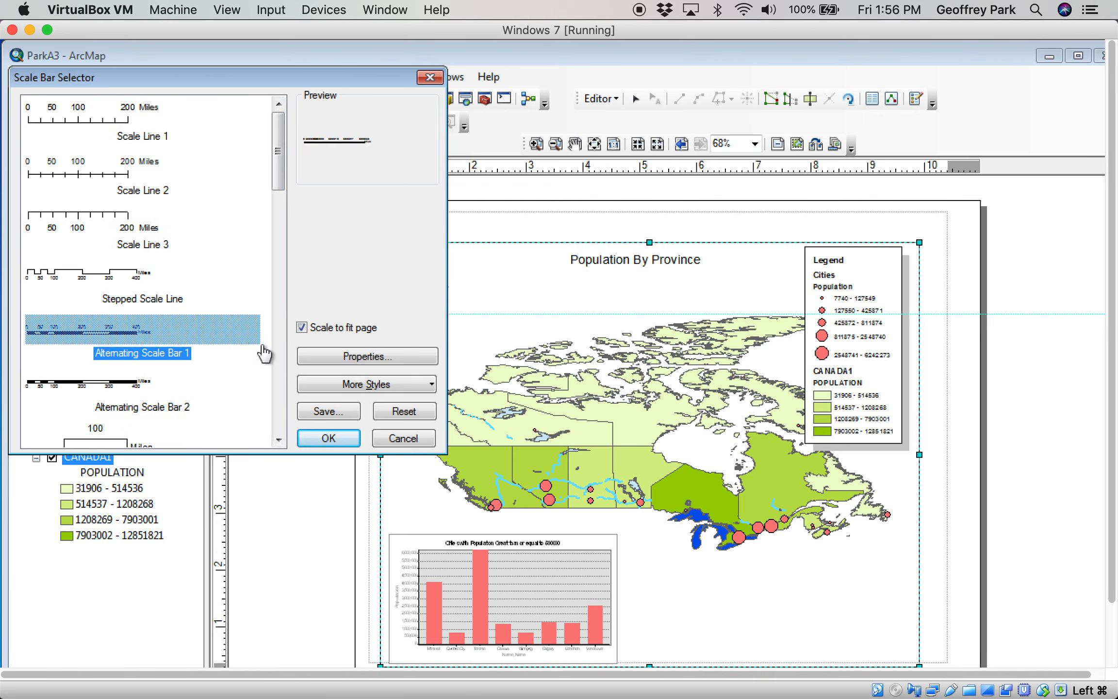
{"action": "left_click", "coordinate": [367, 356]}
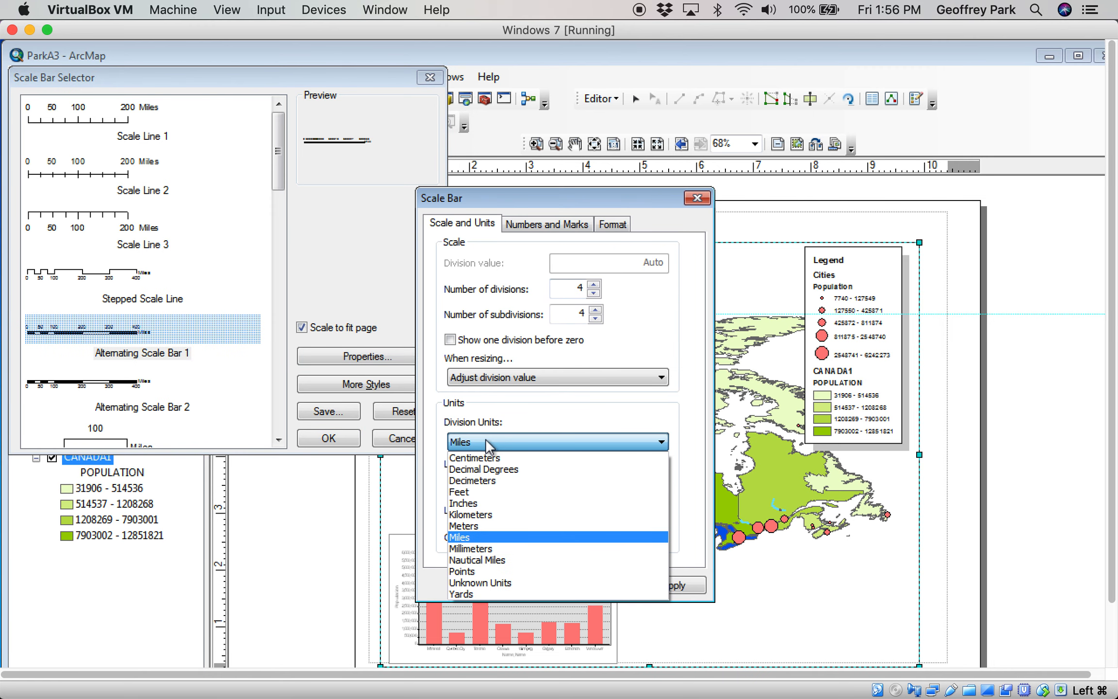
{"action": "left_click", "coordinate": [472, 514]}
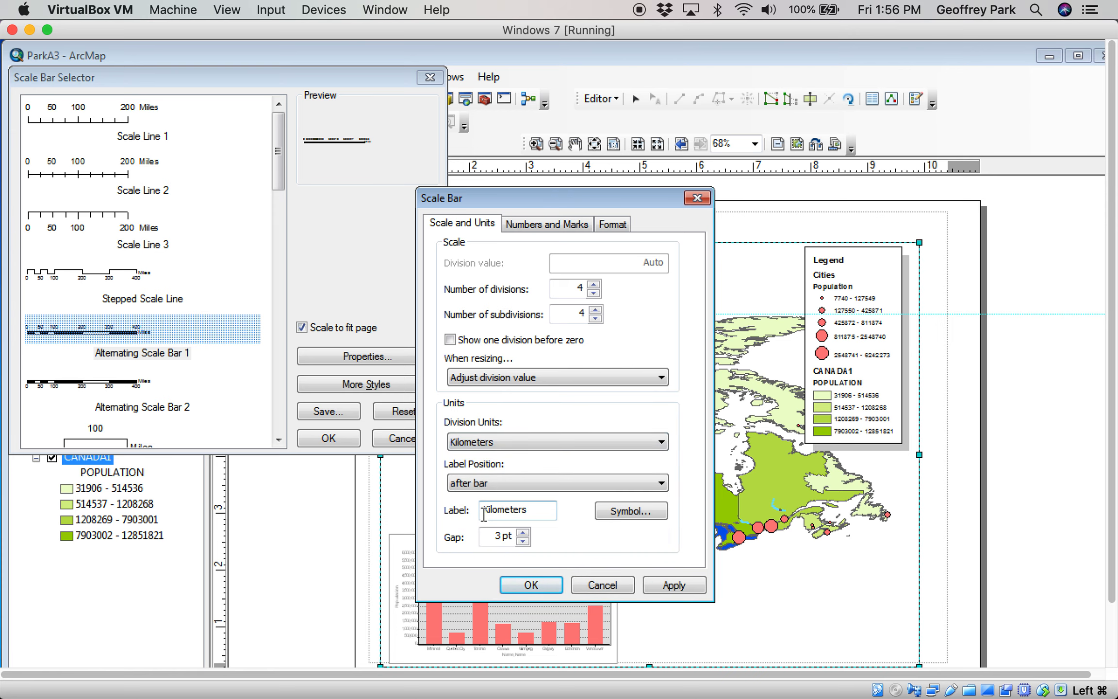
{"action": "left_click", "coordinate": [531, 584]}
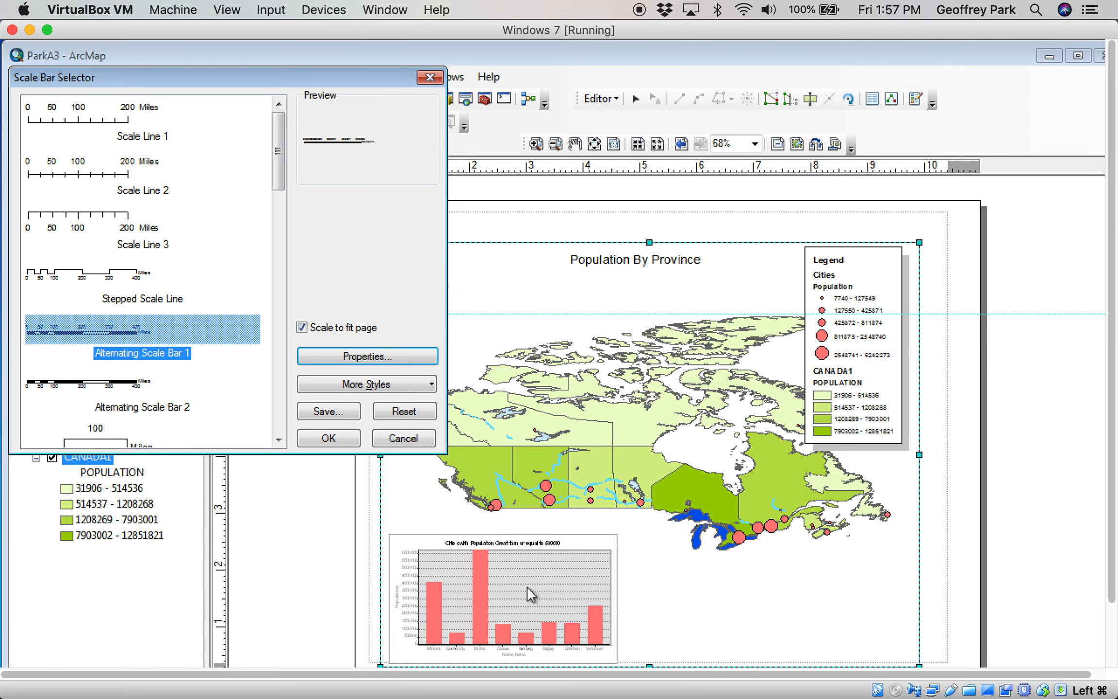
- Place the scale bar and drag it below the map, right of the chart
{"action": "left_click", "coordinate": [328, 438]}
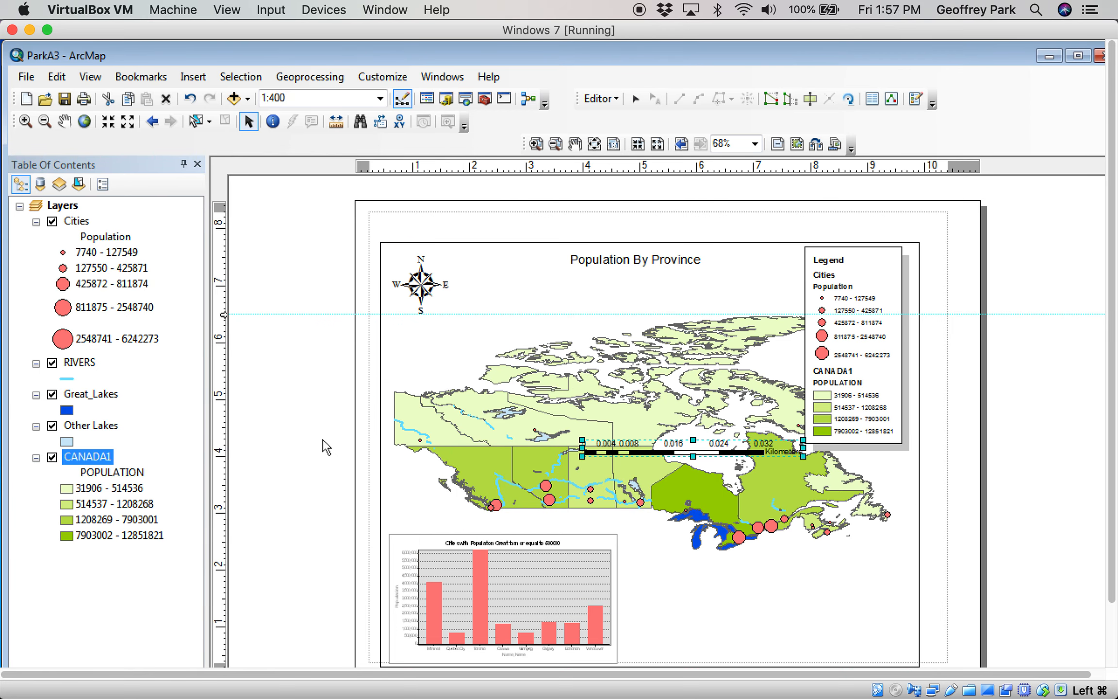
{"action": "left_click_drag", "start_coordinate": [677, 440], "coordinate": [724, 571]}
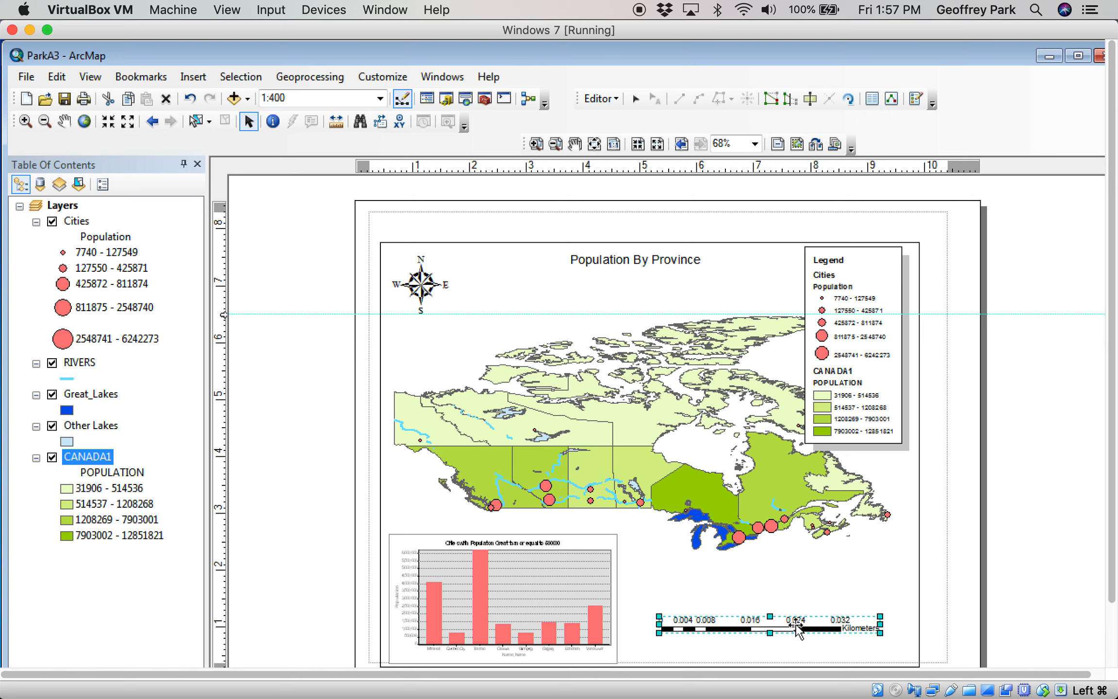
{"action": "mouse_move", "coordinate": [661, 569]}
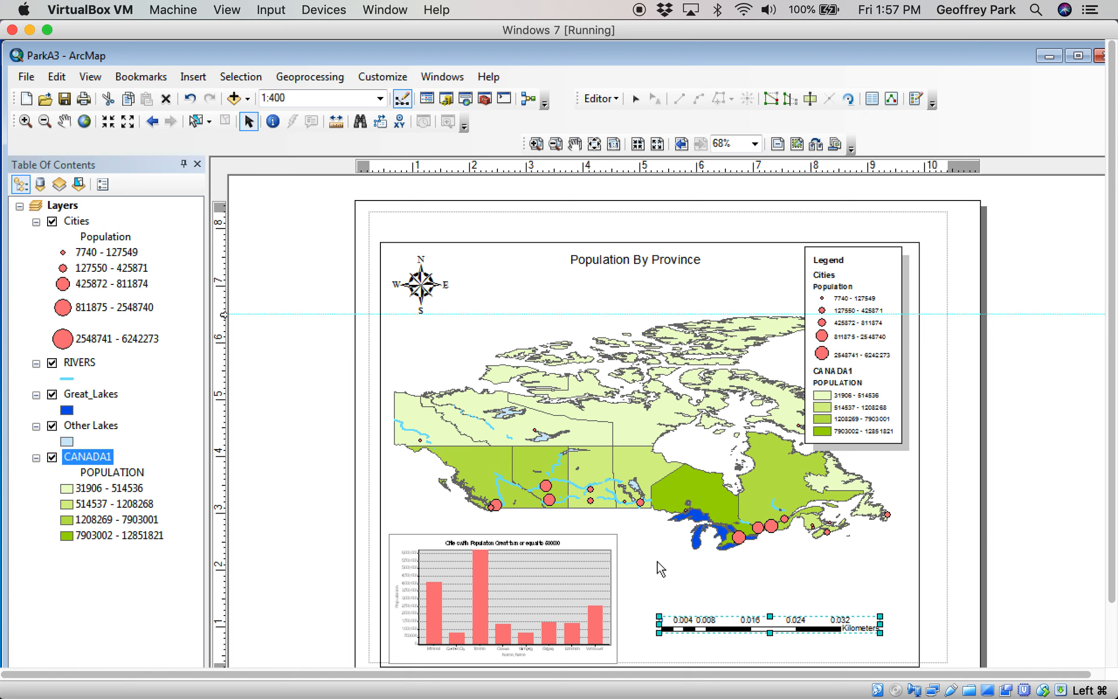
{"action": "left_click", "coordinate": [192, 76]}
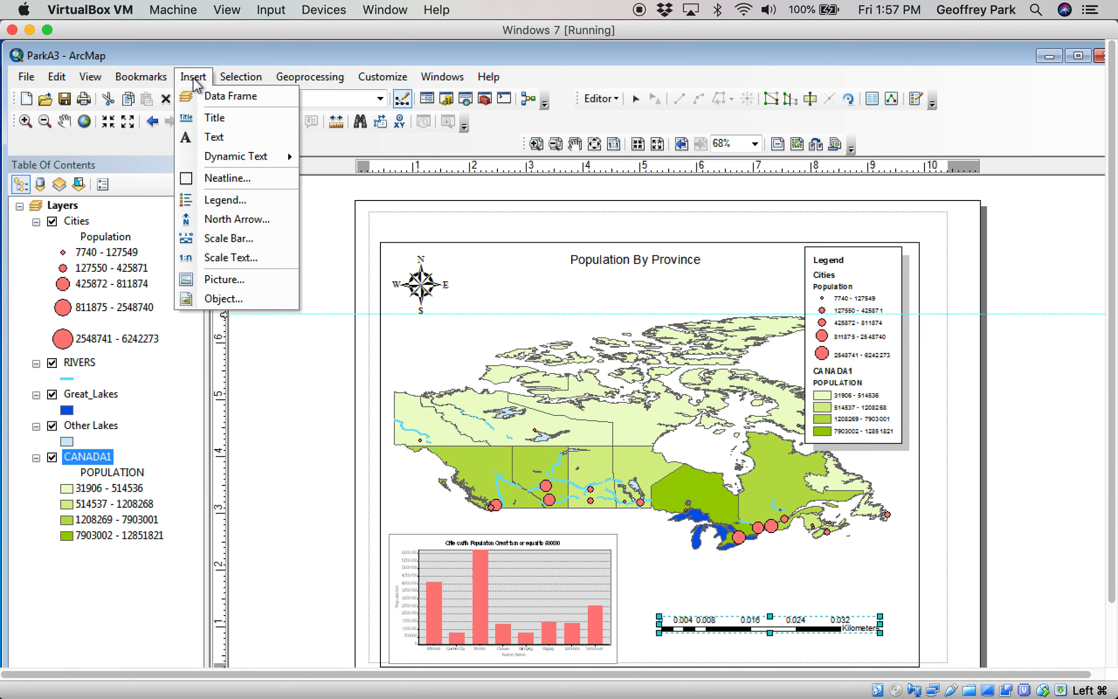
{"action": "mouse_move", "coordinate": [233, 200]}
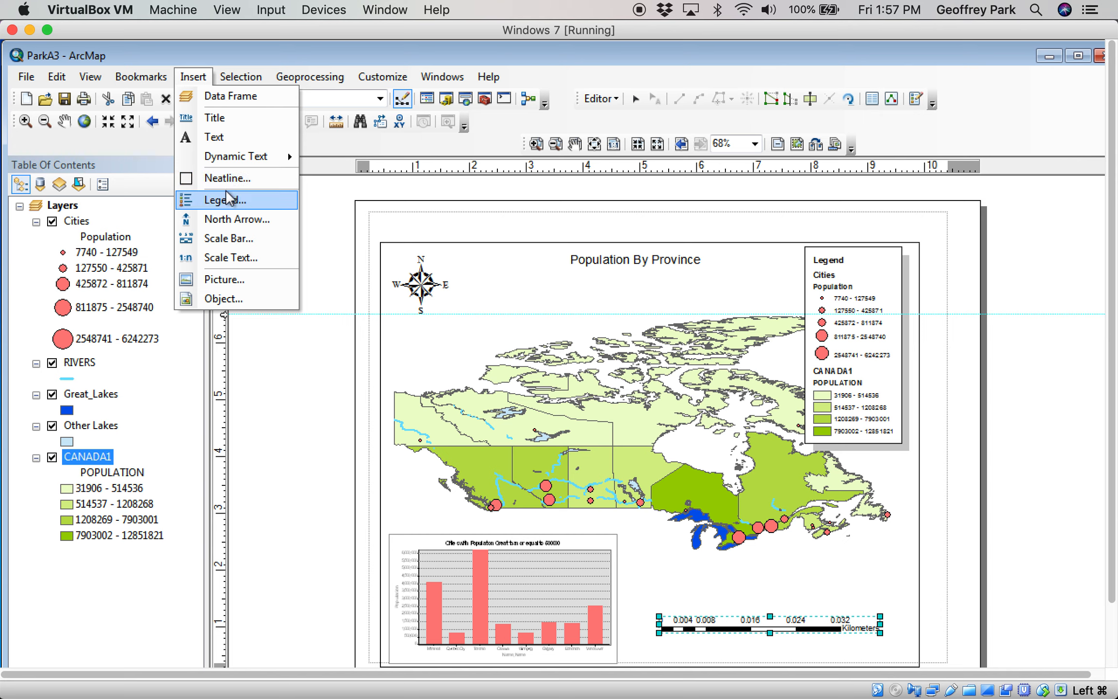
{"action": "mouse_move", "coordinate": [263, 247]}
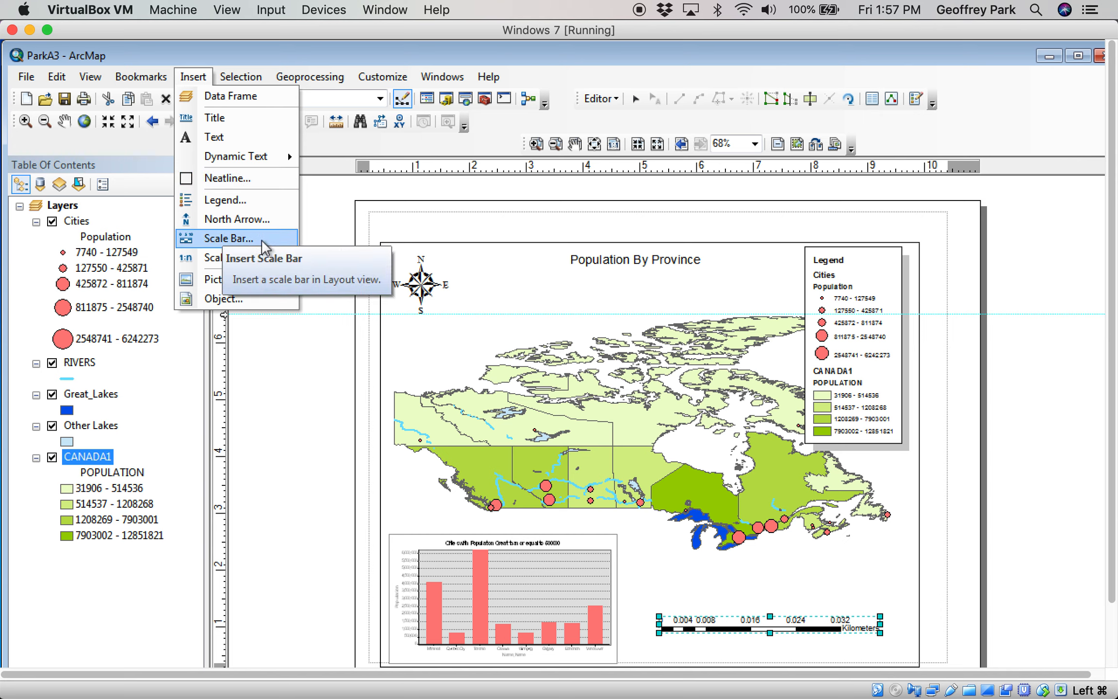
{"action": "mouse_move", "coordinate": [240, 258]}
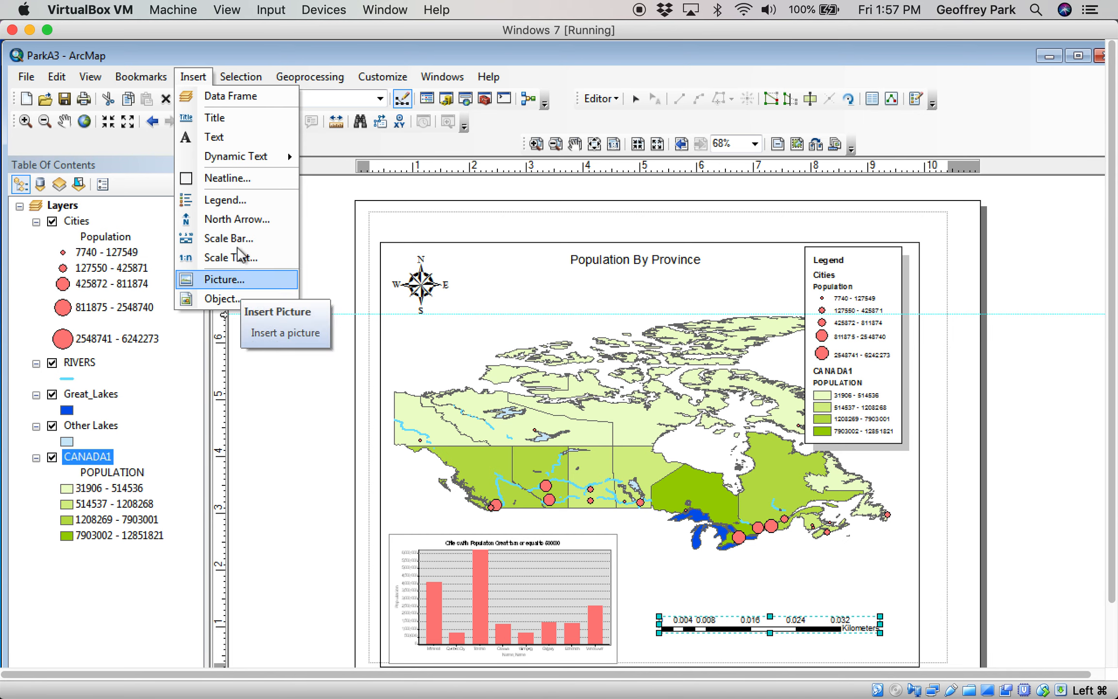
{"action": "left_click", "coordinate": [316, 295]}
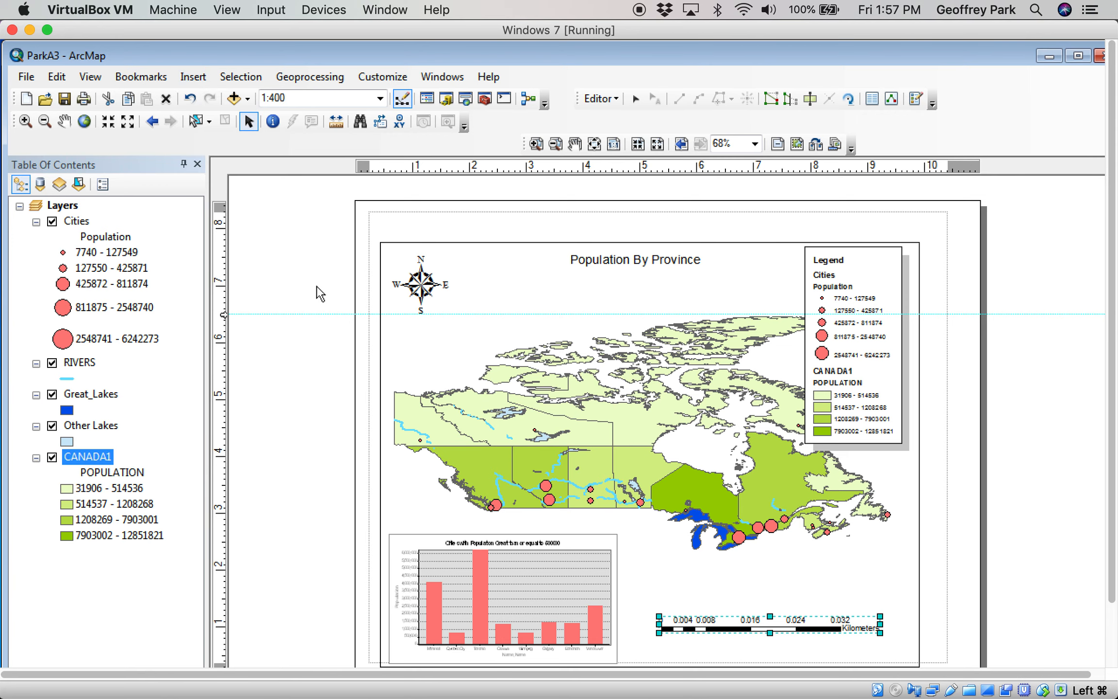
{"action": "left_click", "coordinate": [97, 121]}
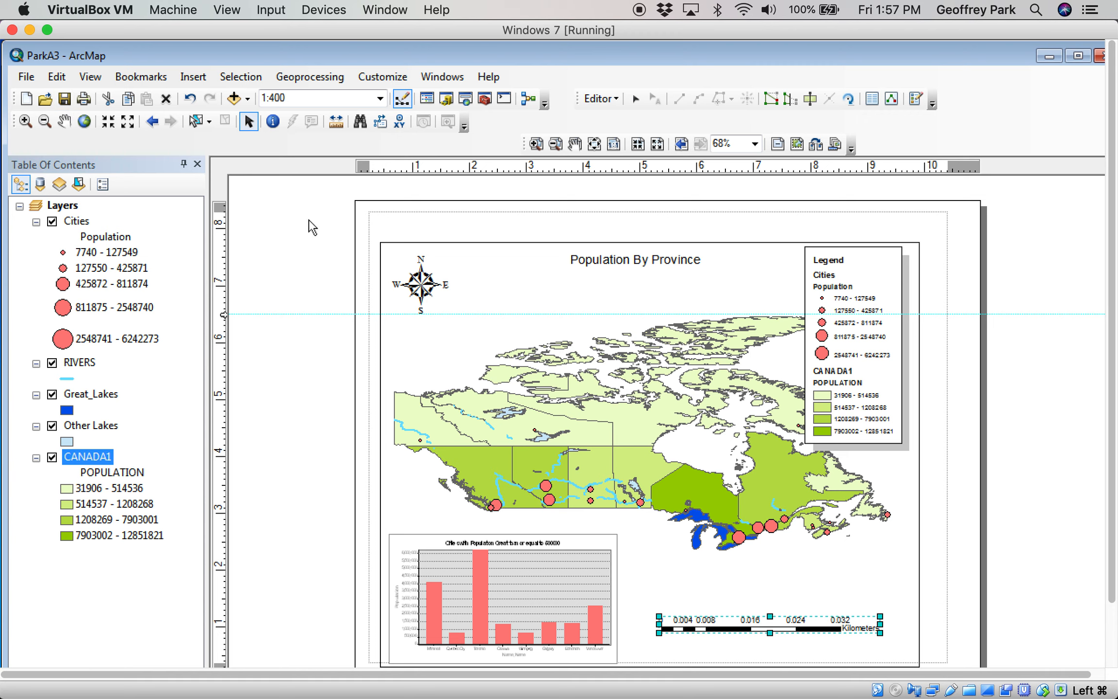
{"action": "mouse_move", "coordinate": [229, 210]}
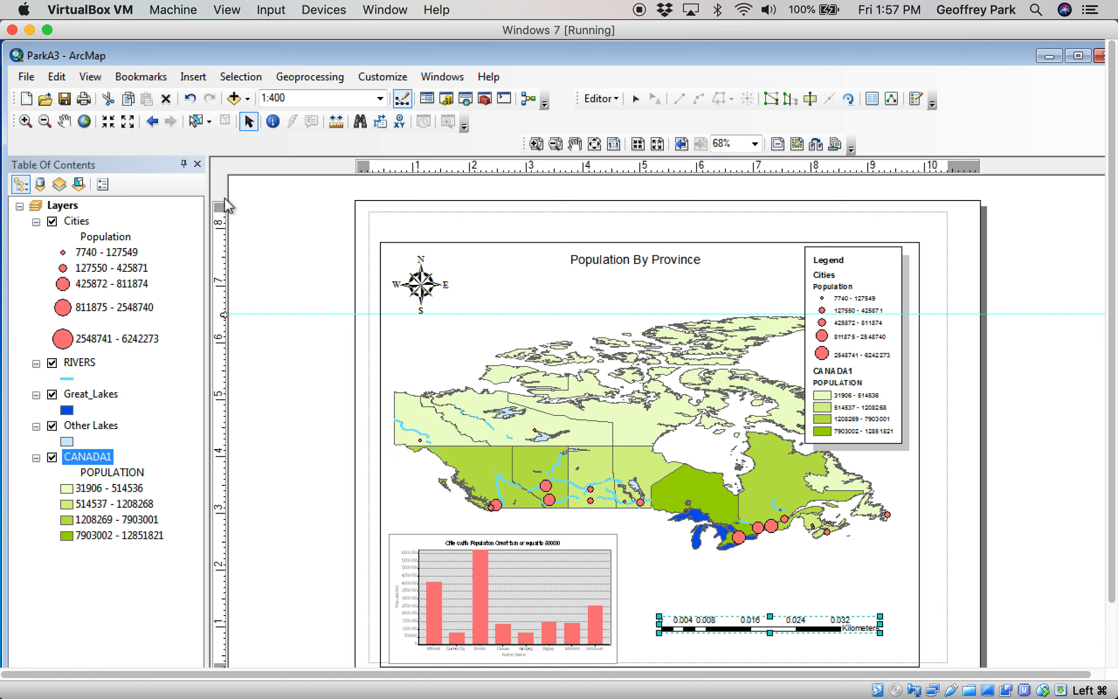
- Export the layout as a JPEG named DemoPopMap to the Desktop
{"action": "left_click", "coordinate": [25, 76]}
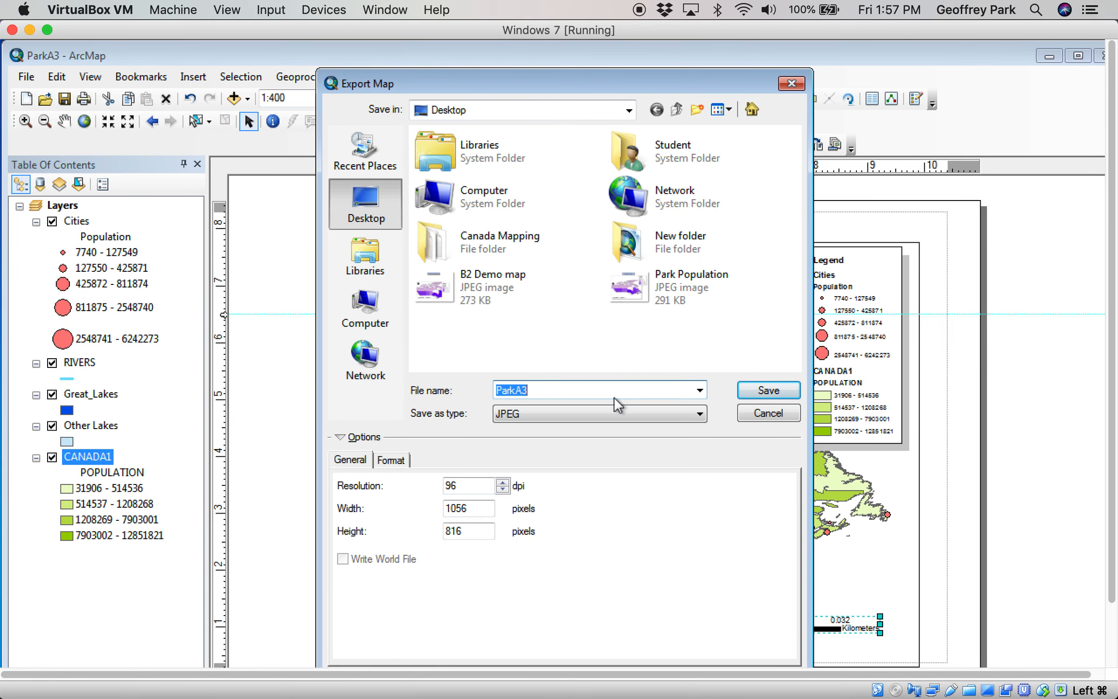
{"action": "left_click", "coordinate": [696, 412]}
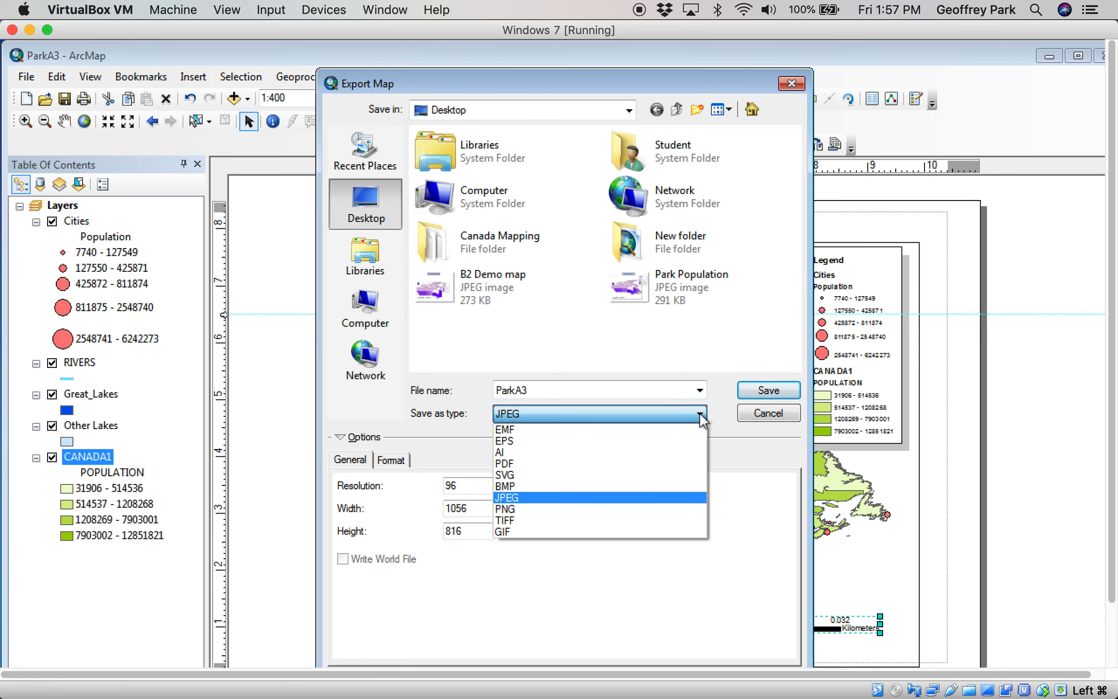
{"action": "left_click", "coordinate": [505, 429]}
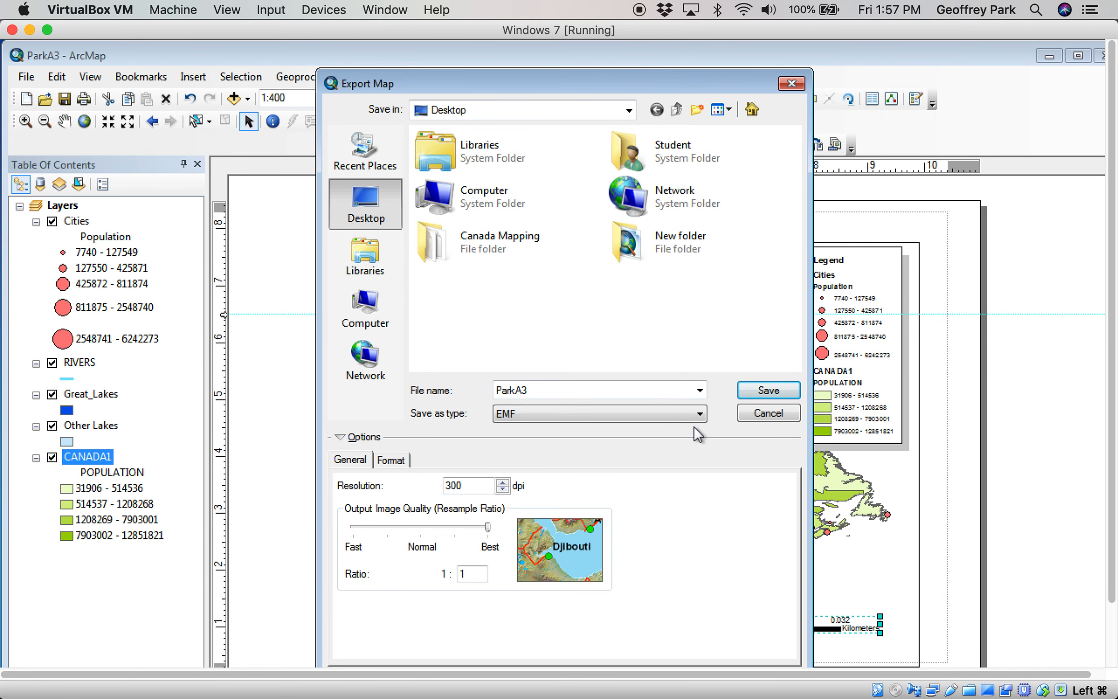
{"action": "left_click", "coordinate": [697, 413]}
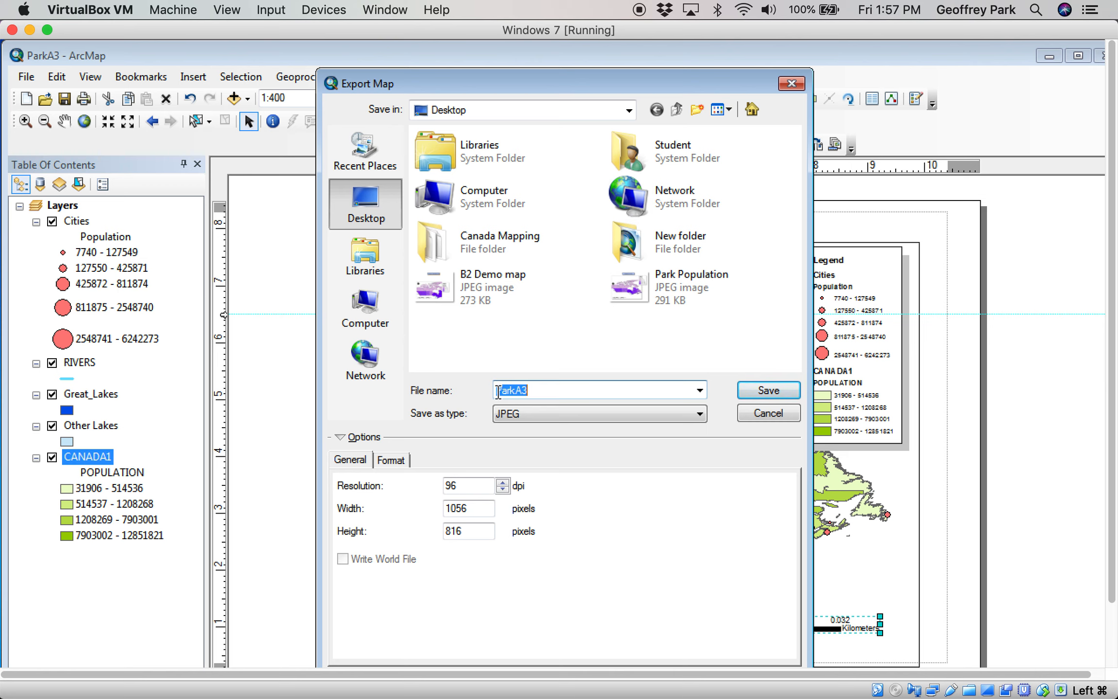
{"action": "type", "text": "DemoPopM"}
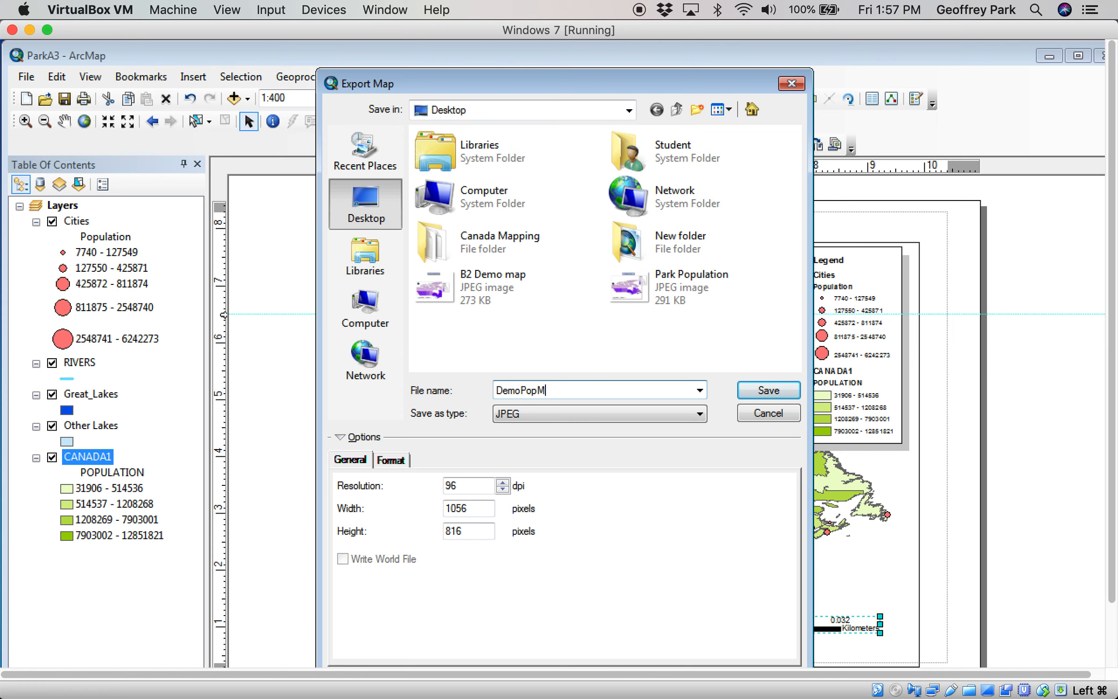
{"action": "type", "text": "ap"}
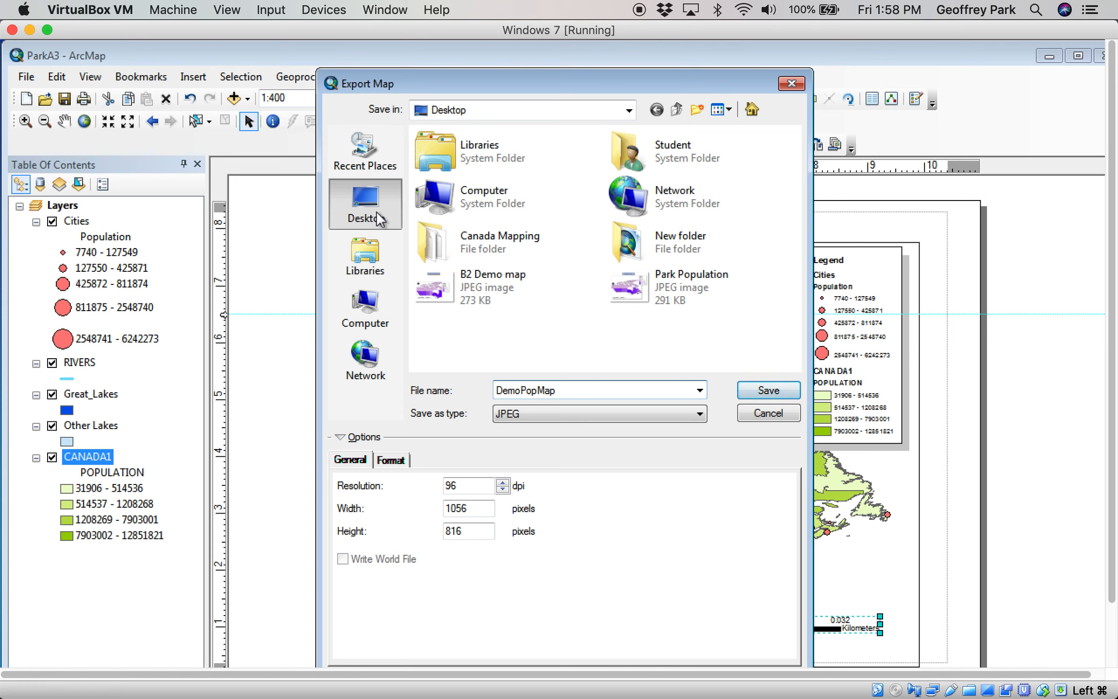
{"action": "left_click", "coordinate": [768, 390]}
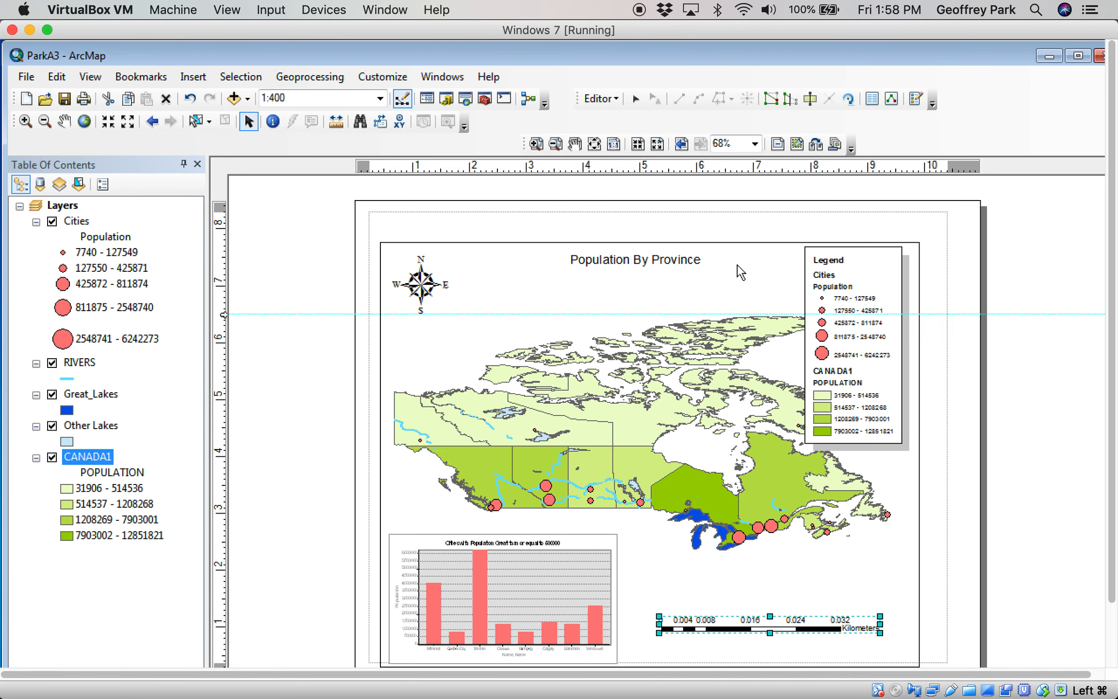
{"action": "mouse_move", "coordinate": [1047, 58]}
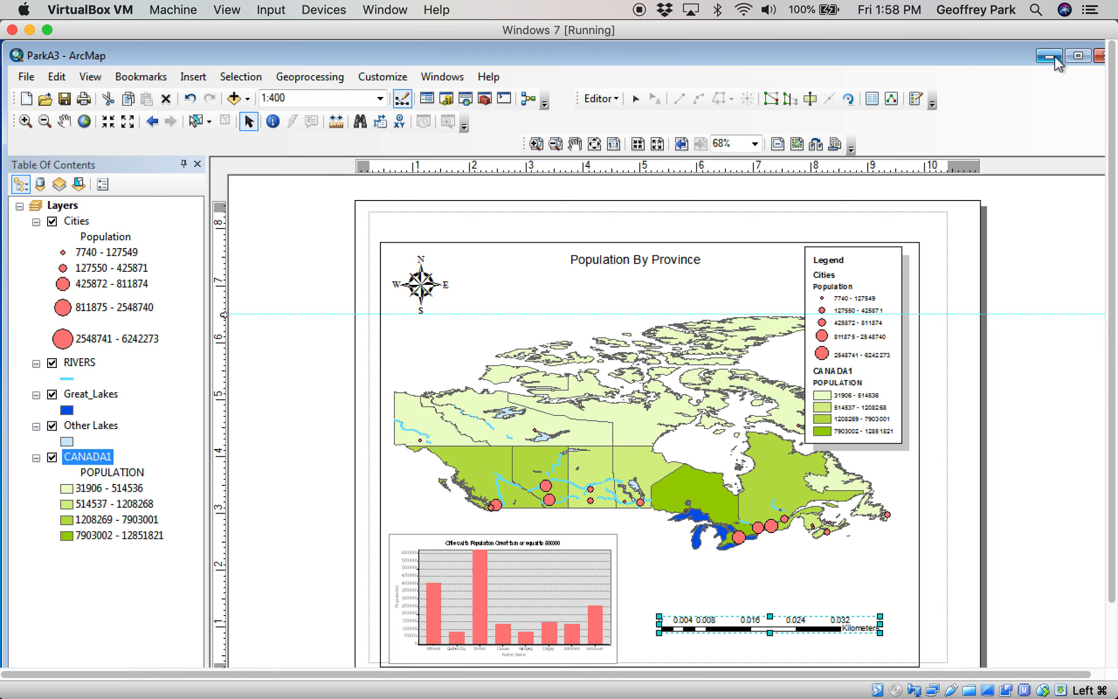
- Minimize ArcMap, open DemoPopMap from the desktop in Photo Viewer and close it
{"action": "left_click", "coordinate": [1052, 56]}
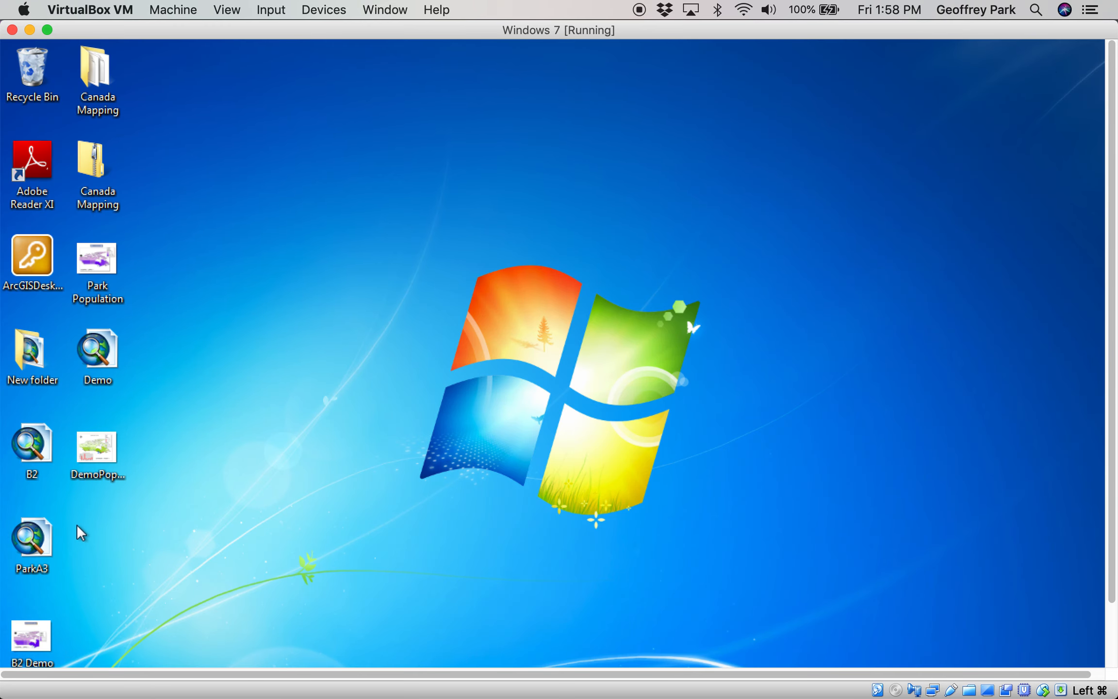
{"action": "left_click", "coordinate": [97, 451]}
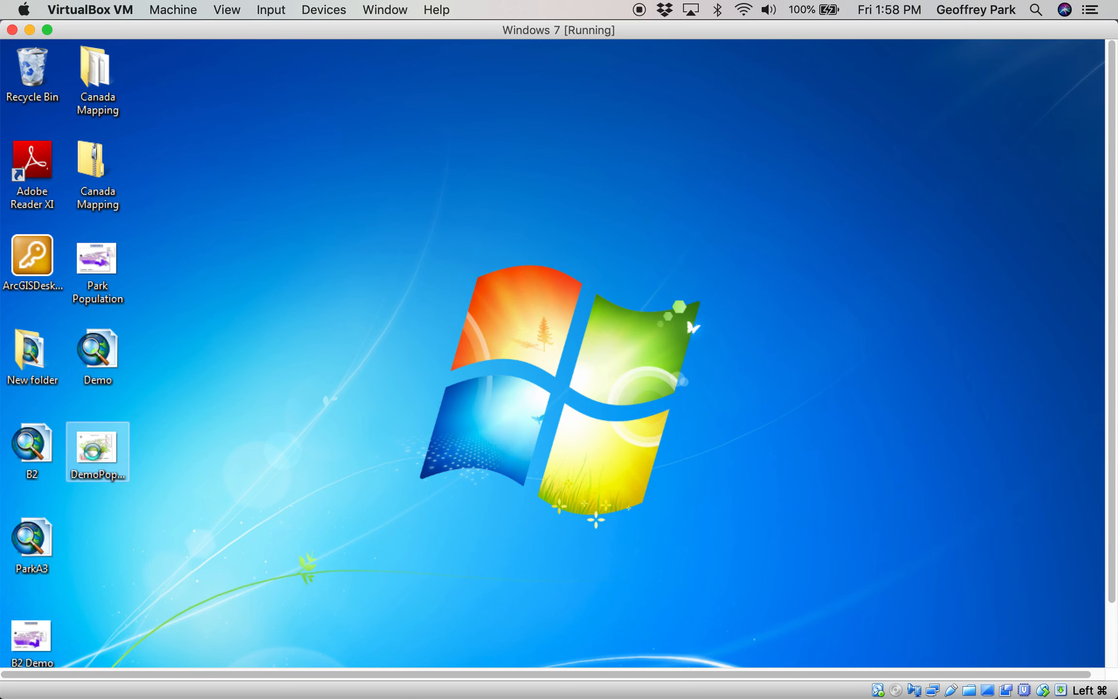
{"action": "double_click", "coordinate": [97, 451]}
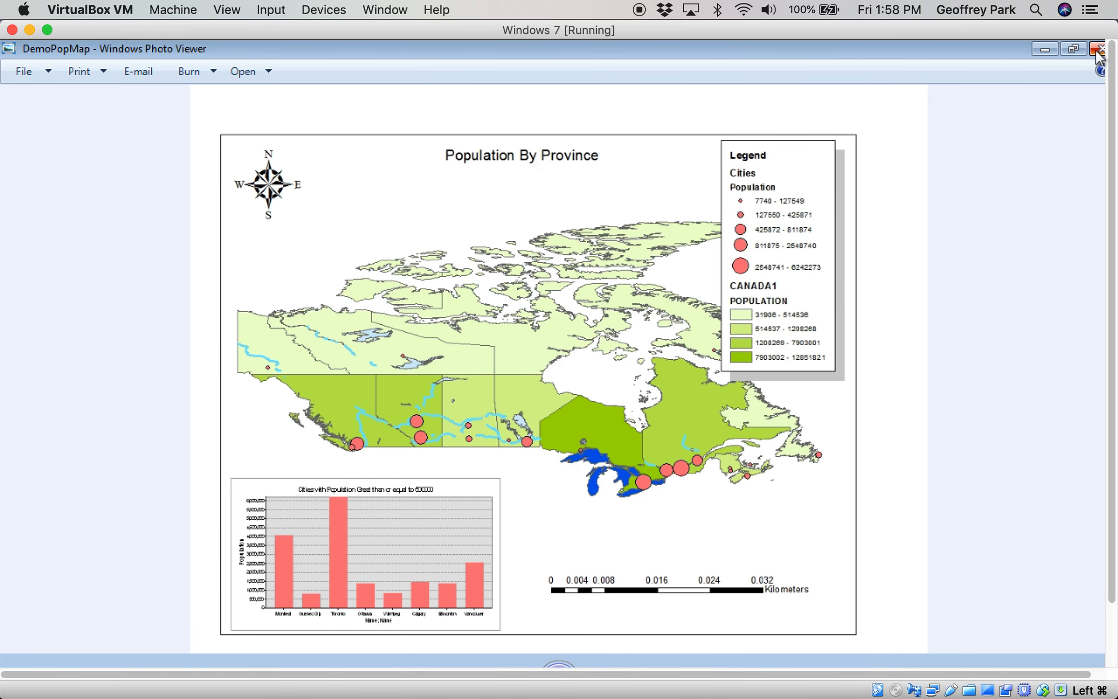
{"action": "left_click", "coordinate": [1098, 51]}
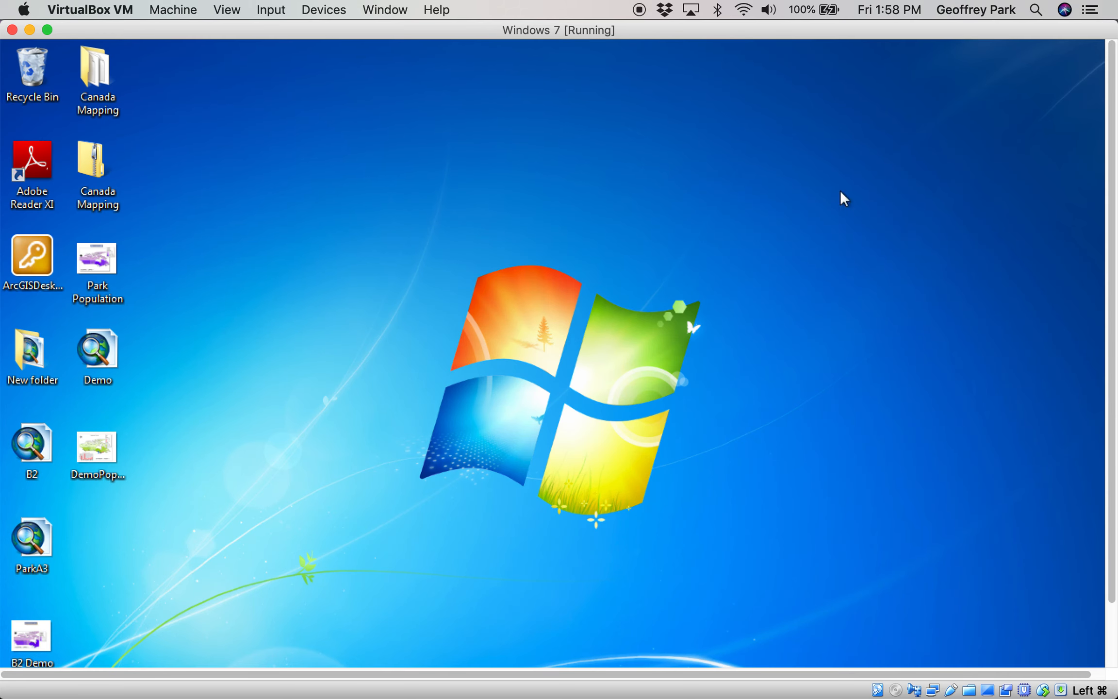
{"action": "mouse_move", "coordinate": [1096, 564]}
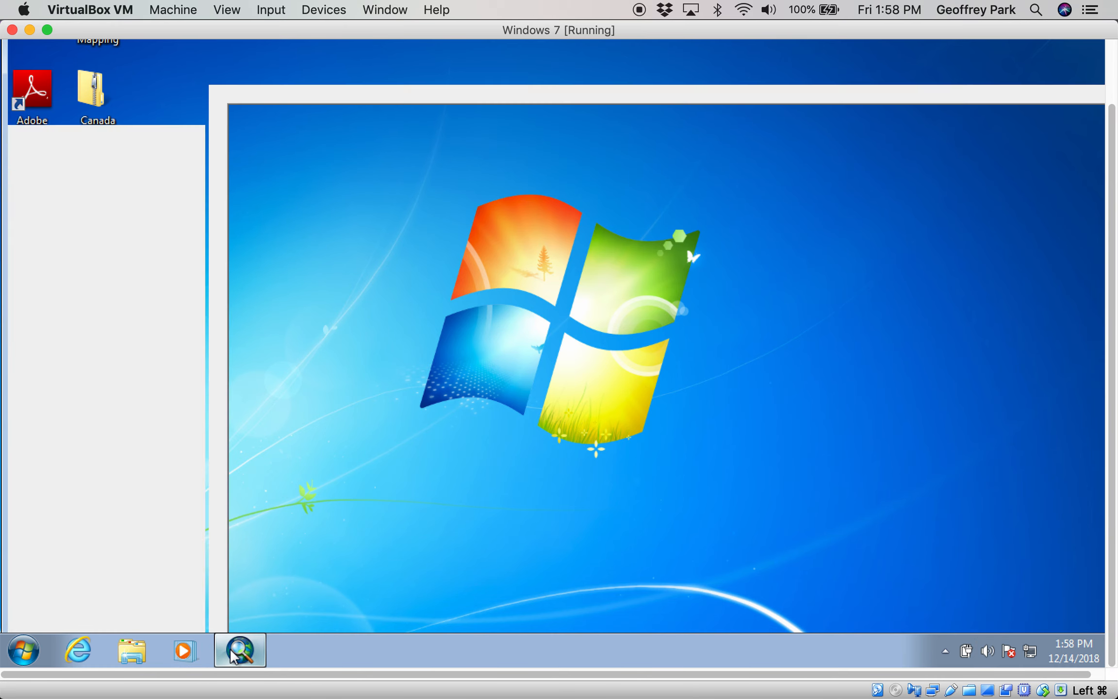
{"action": "left_click", "coordinate": [236, 654]}
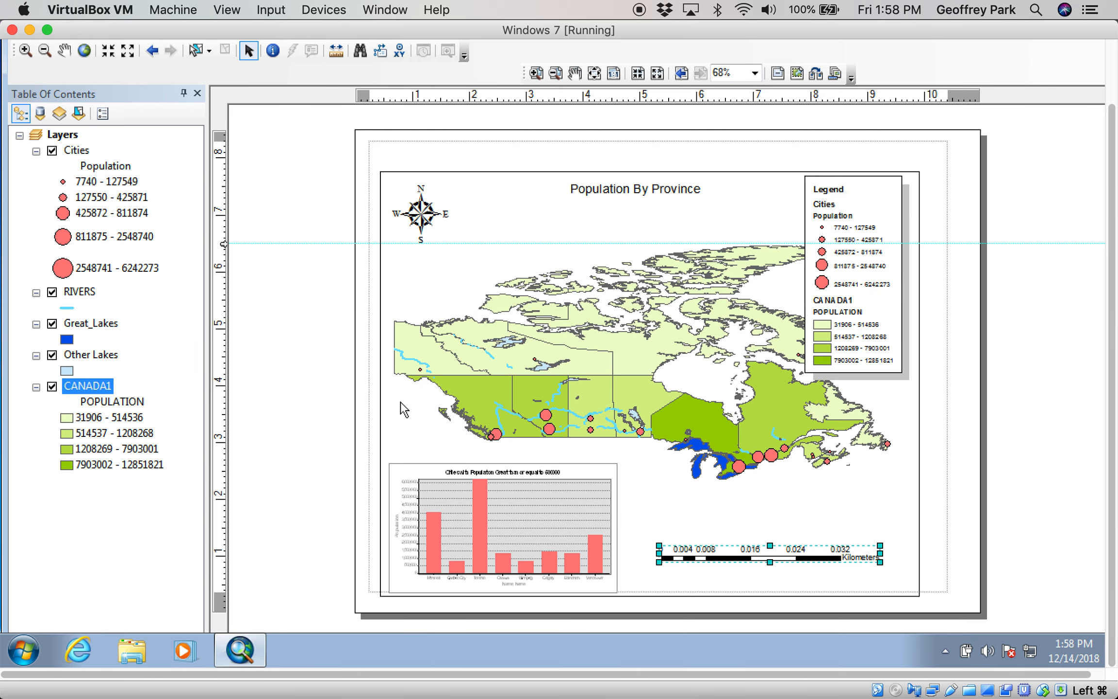
{"action": "mouse_move", "coordinate": [351, 368]}
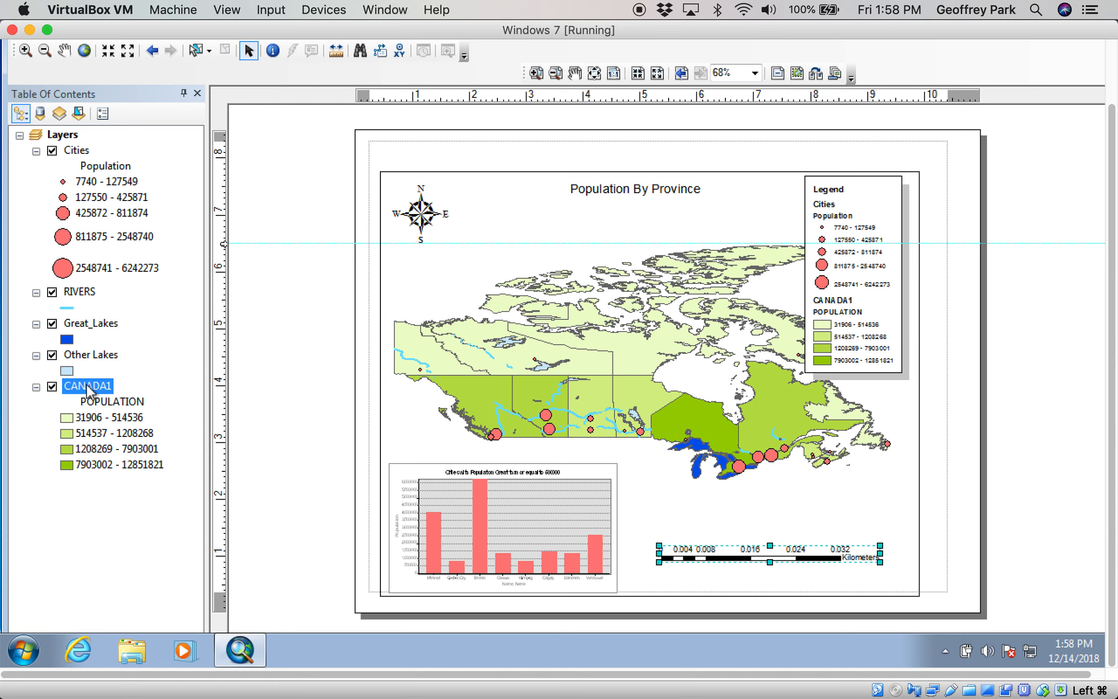
{"action": "double_click", "coordinate": [89, 385]}
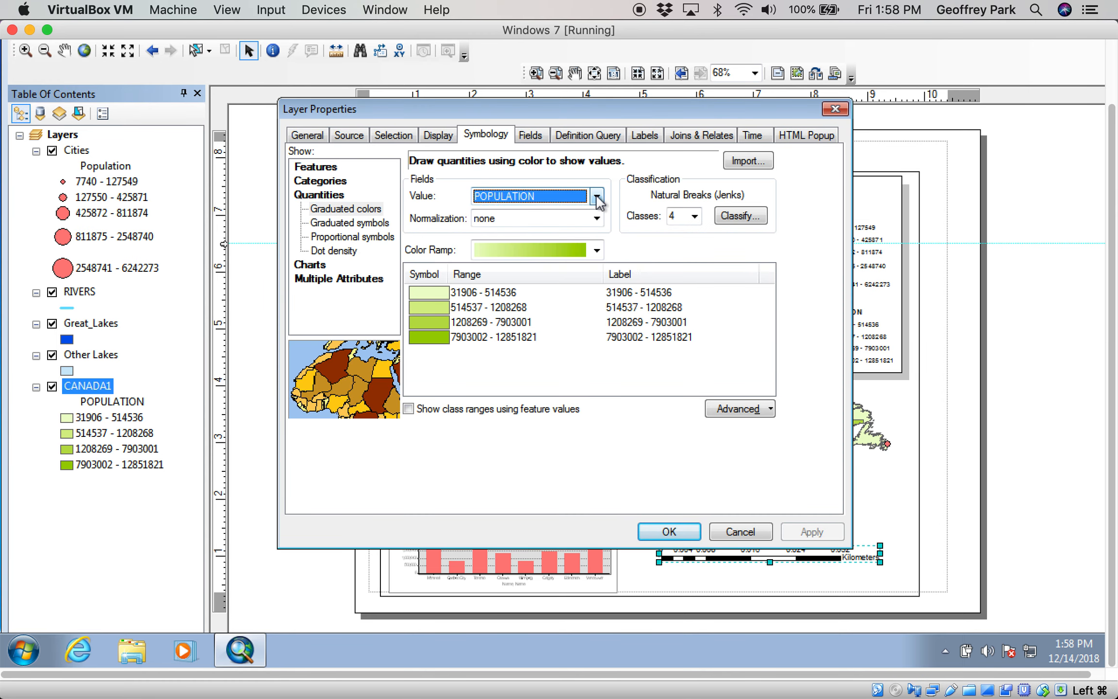
{"action": "left_click", "coordinate": [597, 195]}
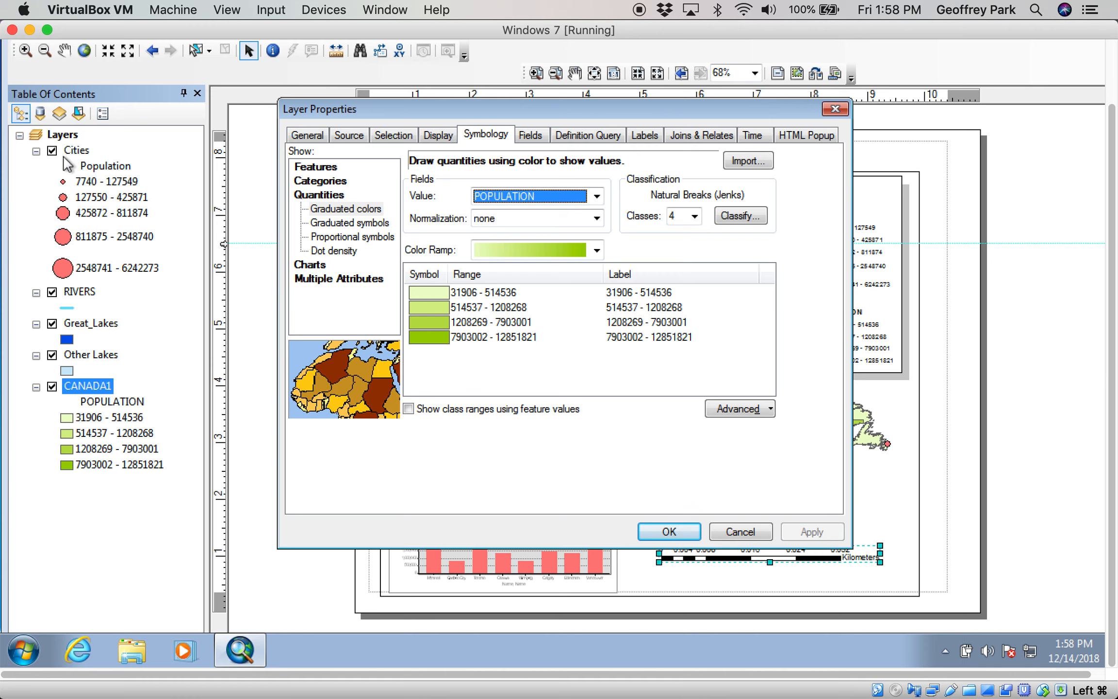
{"action": "left_click", "coordinate": [668, 531]}
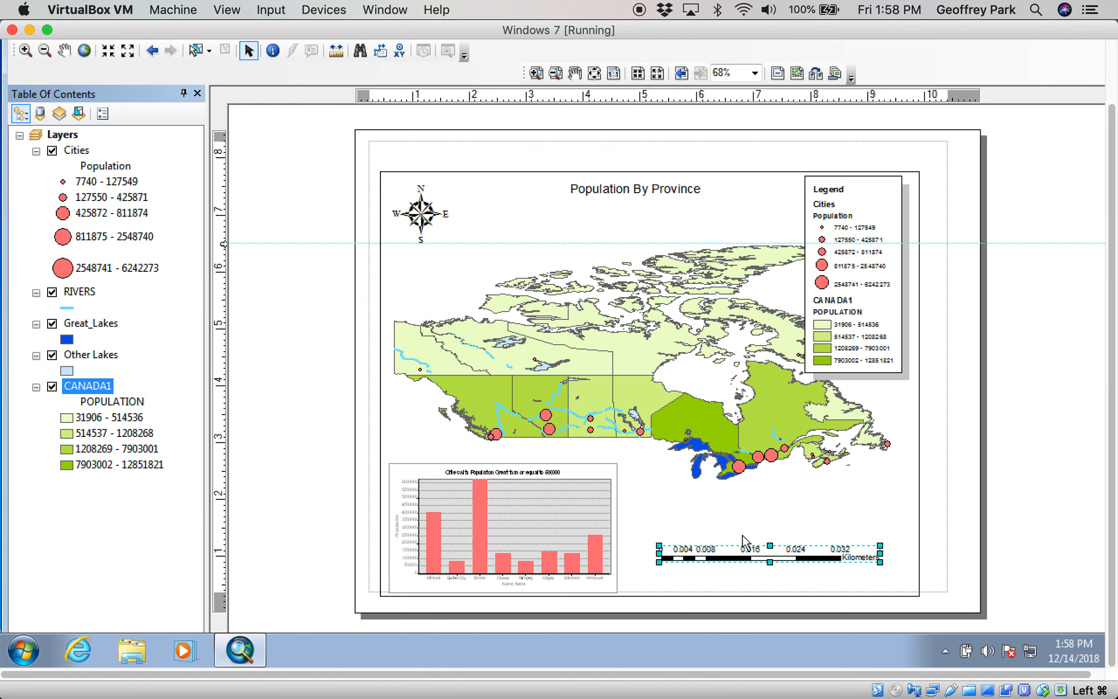
{"action": "mouse_move", "coordinate": [613, 196]}
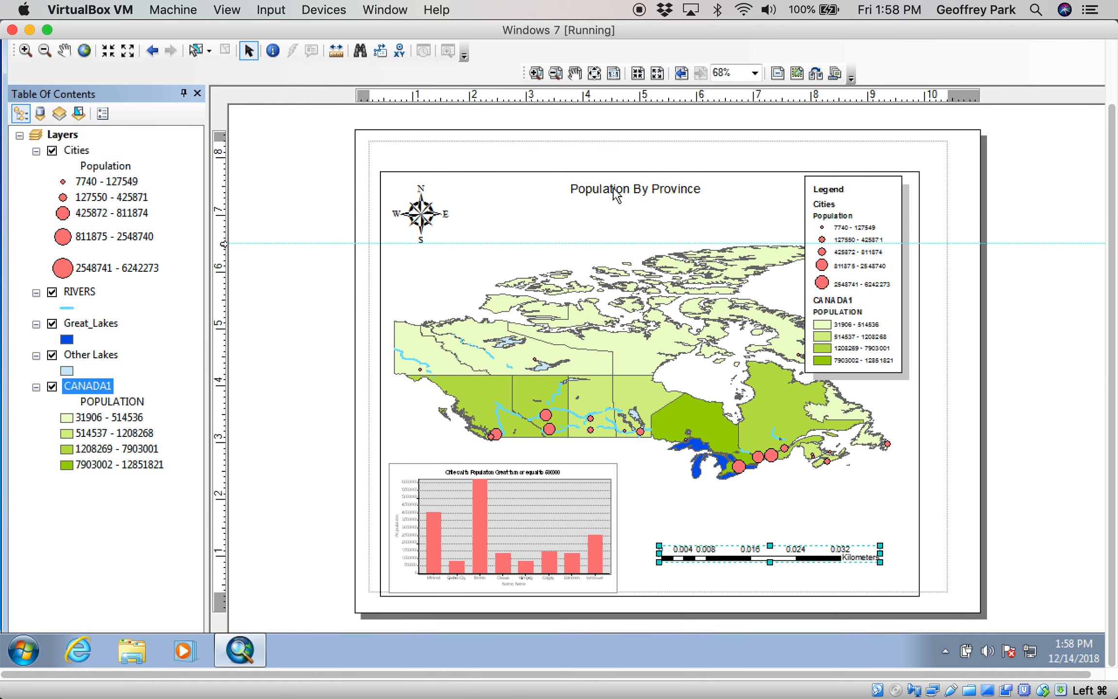
{"action": "mouse_move", "coordinate": [665, 227]}
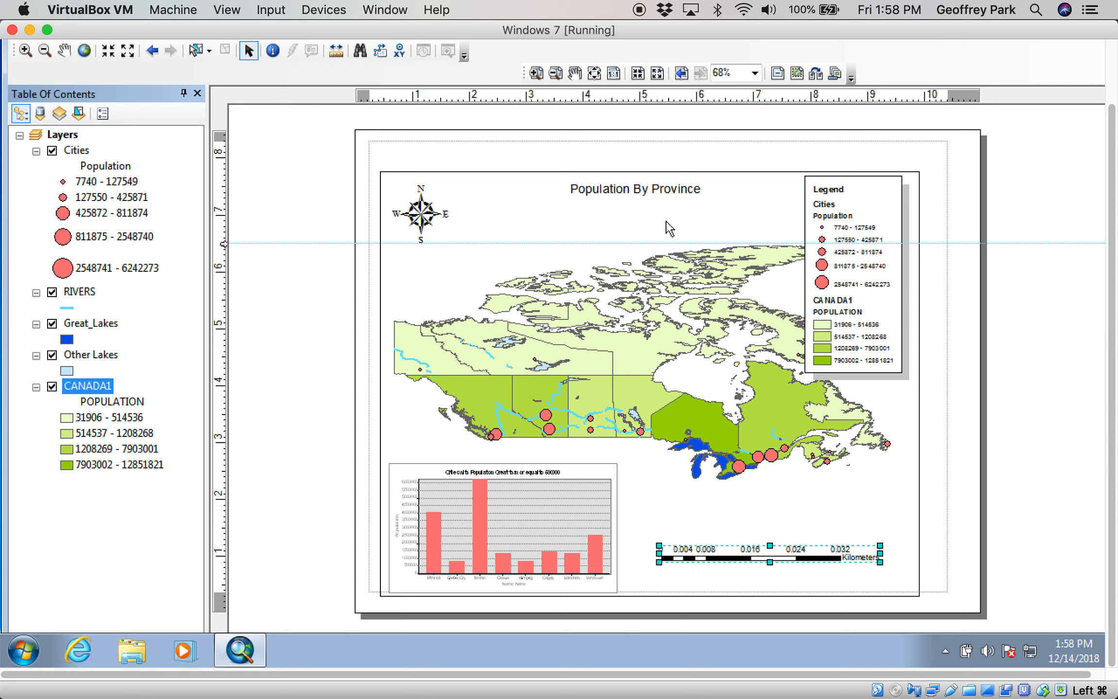